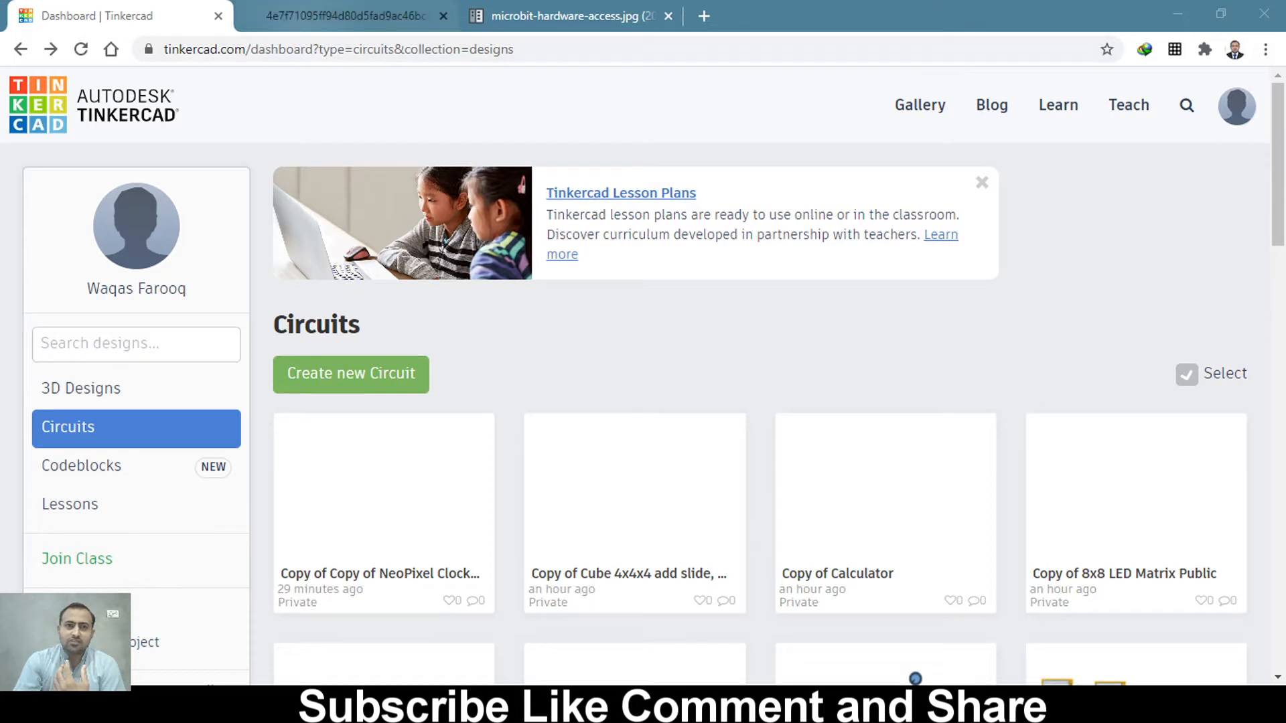
mouse_move(382, 492)
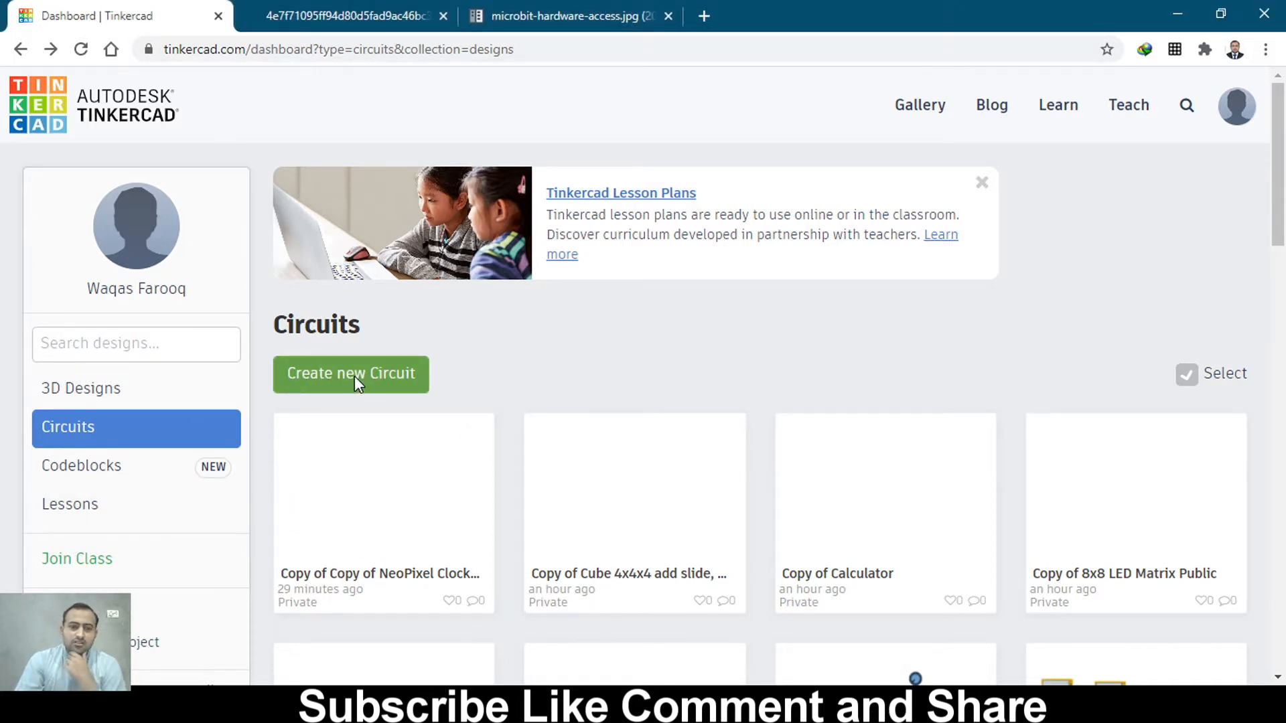
Step: Create a new circuit from the dashboard's Circuits collection and wait for the editor to load
click(350, 374)
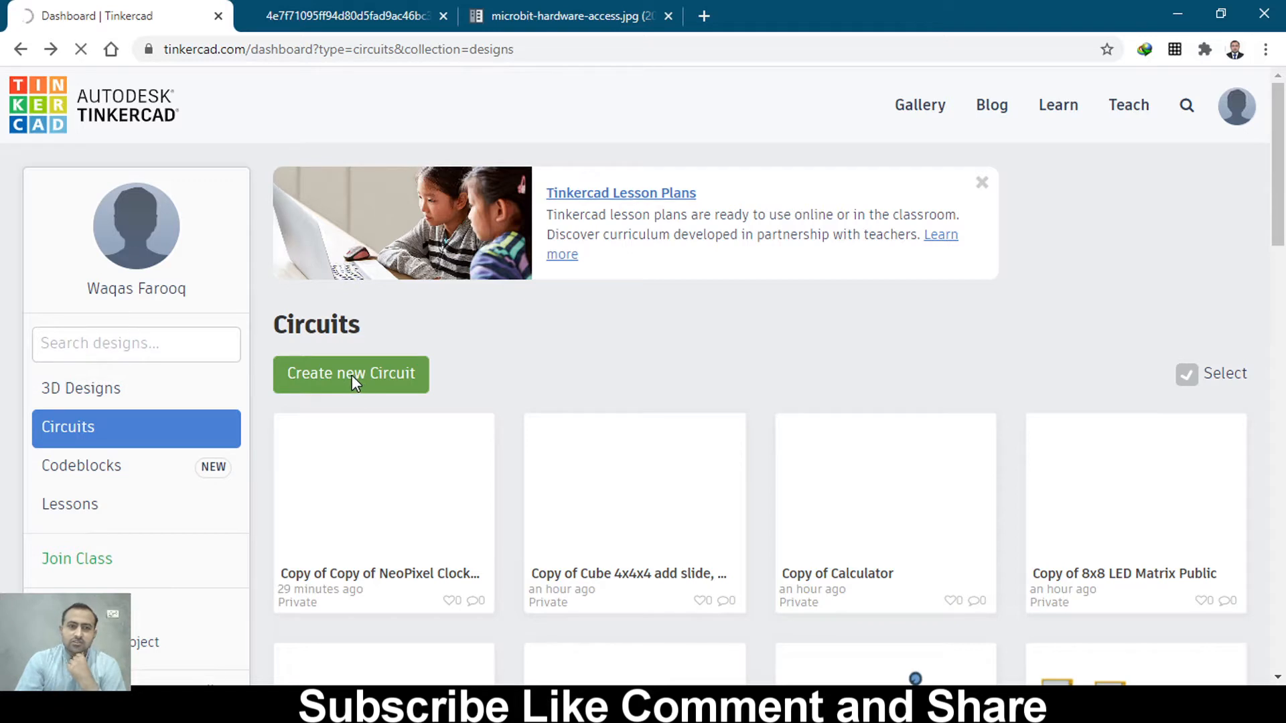
click(350, 374)
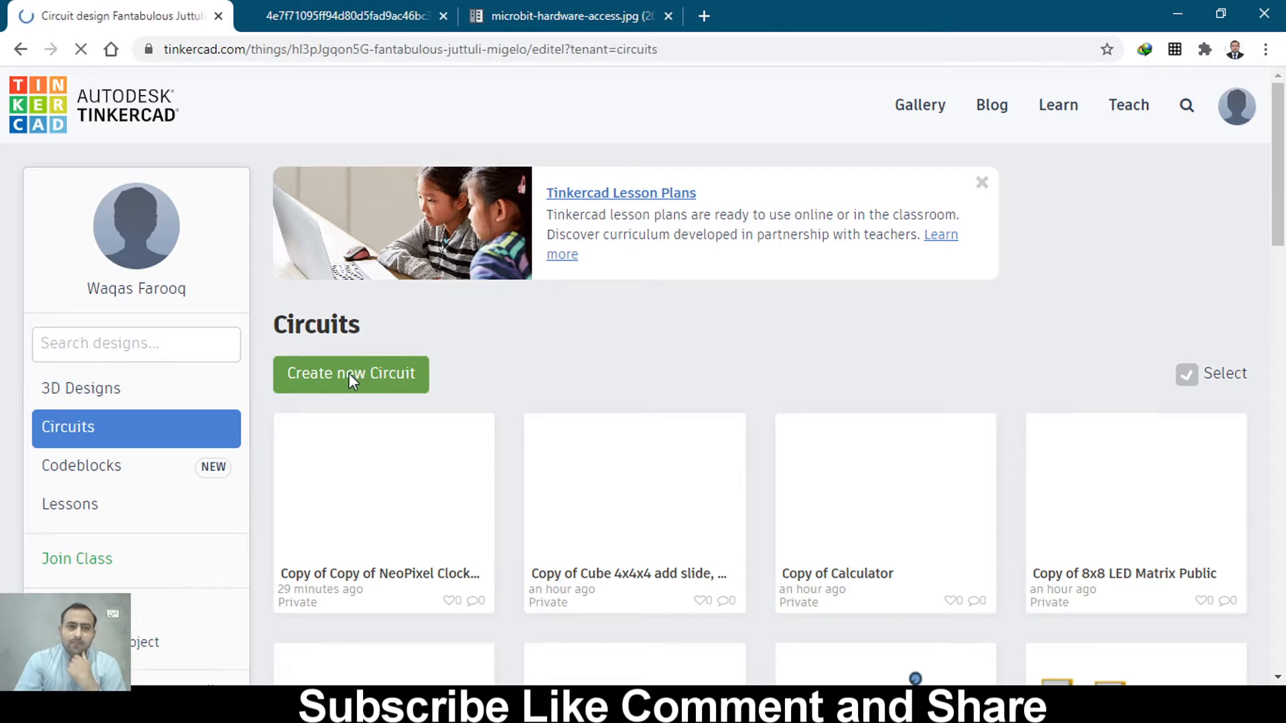
click(350, 374)
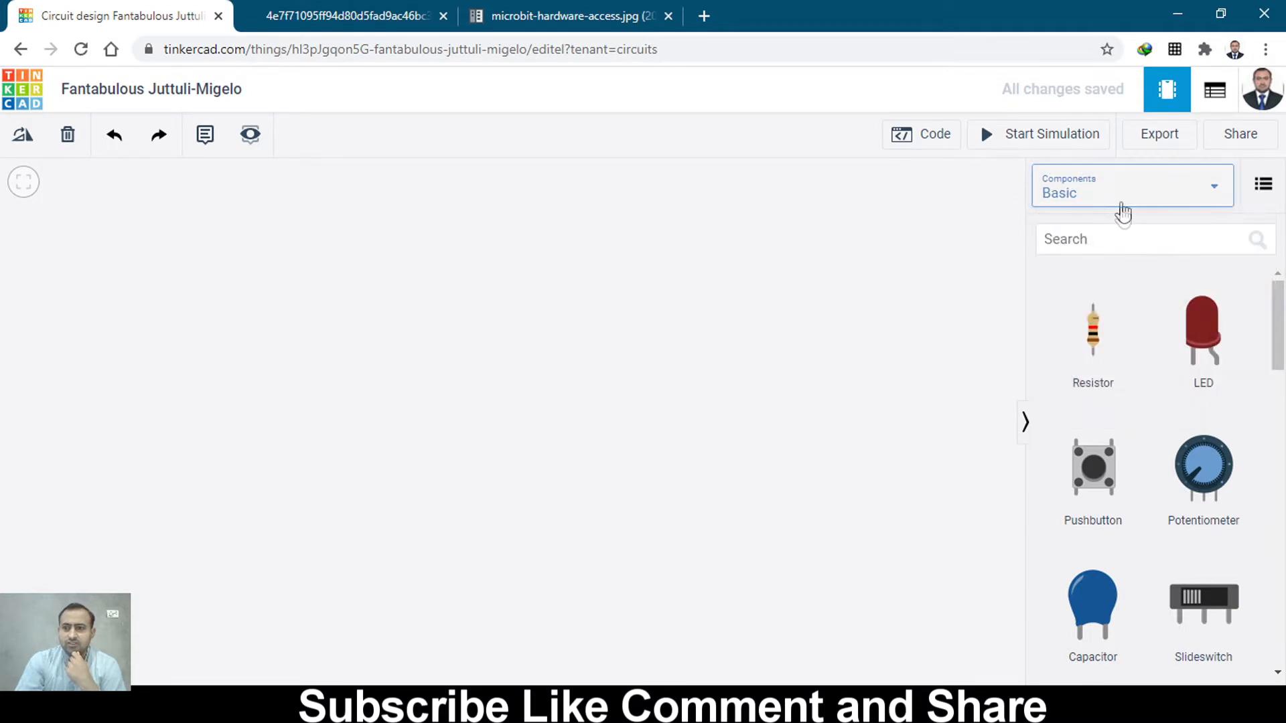
Step: Browse the component categories, trying All components and then the micro:bit starter circuits
click(1130, 184)
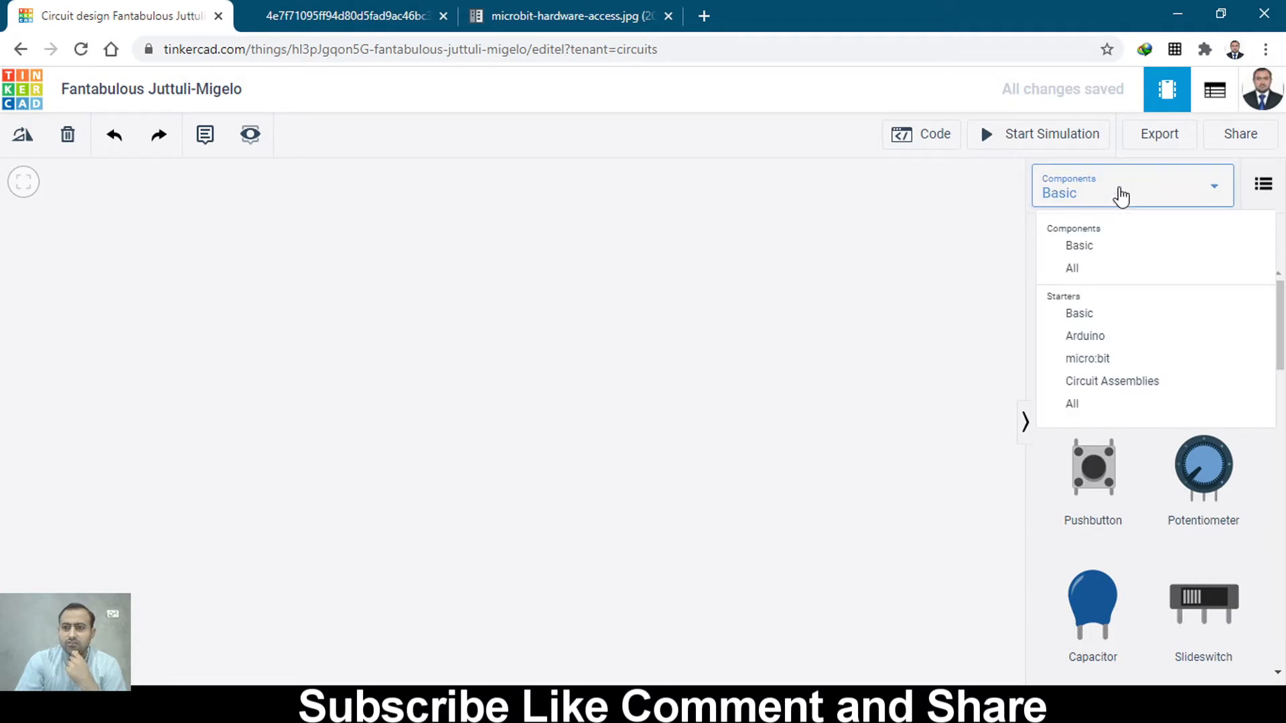
click(1071, 267)
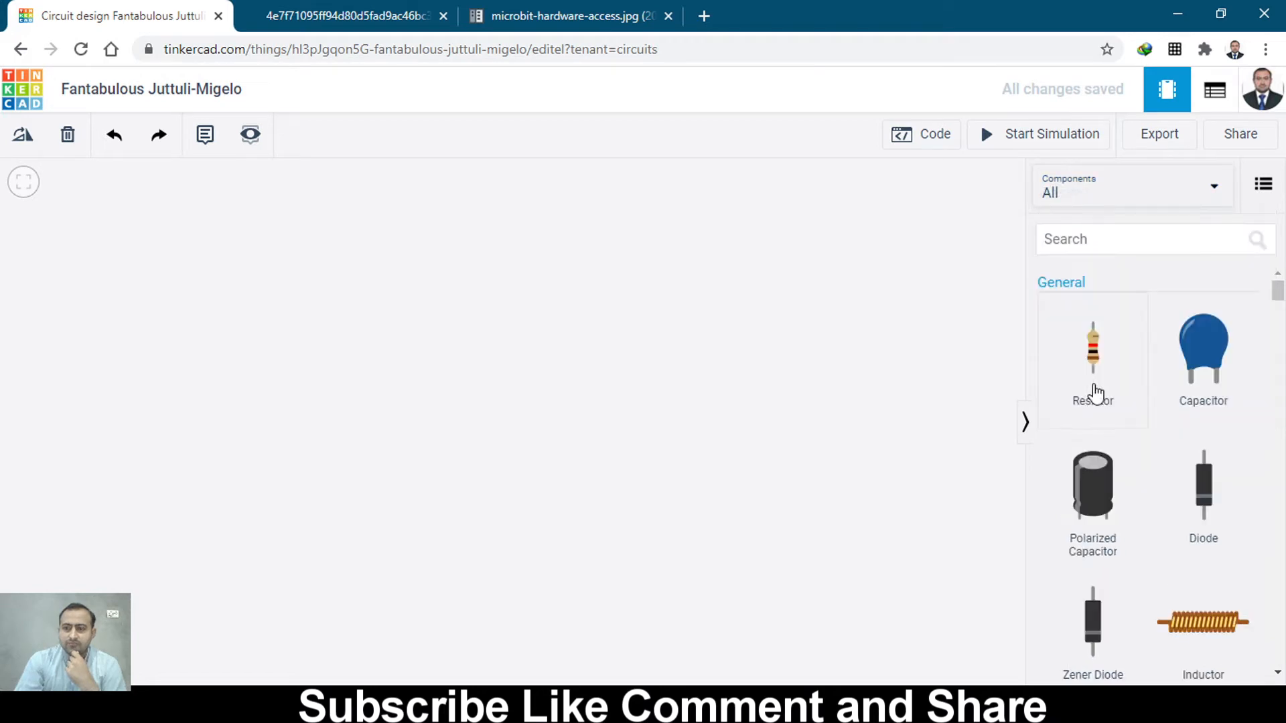
scroll(down, 3)
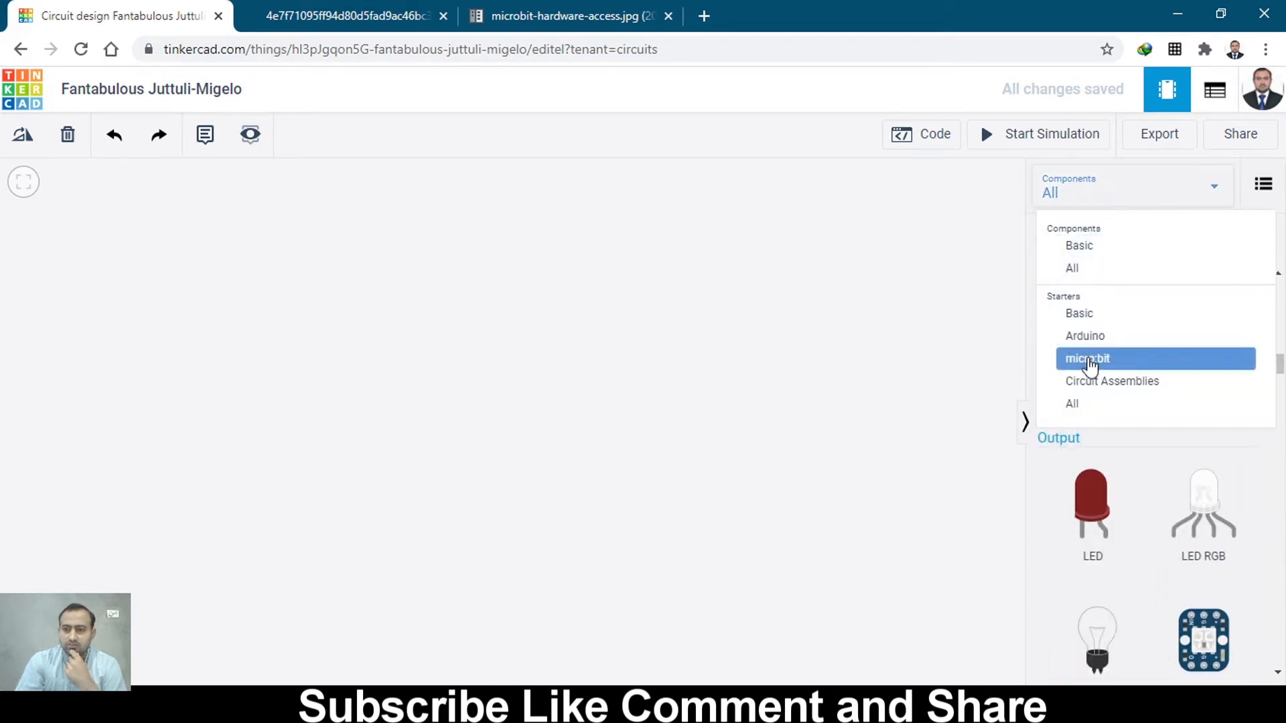
click(1086, 358)
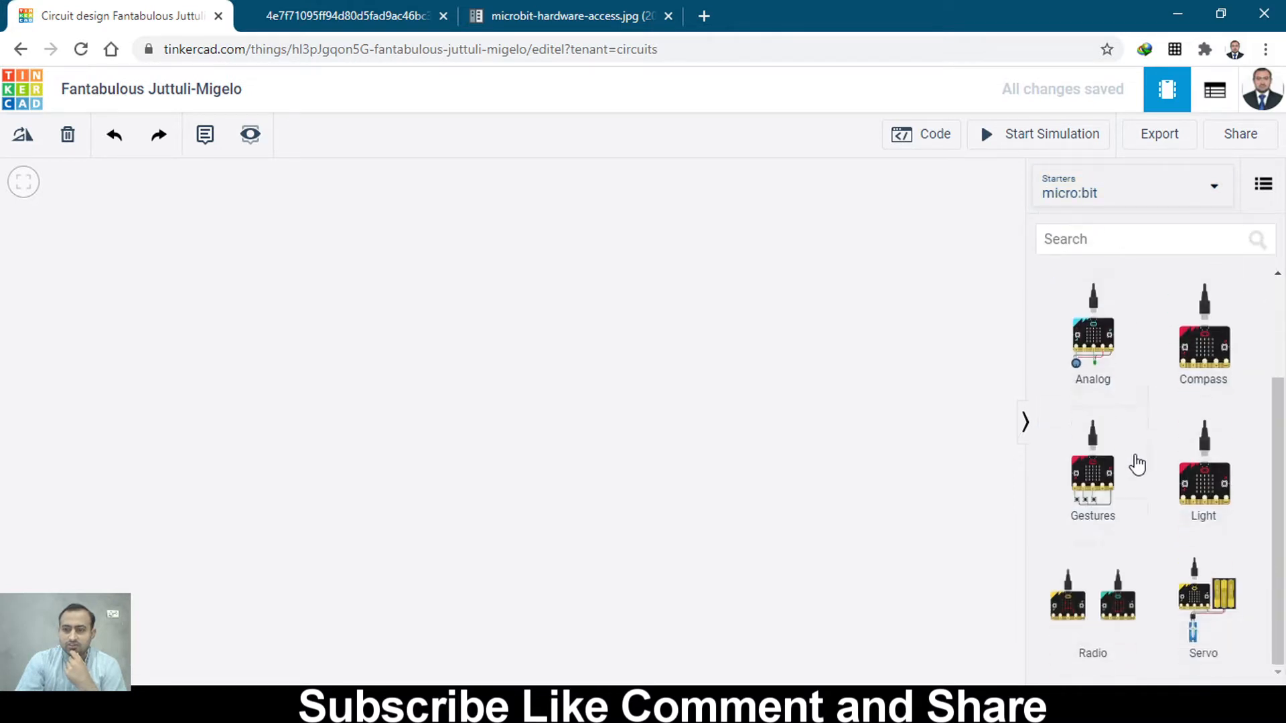
mouse_move(1193, 498)
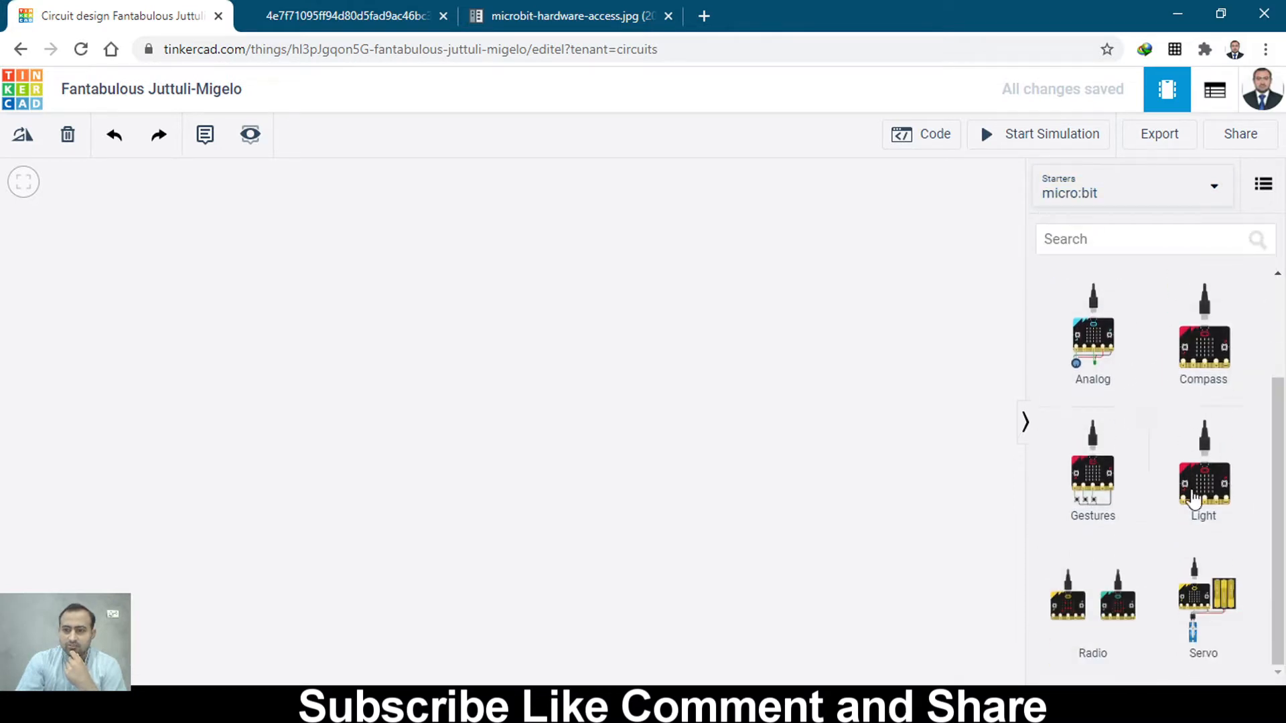
scroll(up, 3)
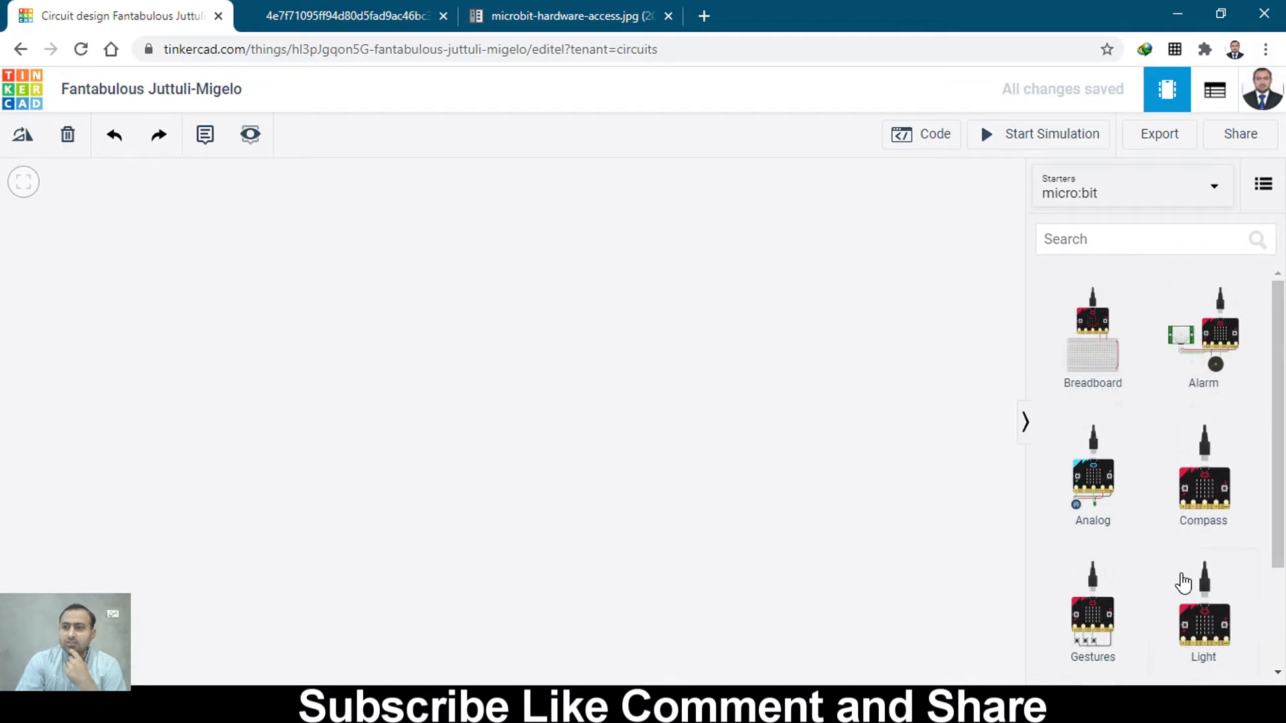
mouse_move(1120, 607)
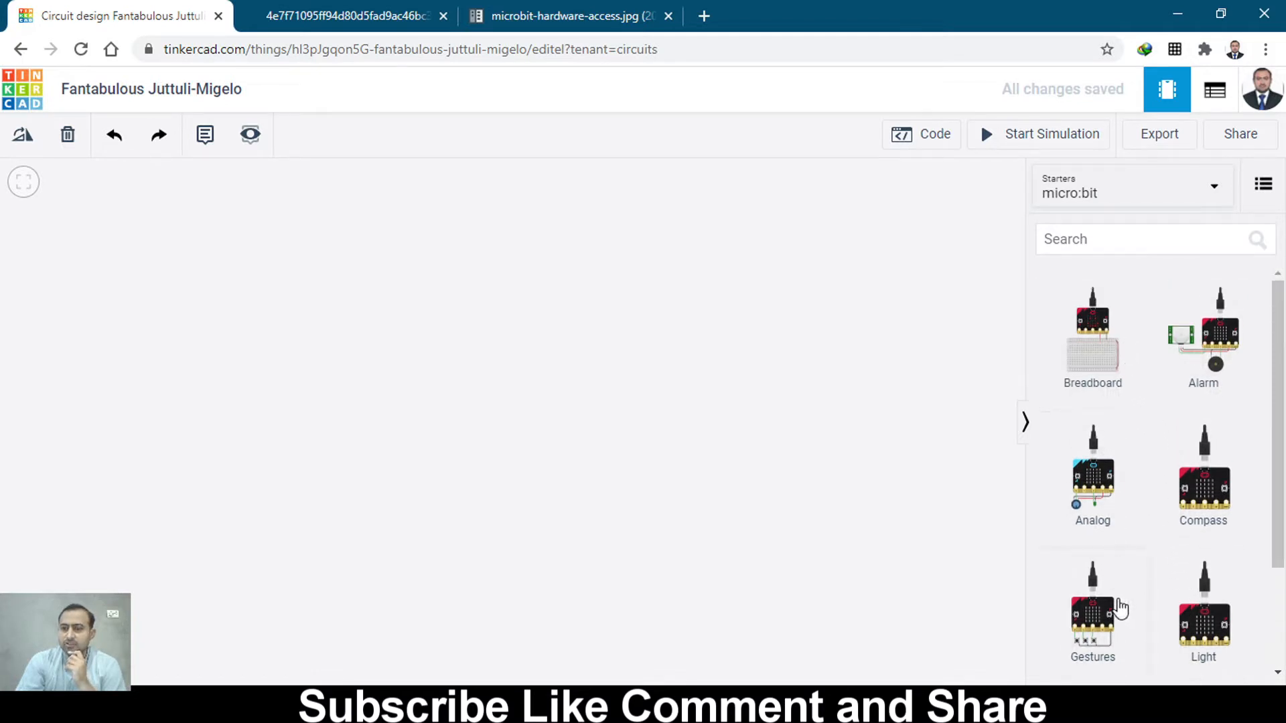
mouse_move(1164, 385)
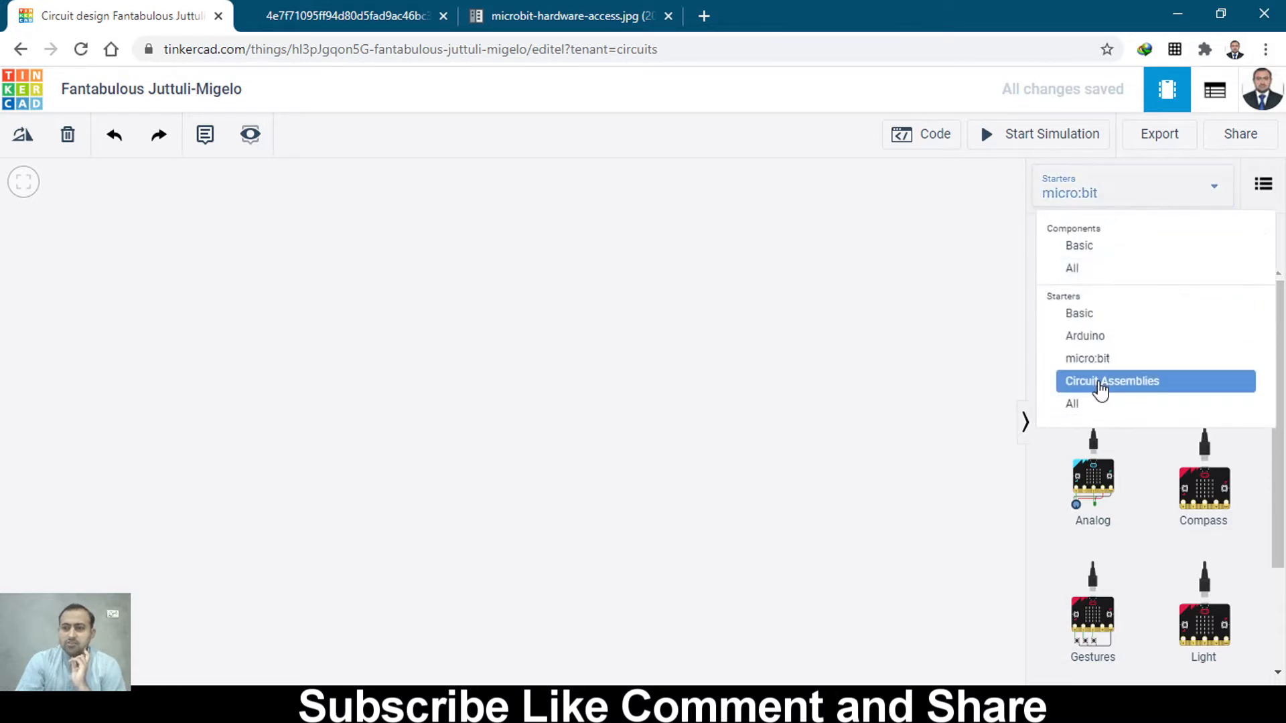
Step: Switch back to All components and scroll down to the Microcontrollers section with the micro:bit
click(1078, 245)
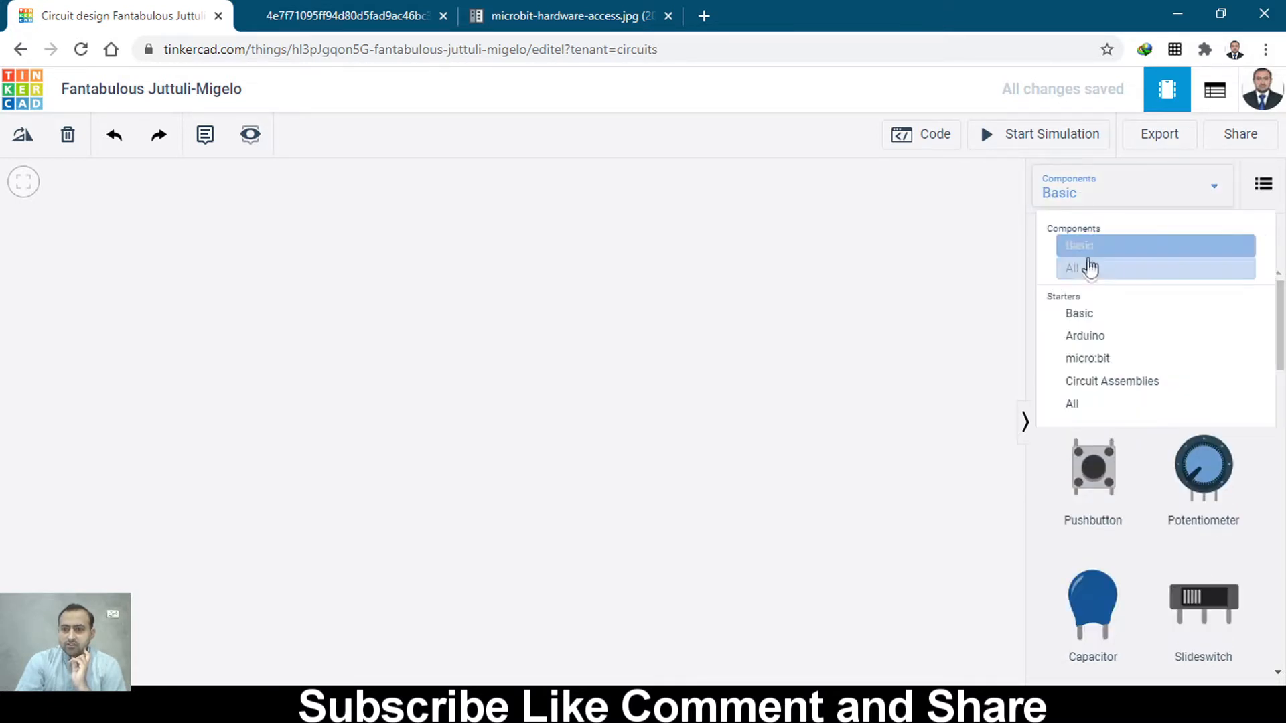
click(1072, 268)
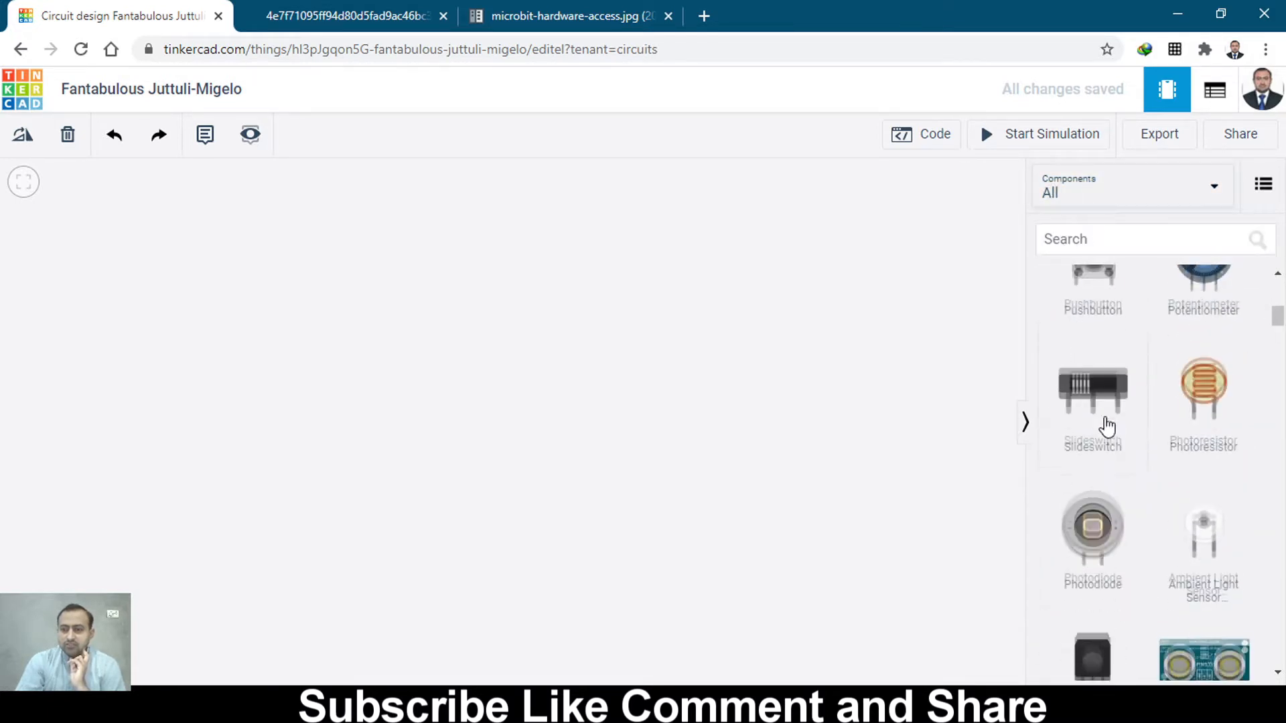
scroll(down, 3)
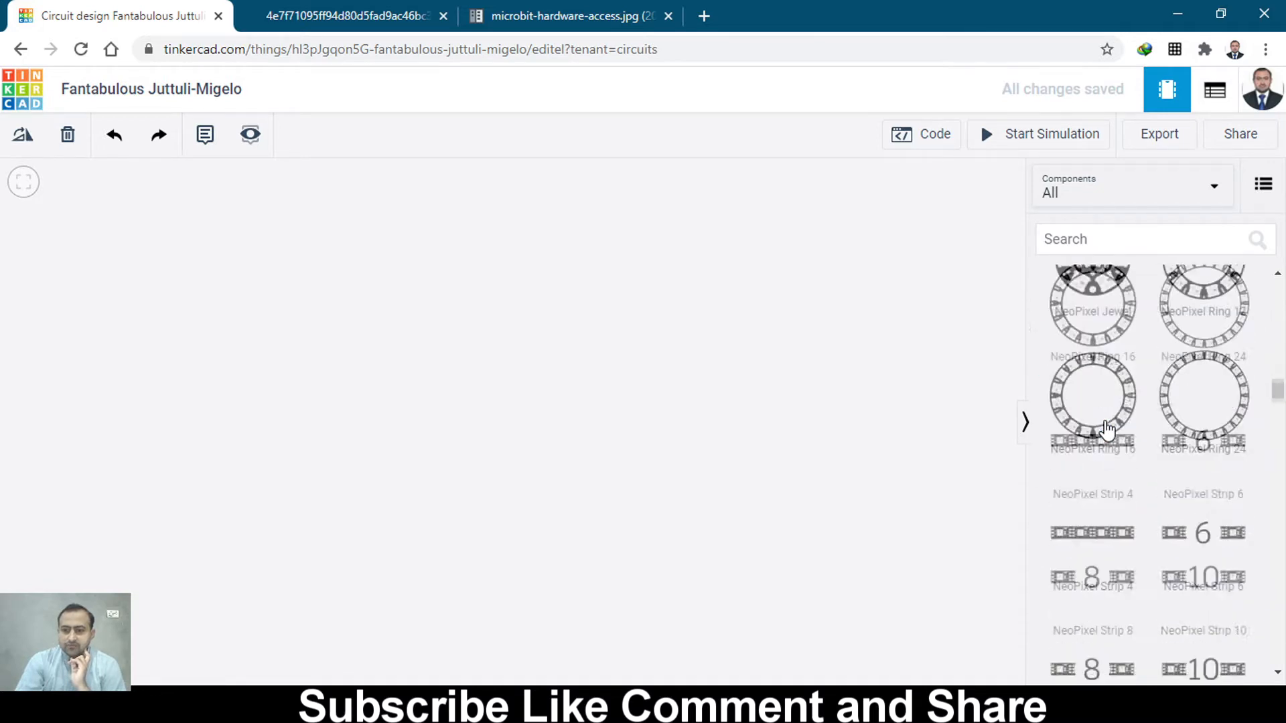
scroll(down, 3)
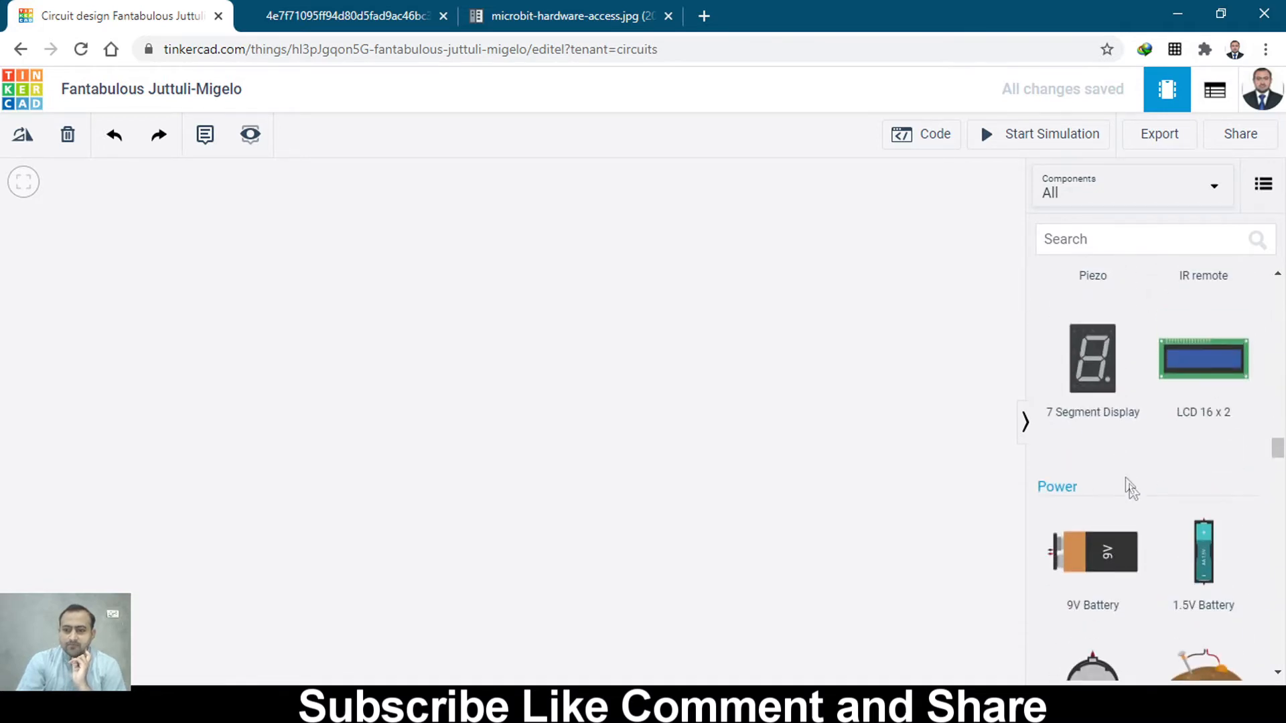
scroll(down, 3)
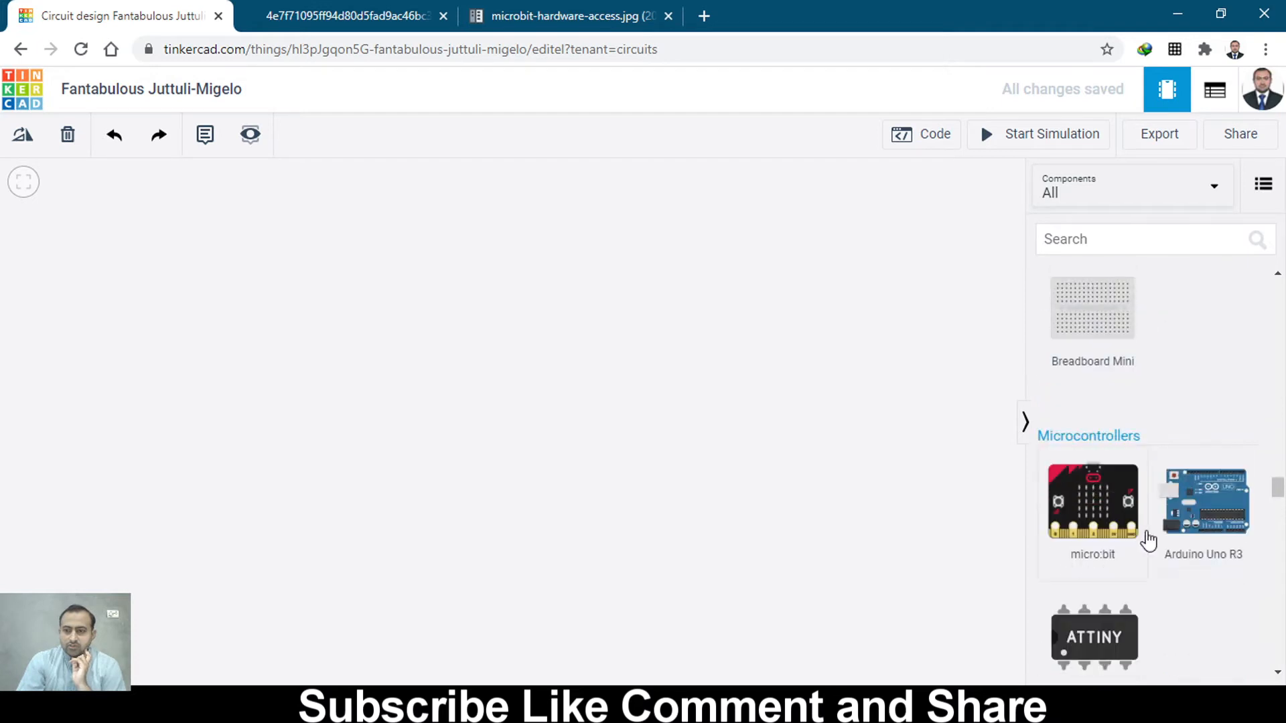
mouse_move(589, 383)
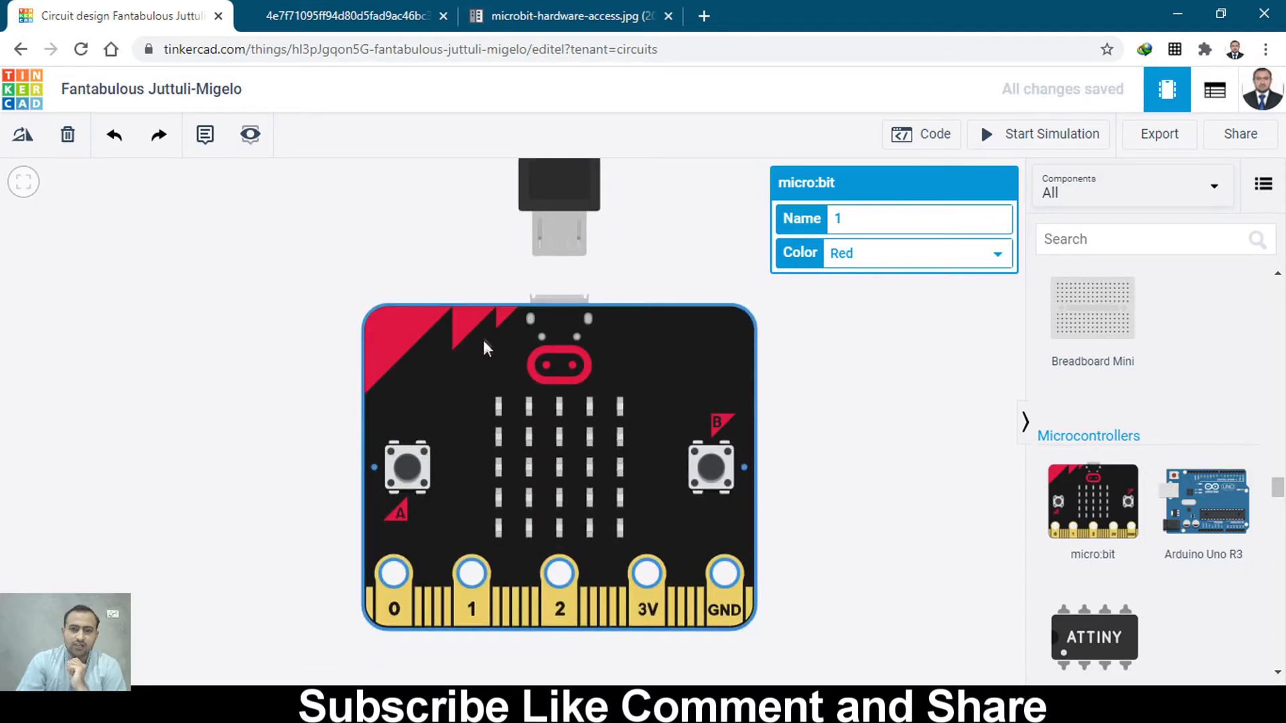
mouse_move(606, 507)
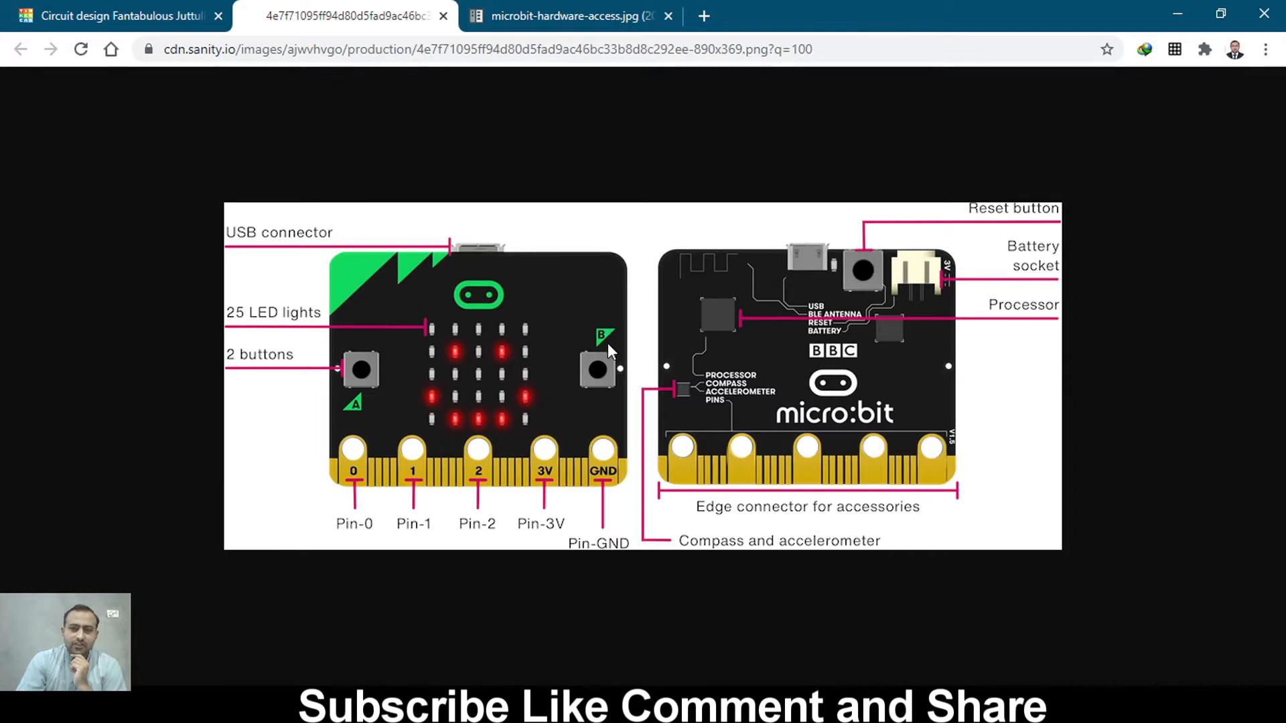
Step: View the labelled micro:bit hardware picture in the other Chrome tab
click(566, 16)
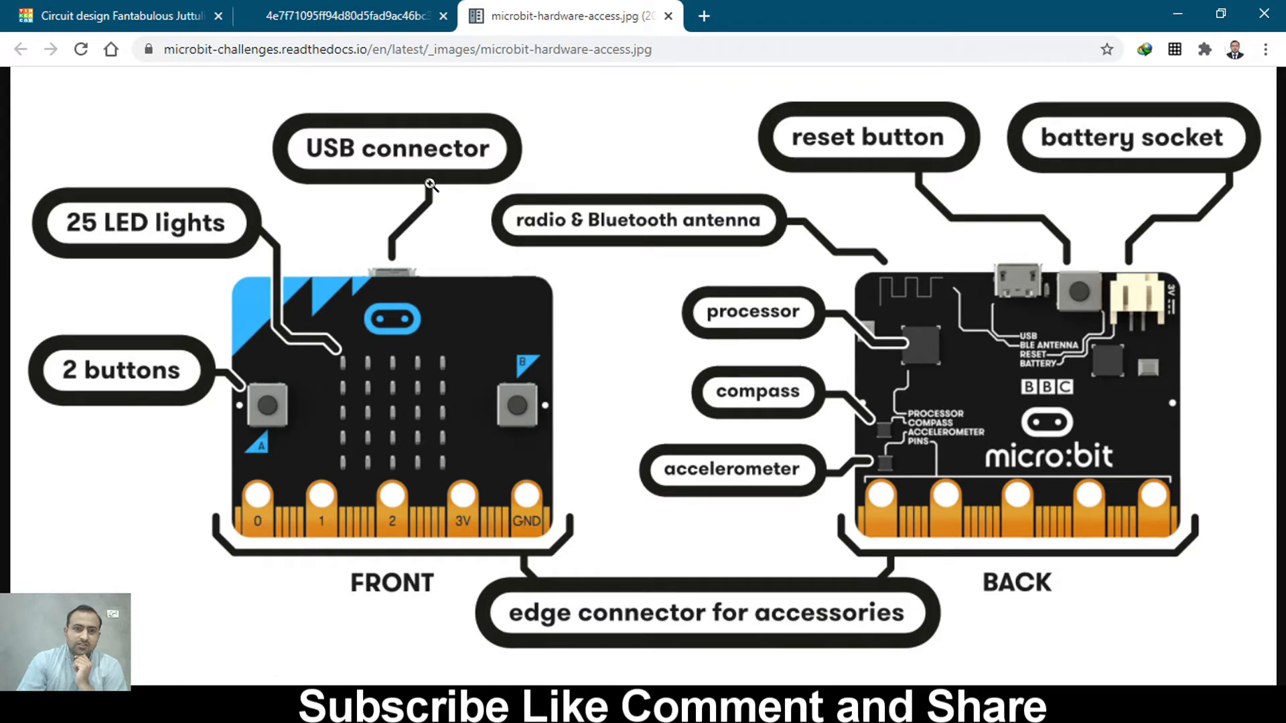
mouse_move(140, 238)
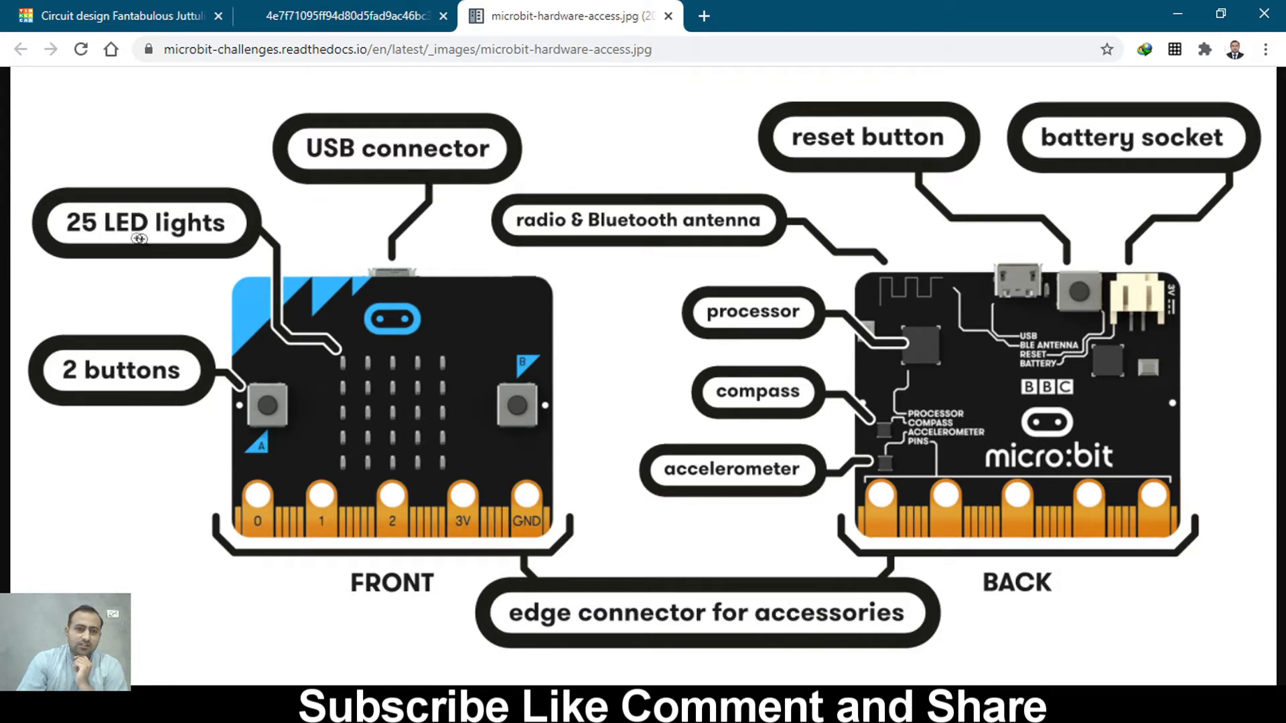
mouse_move(447, 434)
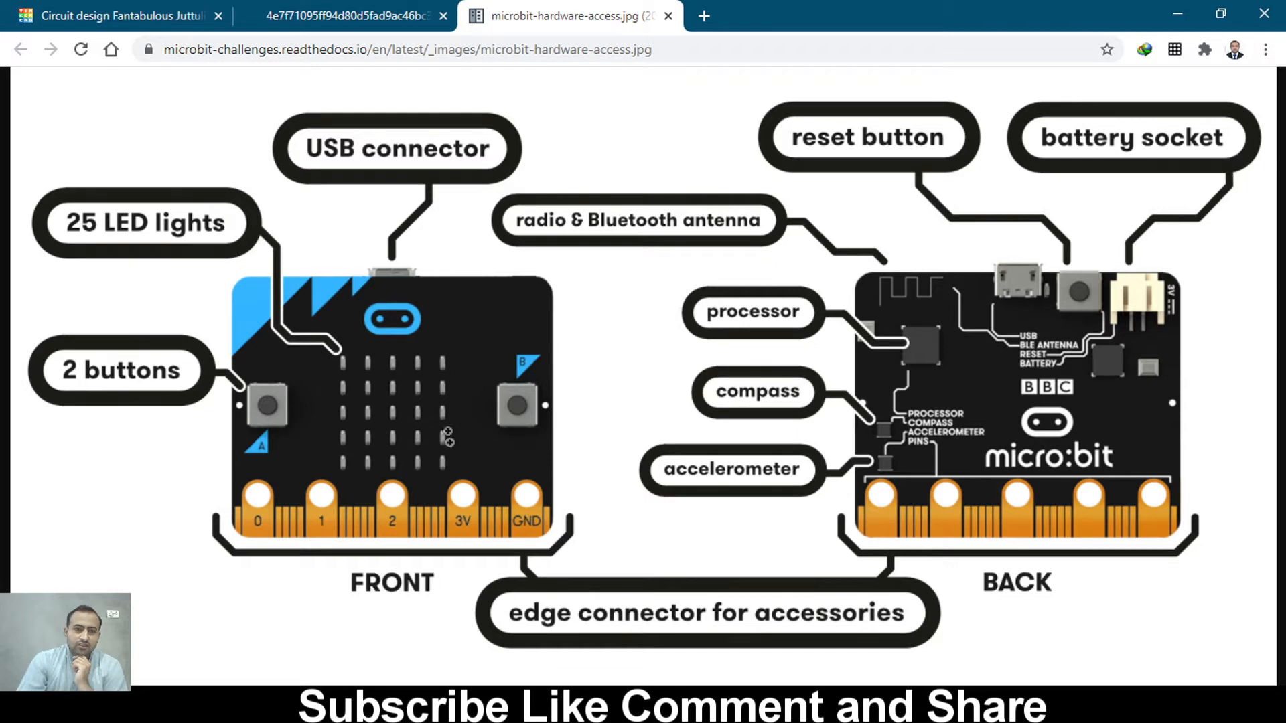
mouse_move(400, 466)
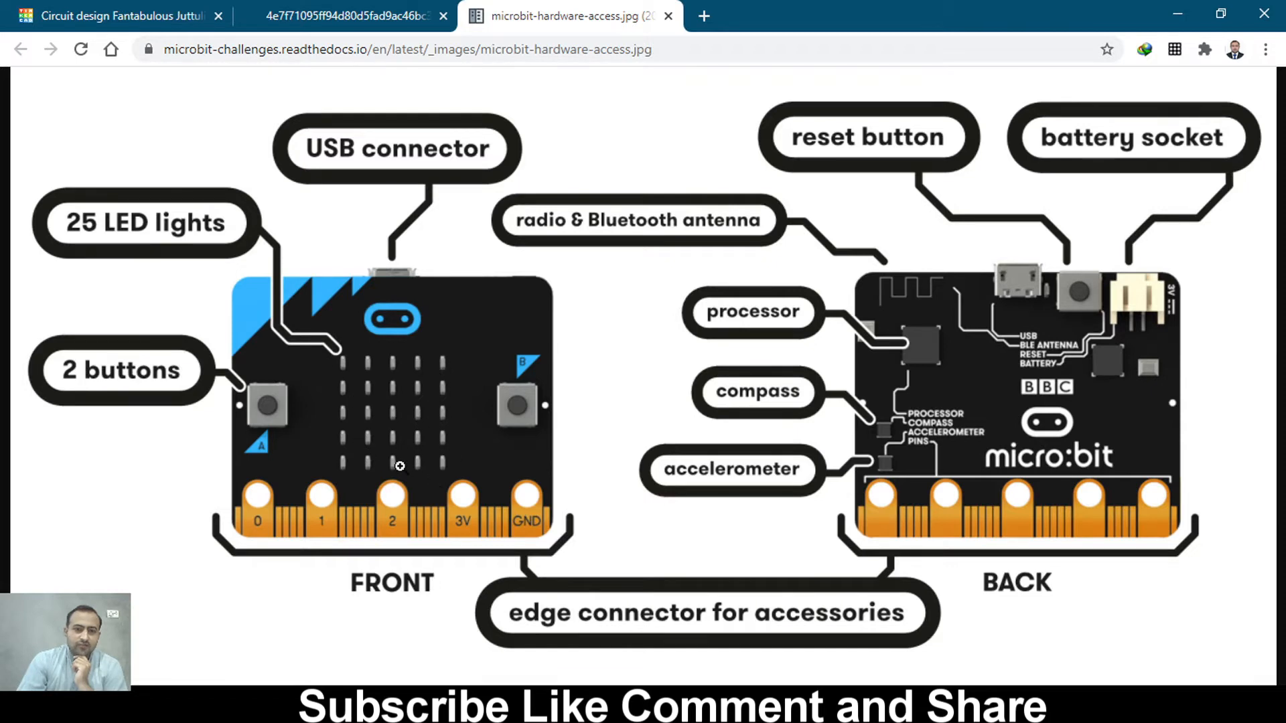
mouse_move(523, 421)
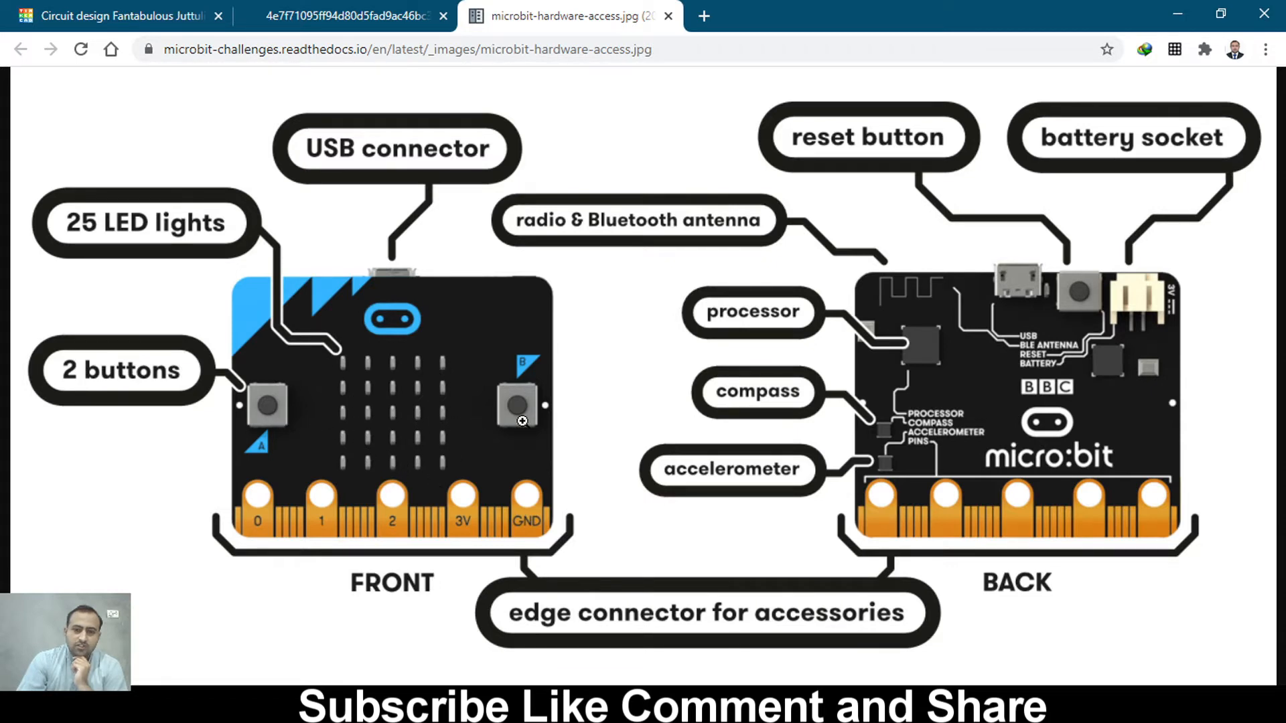
mouse_move(284, 513)
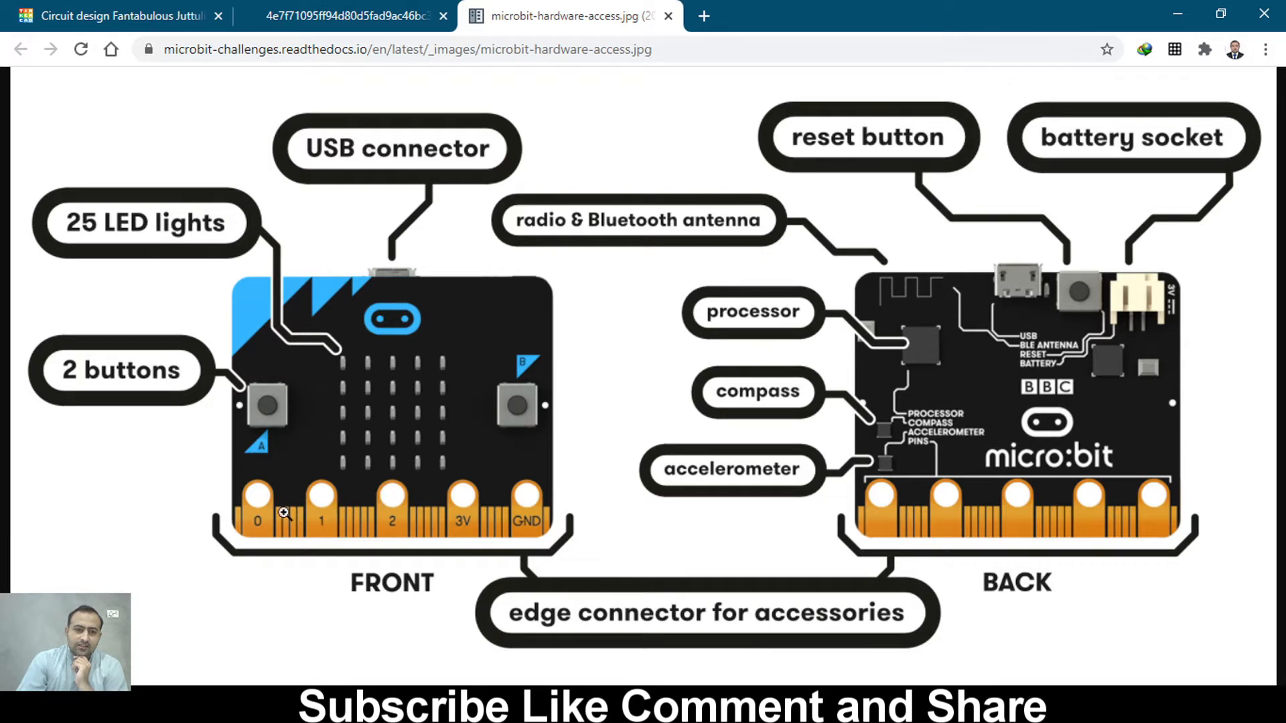
mouse_move(242, 527)
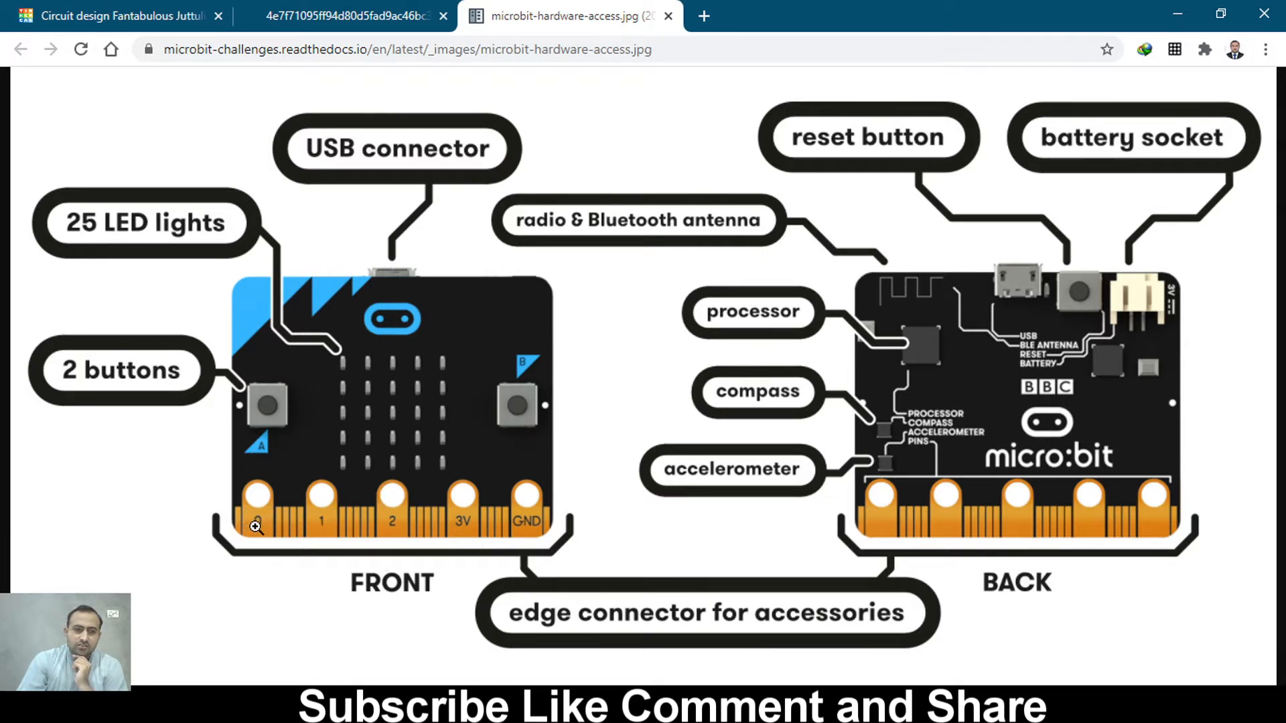
mouse_move(390, 533)
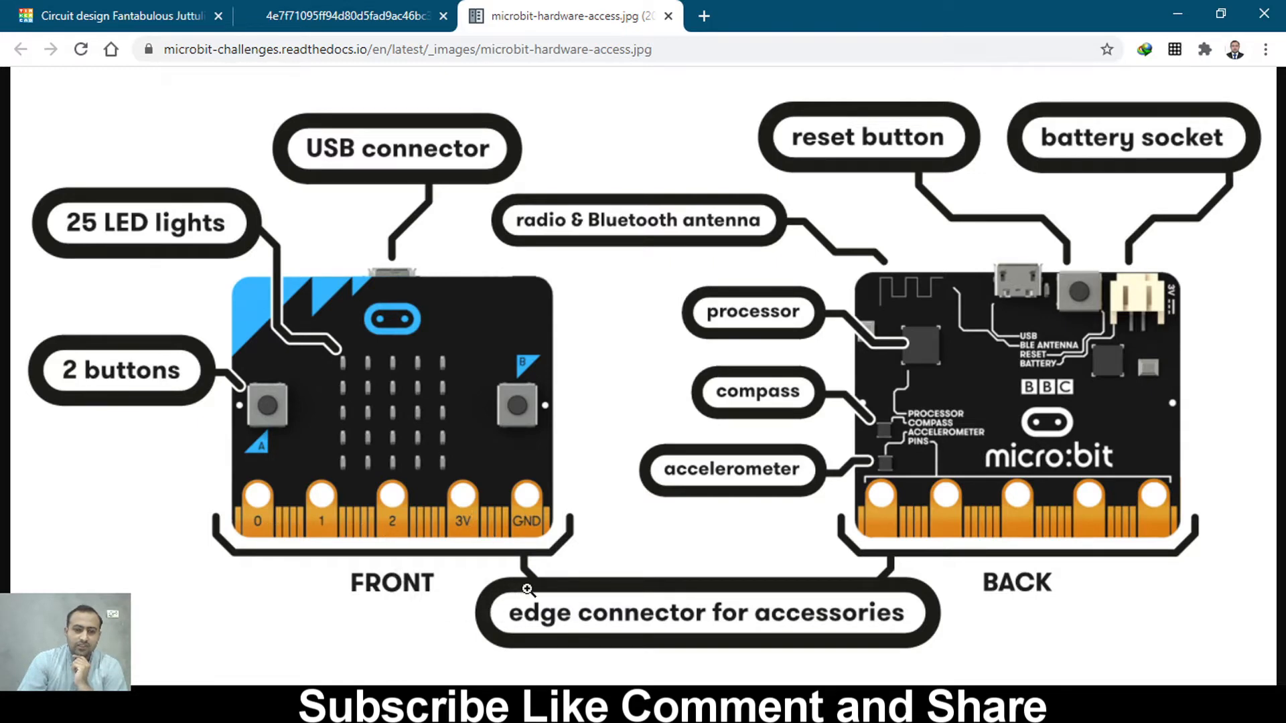
mouse_move(535, 314)
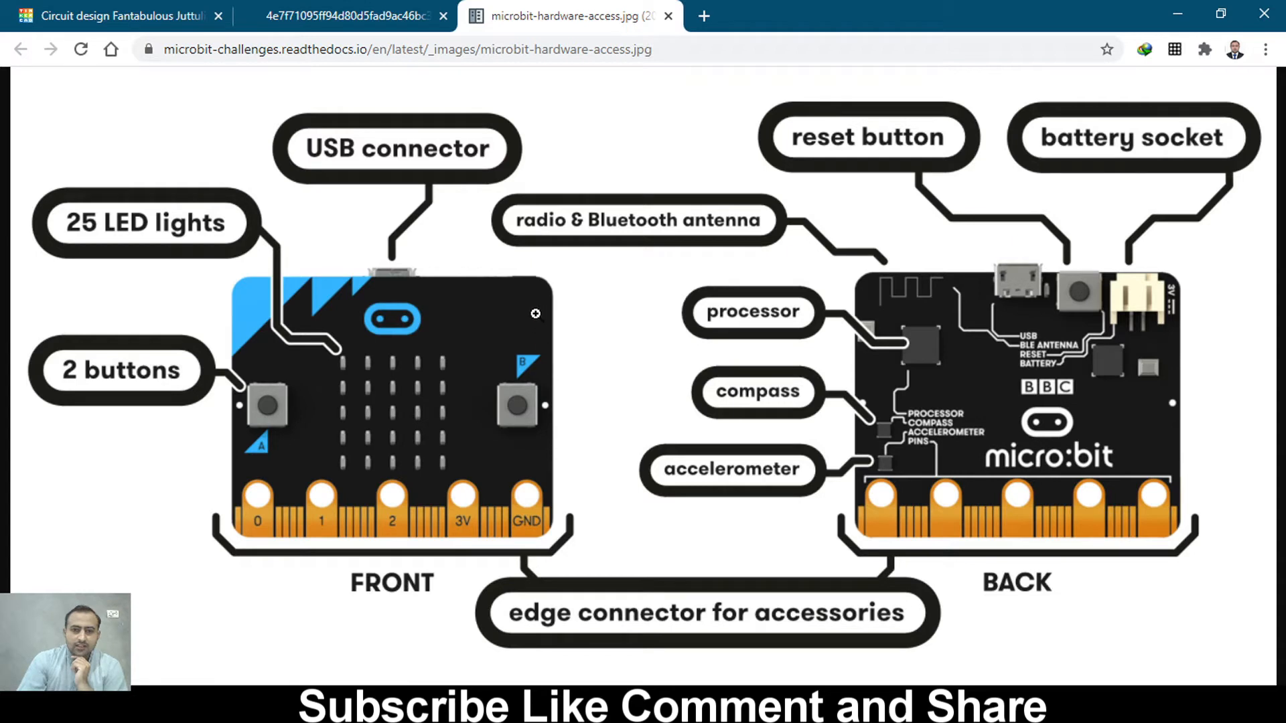
mouse_move(431, 478)
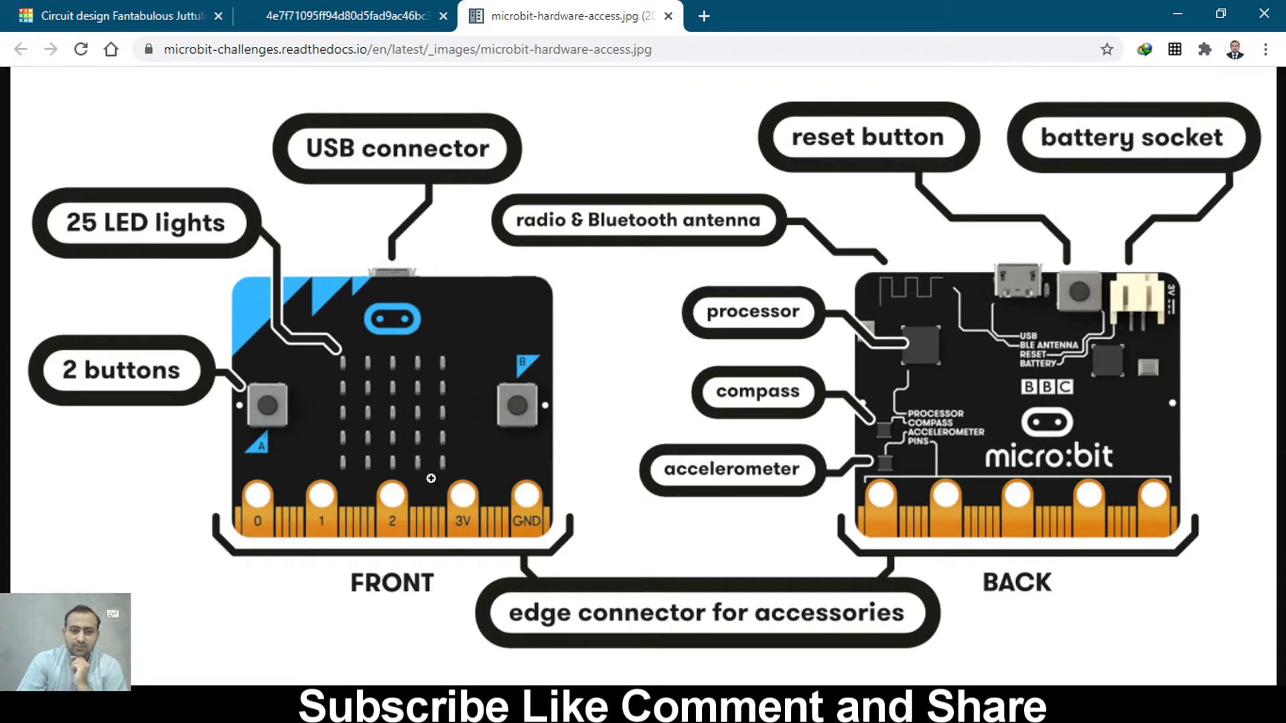
mouse_move(1100, 275)
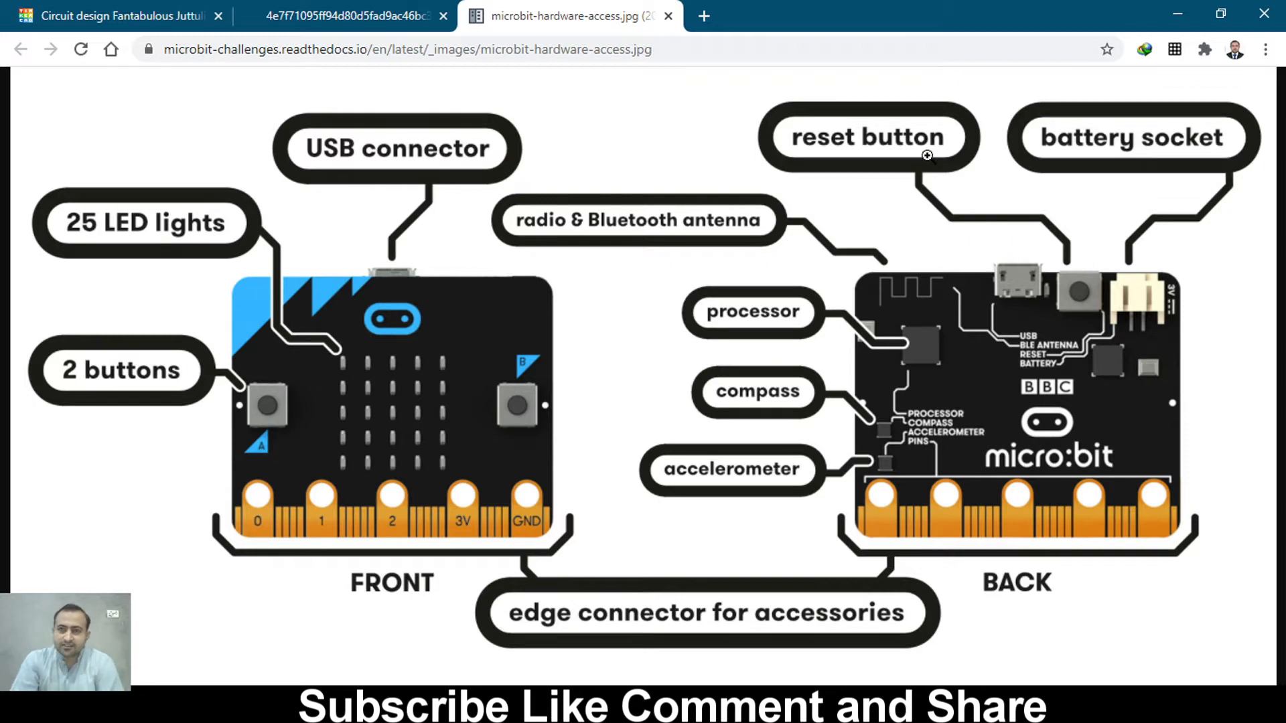
mouse_move(1086, 297)
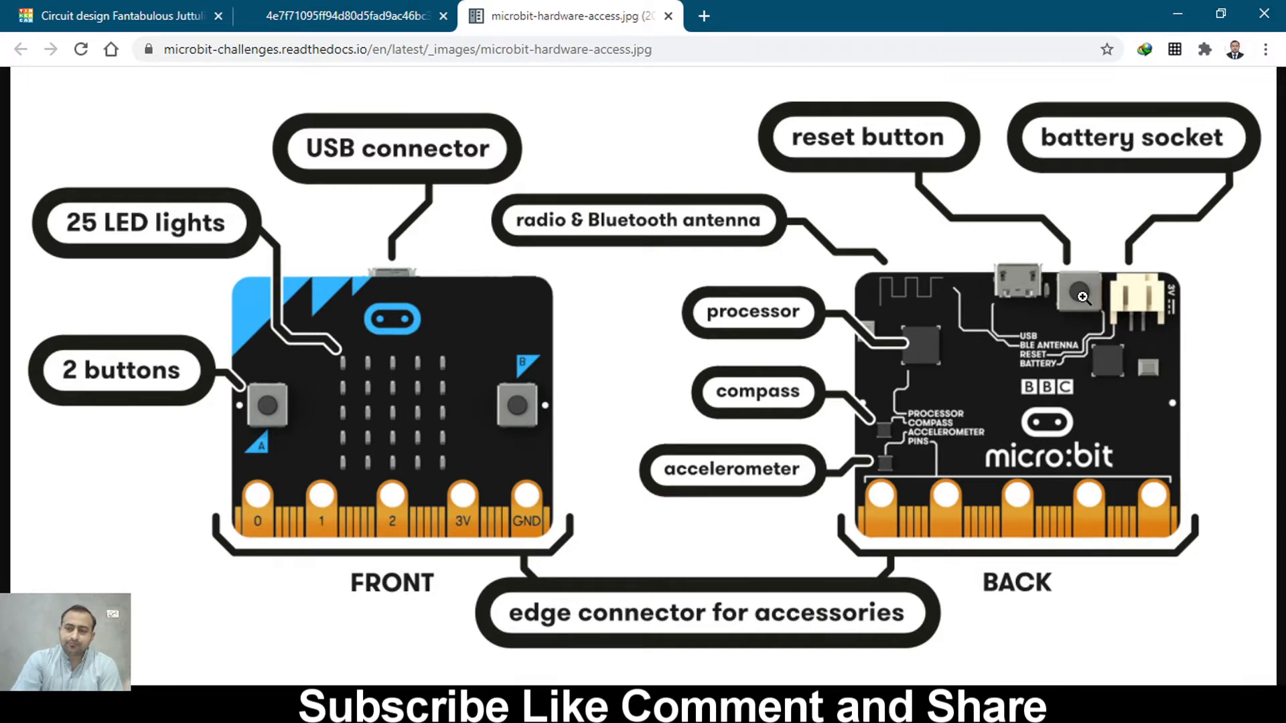
mouse_move(1086, 148)
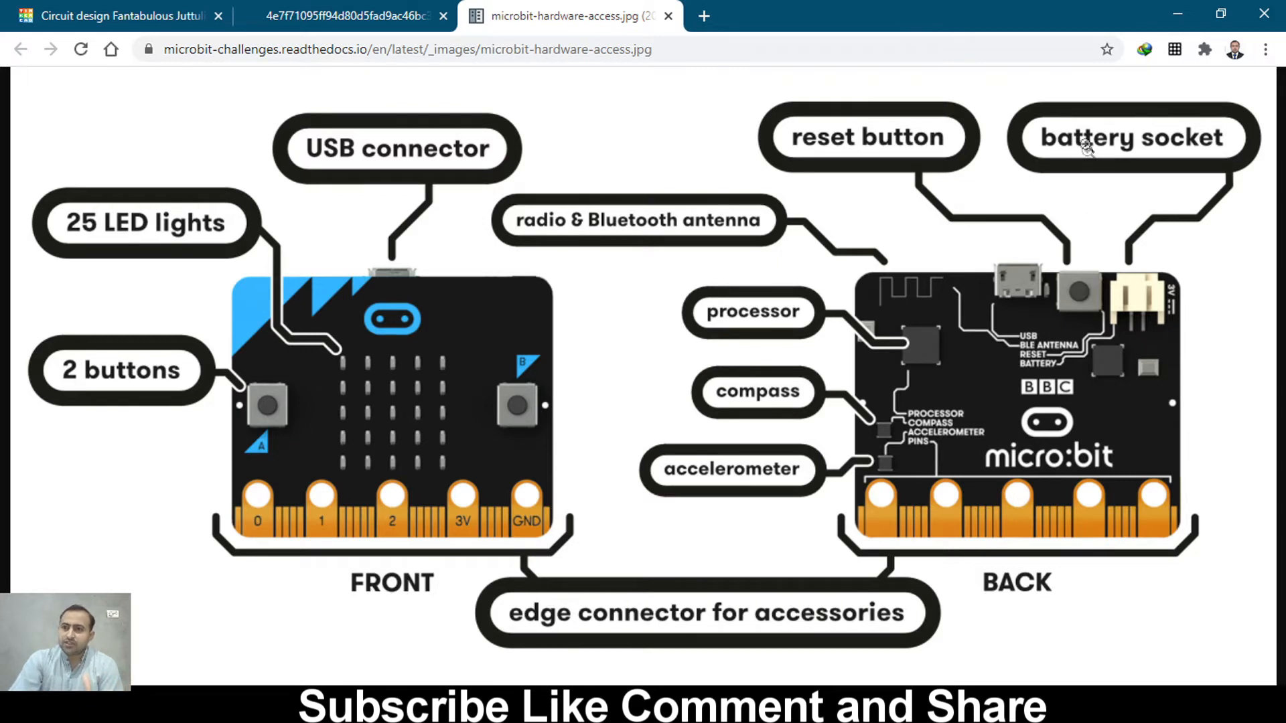
mouse_move(1130, 305)
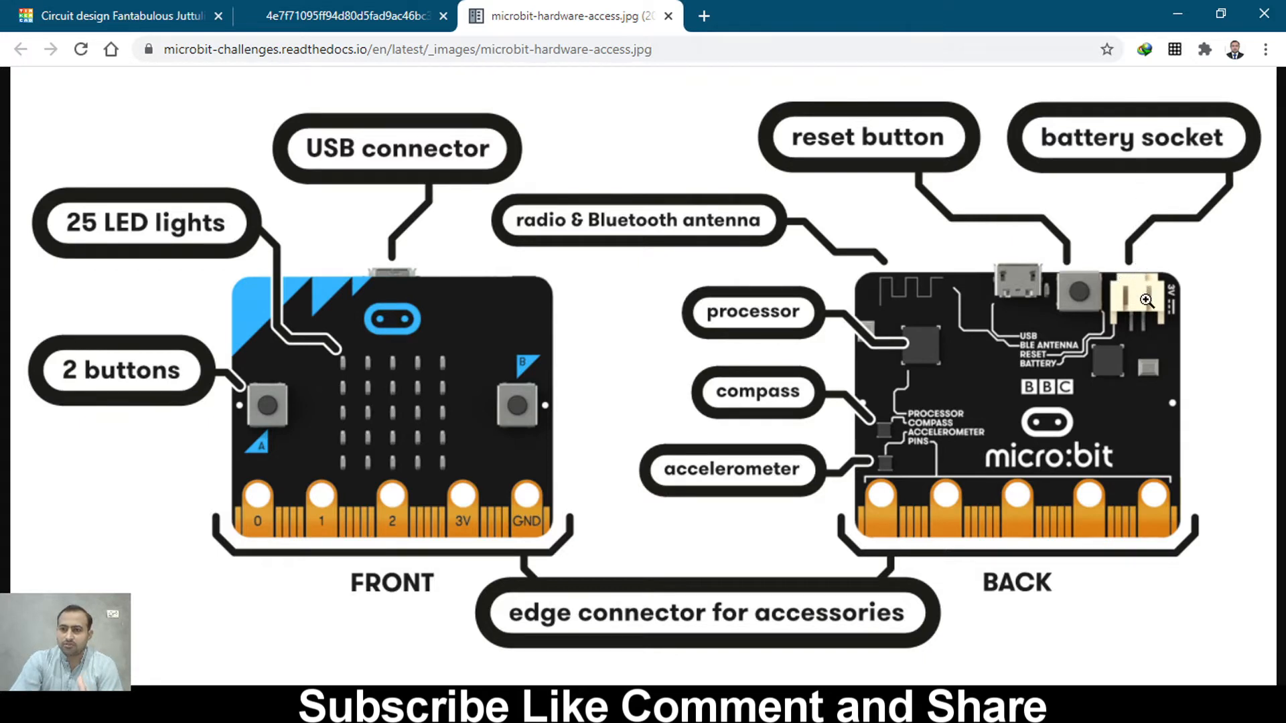
mouse_move(635, 244)
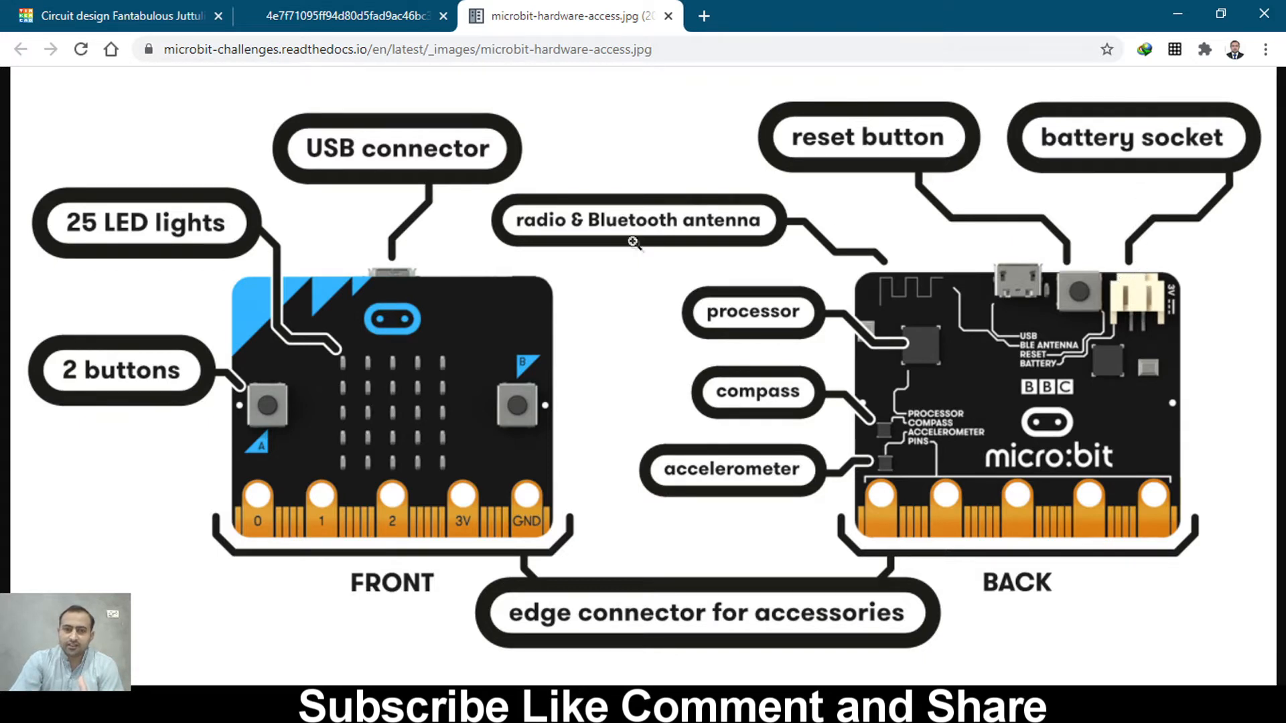
mouse_move(888, 297)
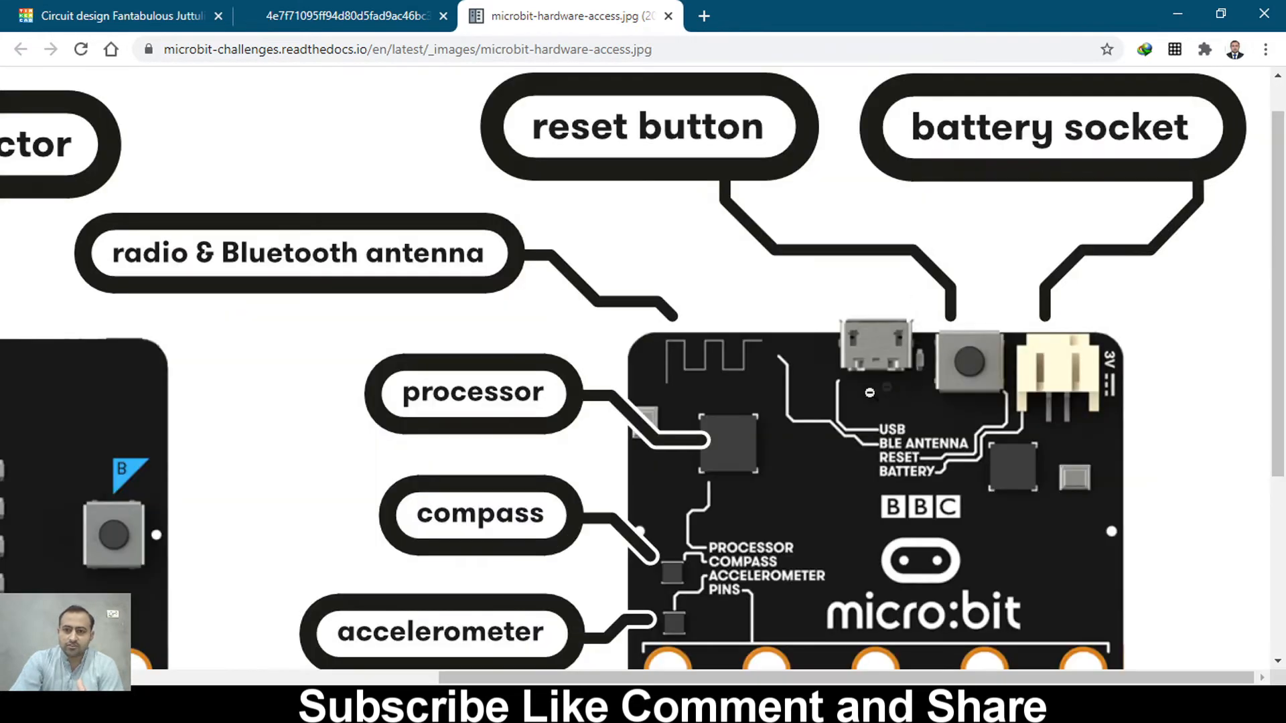
Step: Scroll over the zoomed hardware diagram to look at the back of the micro:bit
scroll(down, 3)
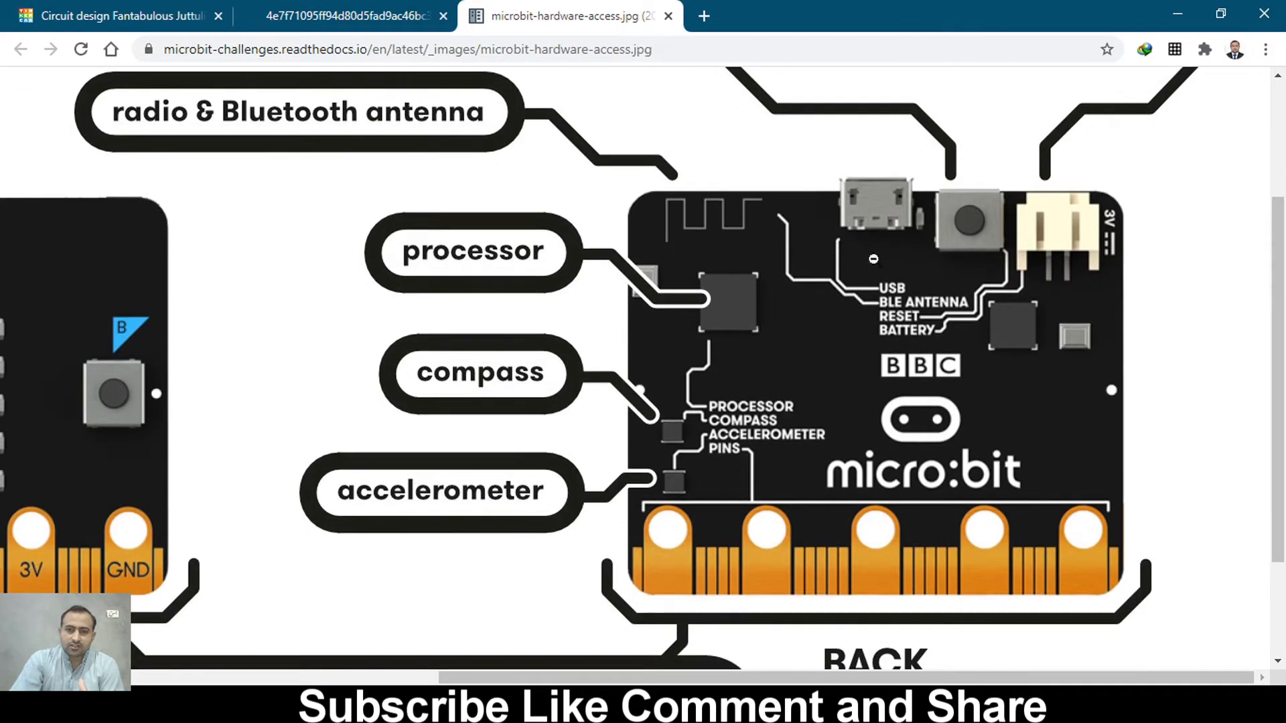
mouse_move(654, 174)
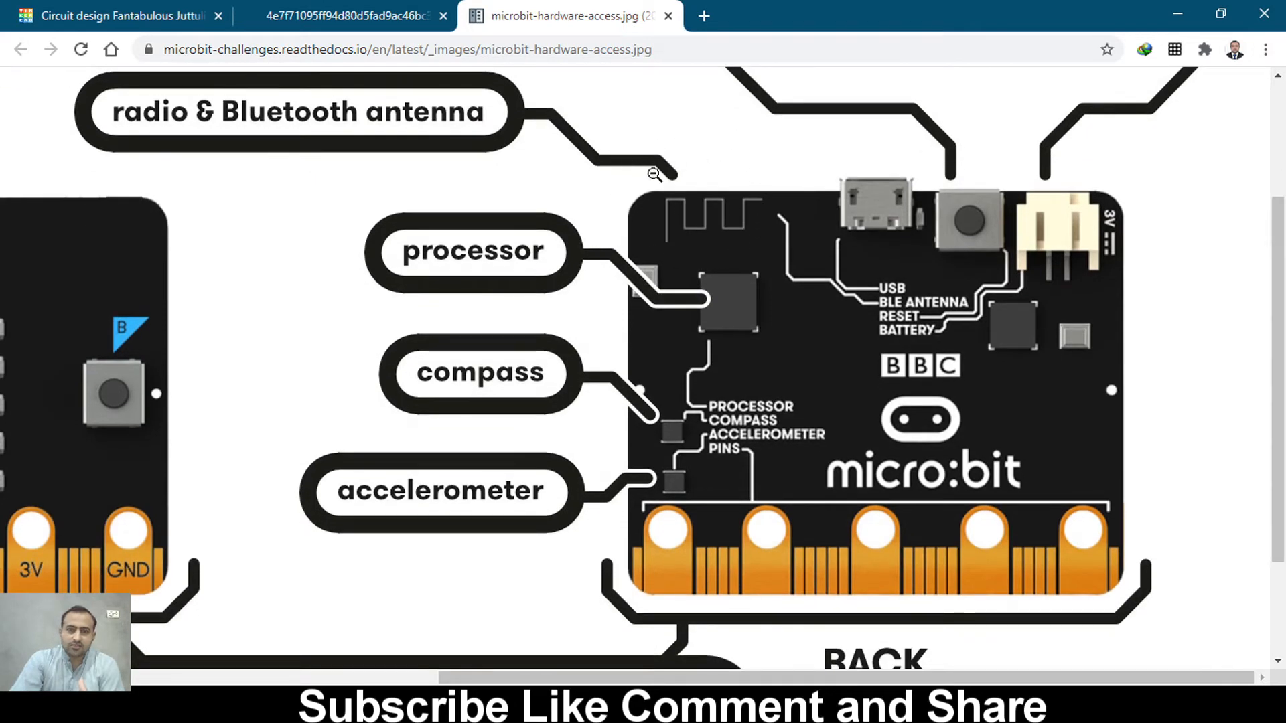
mouse_move(719, 160)
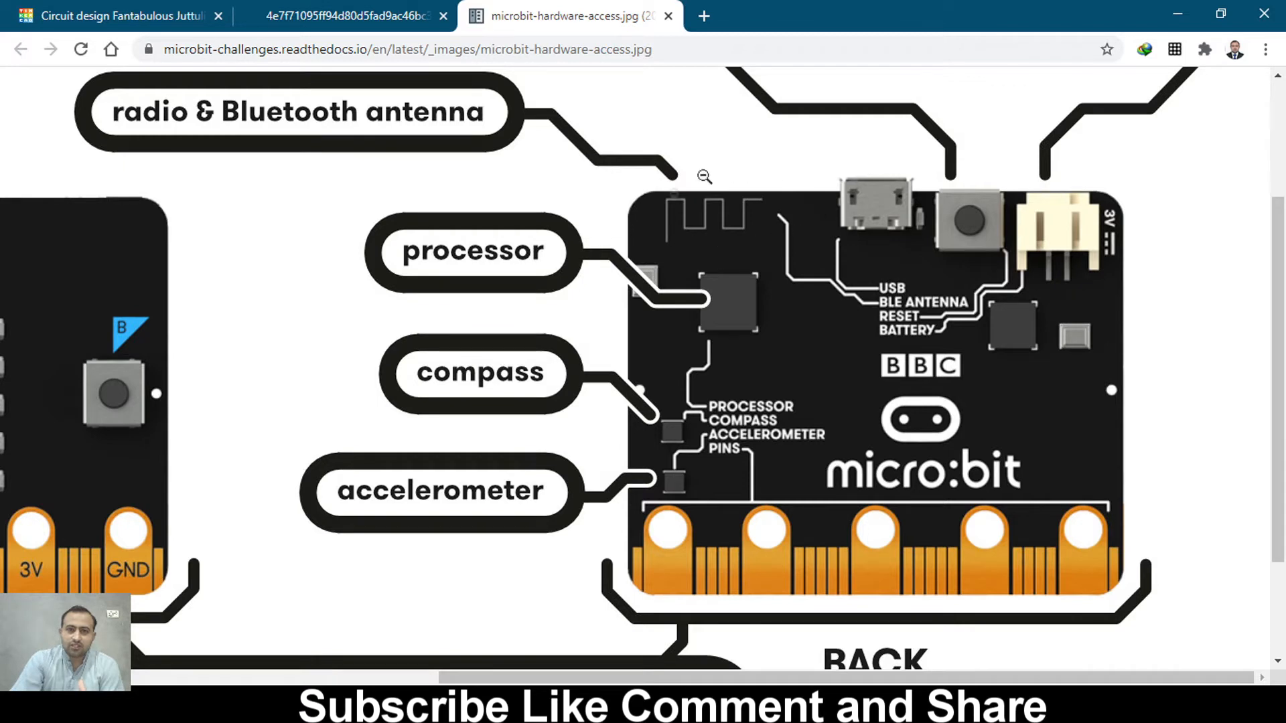
mouse_move(714, 322)
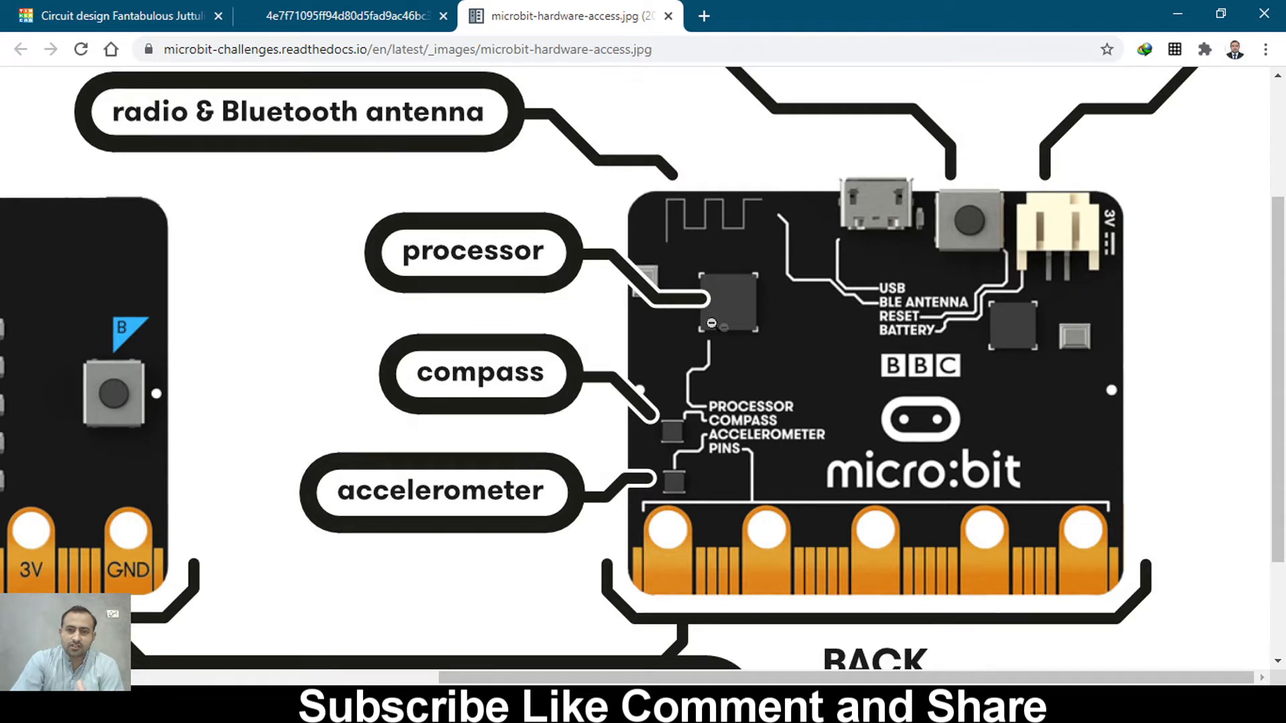
mouse_move(689, 304)
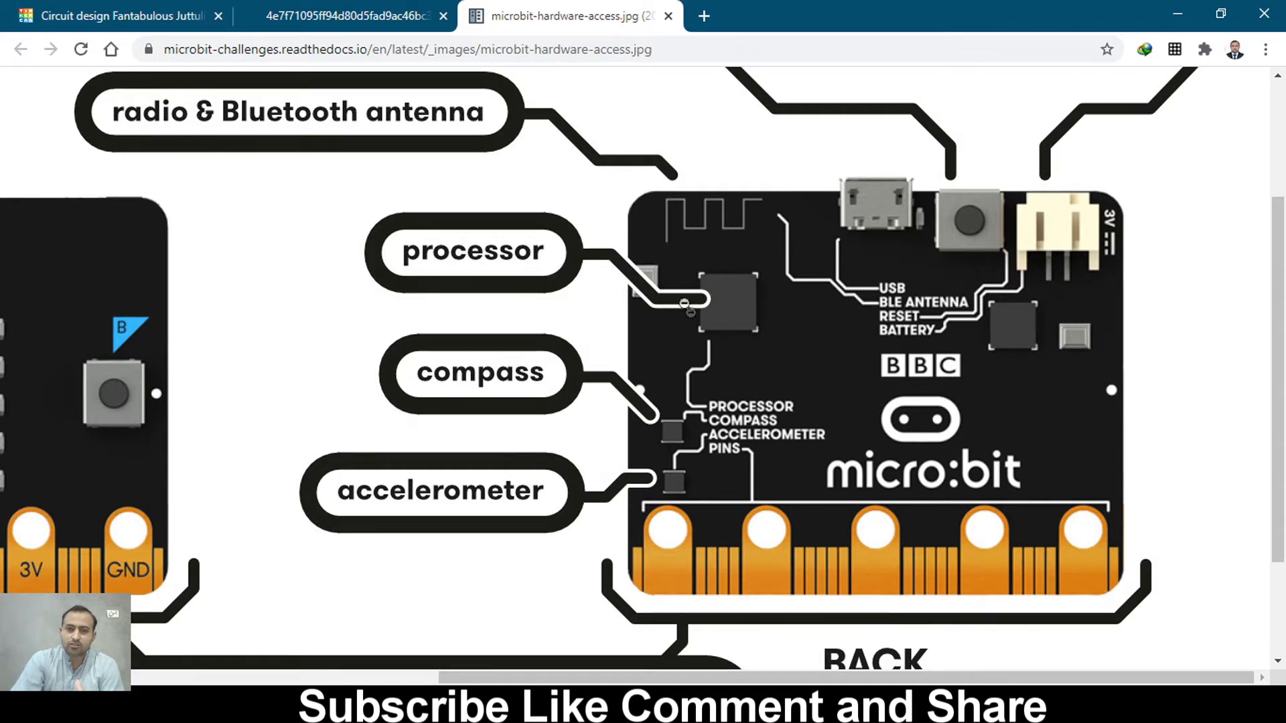
mouse_move(701, 264)
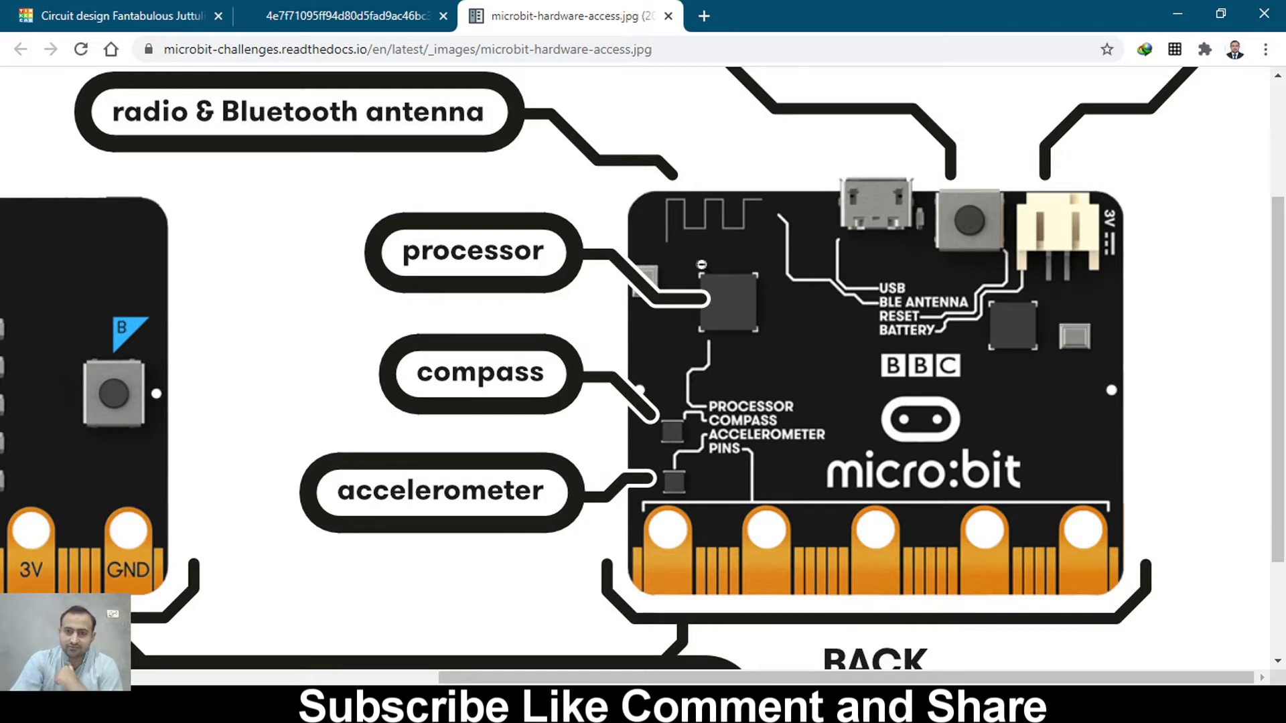
mouse_move(500, 395)
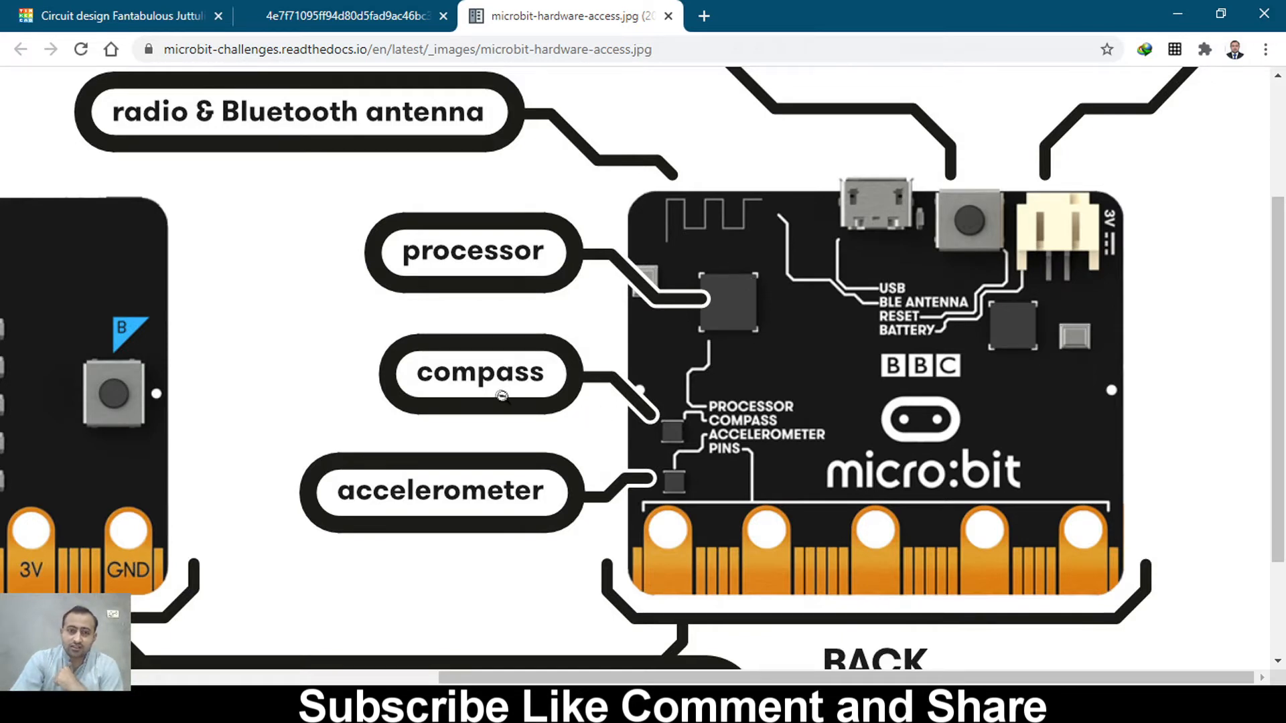
mouse_move(537, 416)
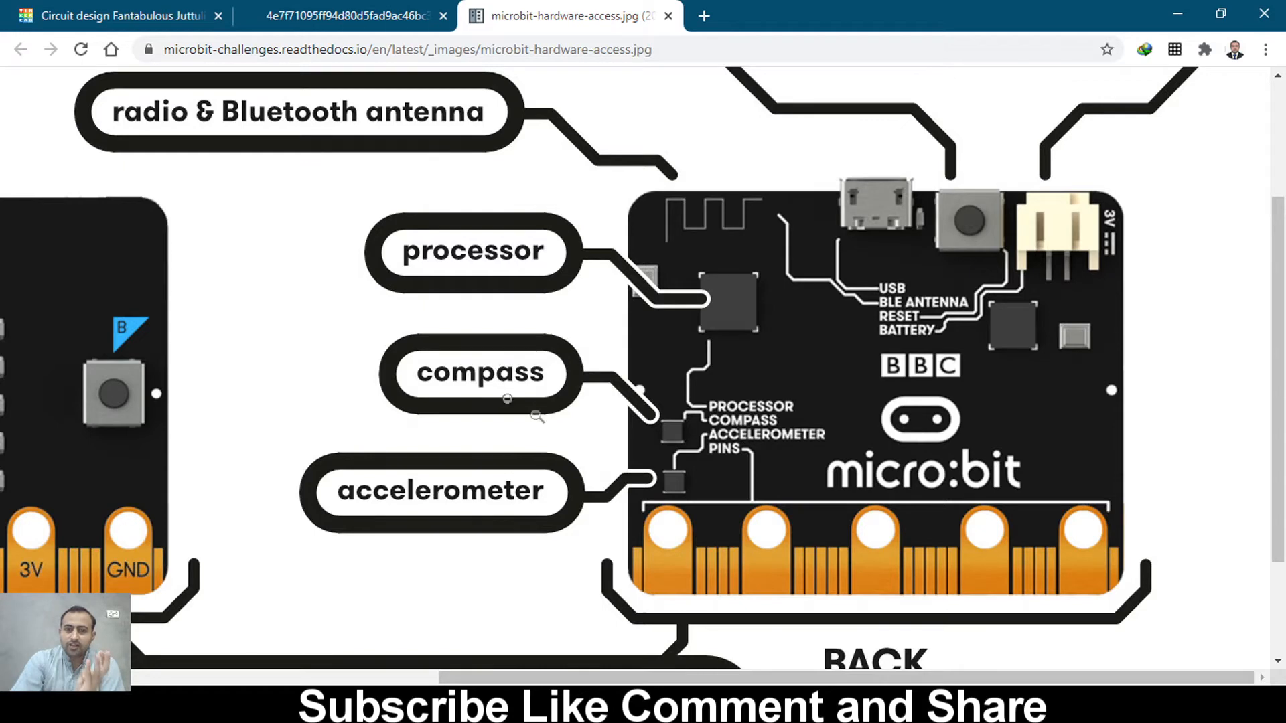
mouse_move(713, 447)
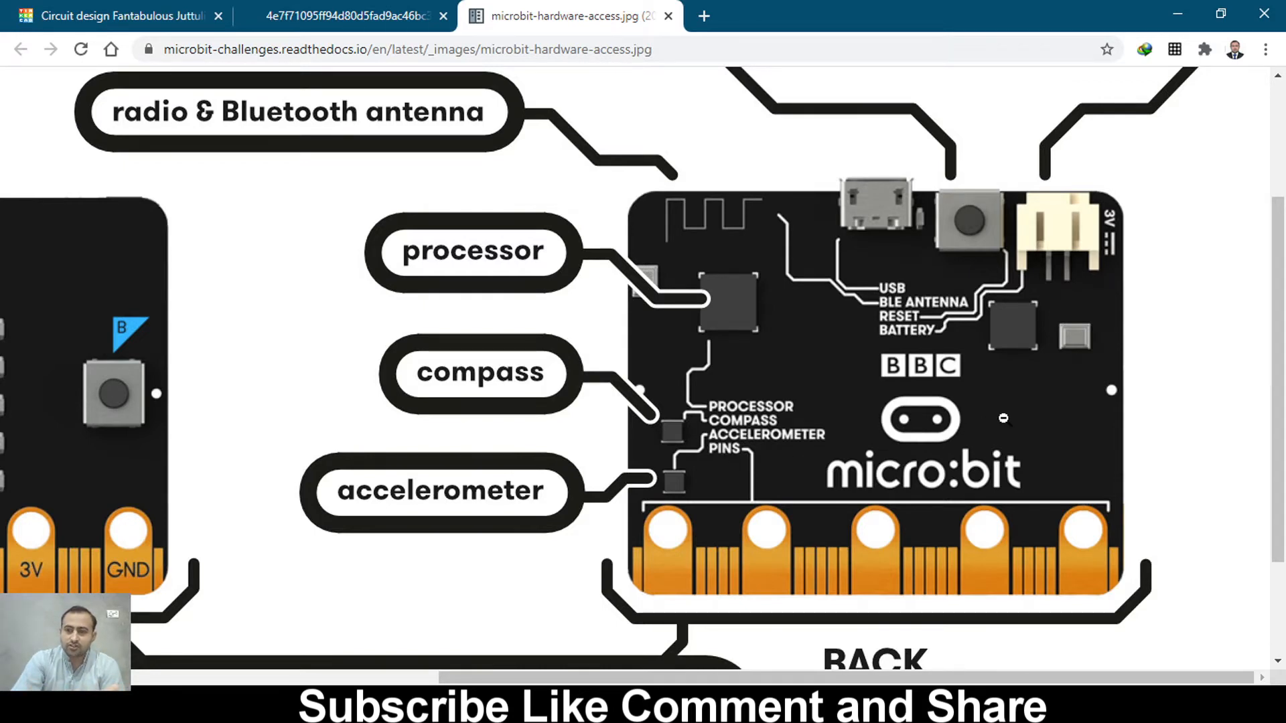
scroll(down, 3)
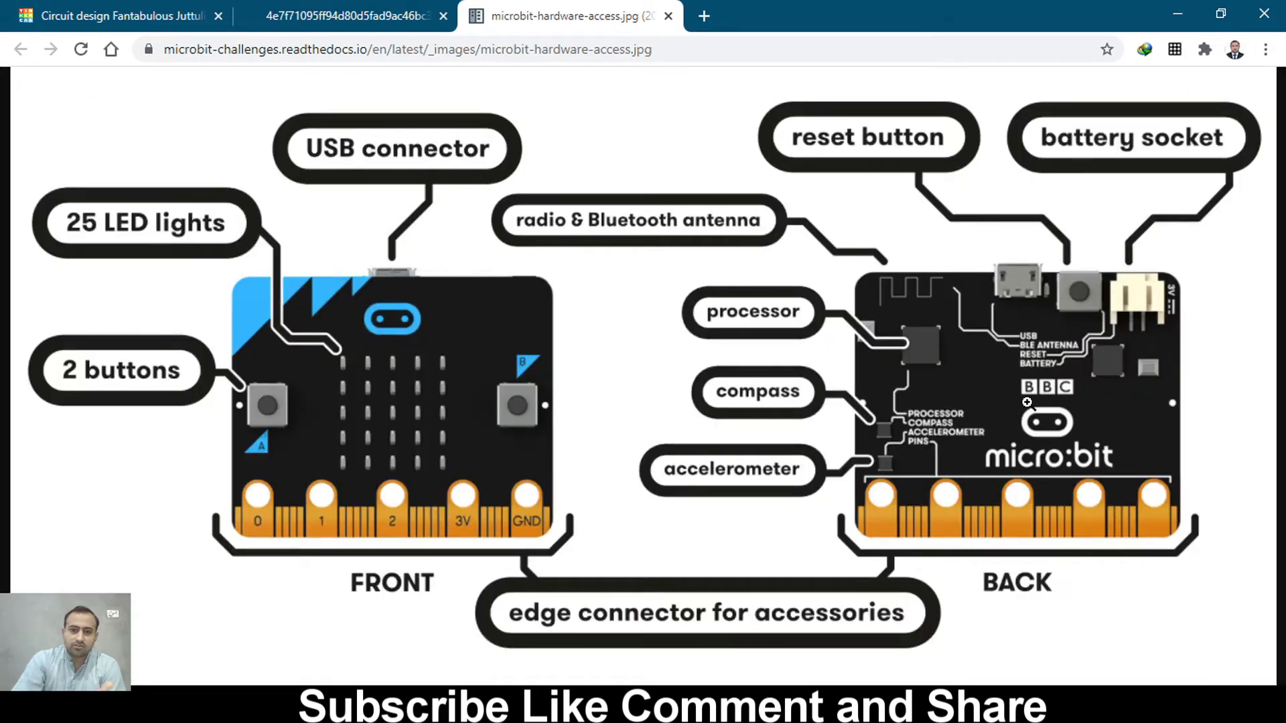
mouse_move(1118, 371)
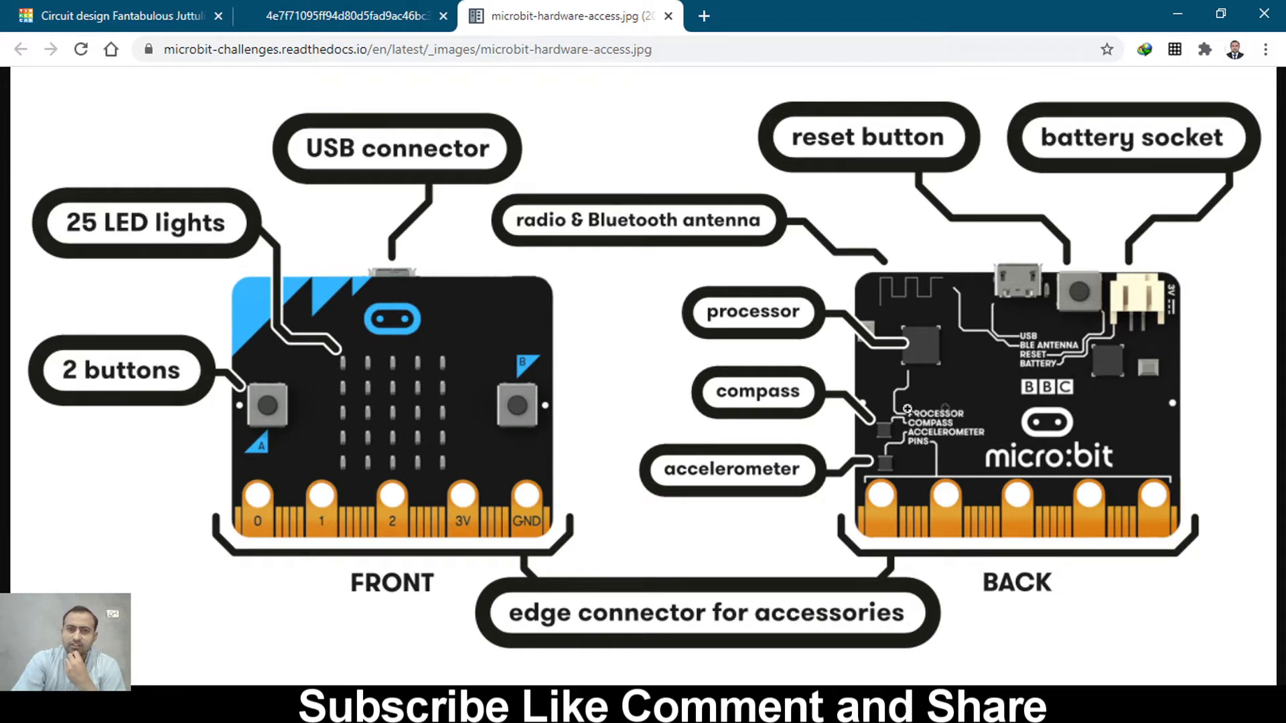
Step: Switch to the cdn.sanity.io tab showing the micro:bit pinout diagram with the lit heart
click(353, 16)
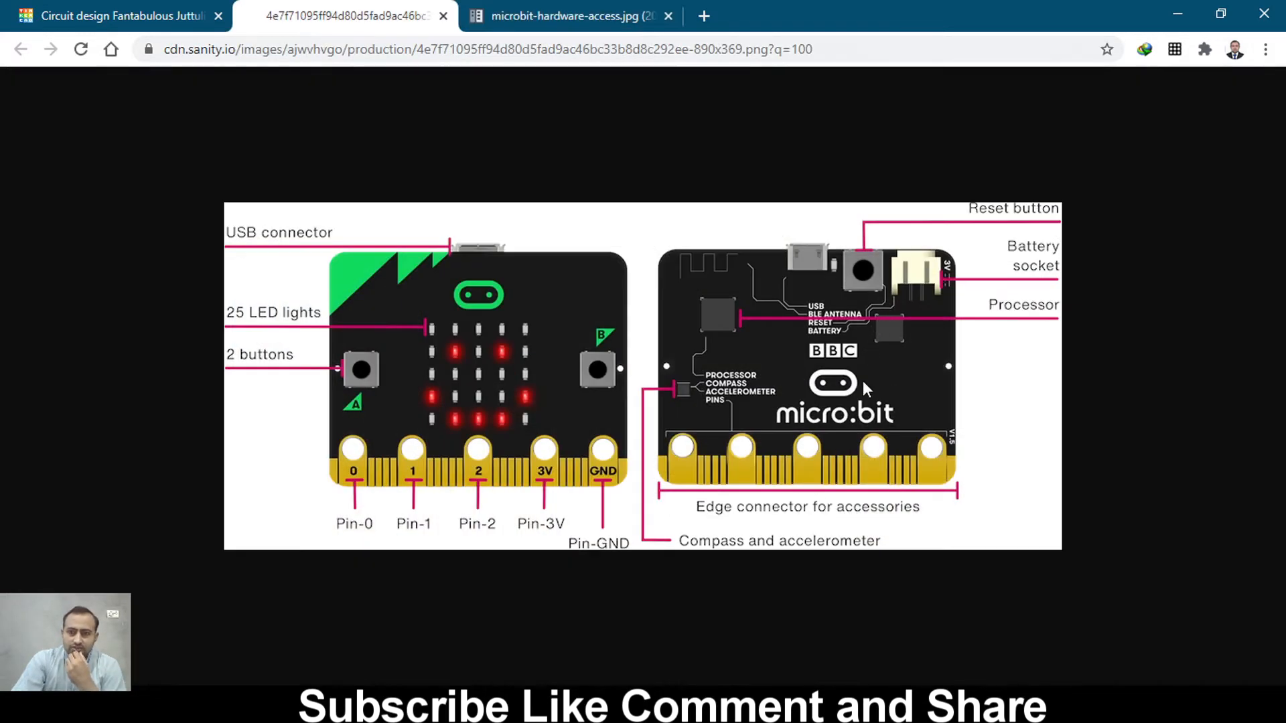
mouse_move(557, 447)
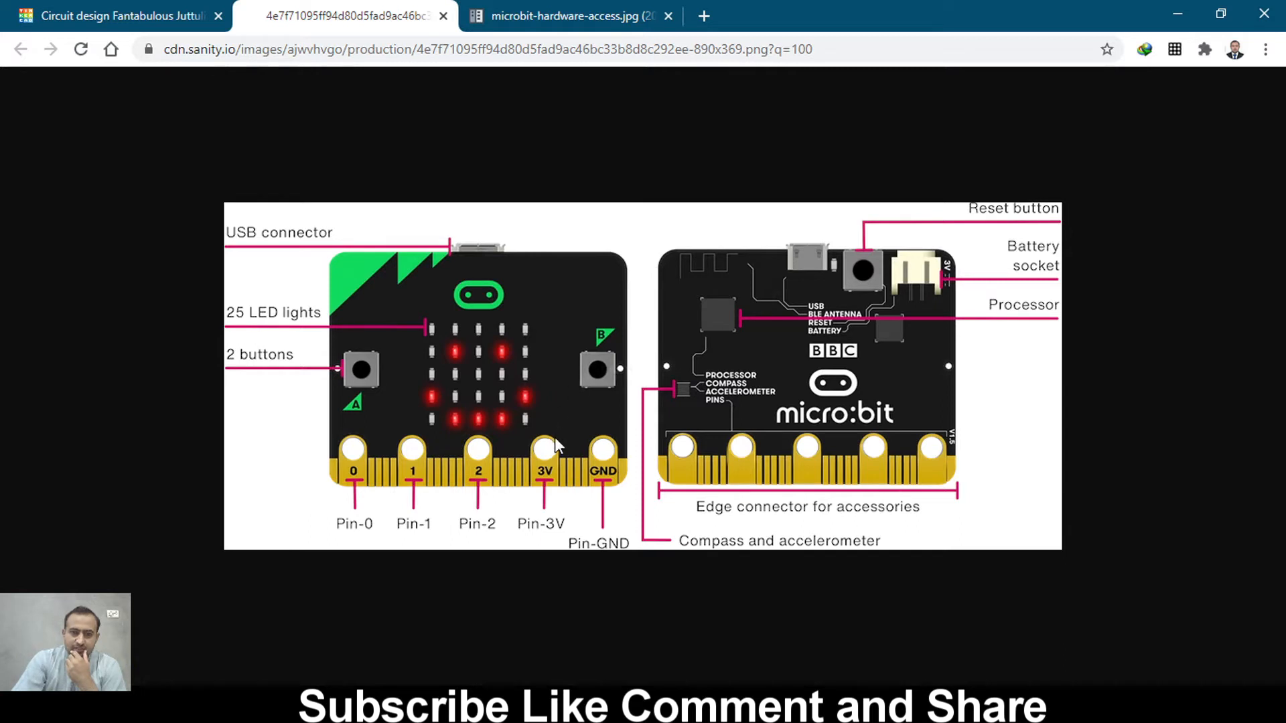
mouse_move(357, 347)
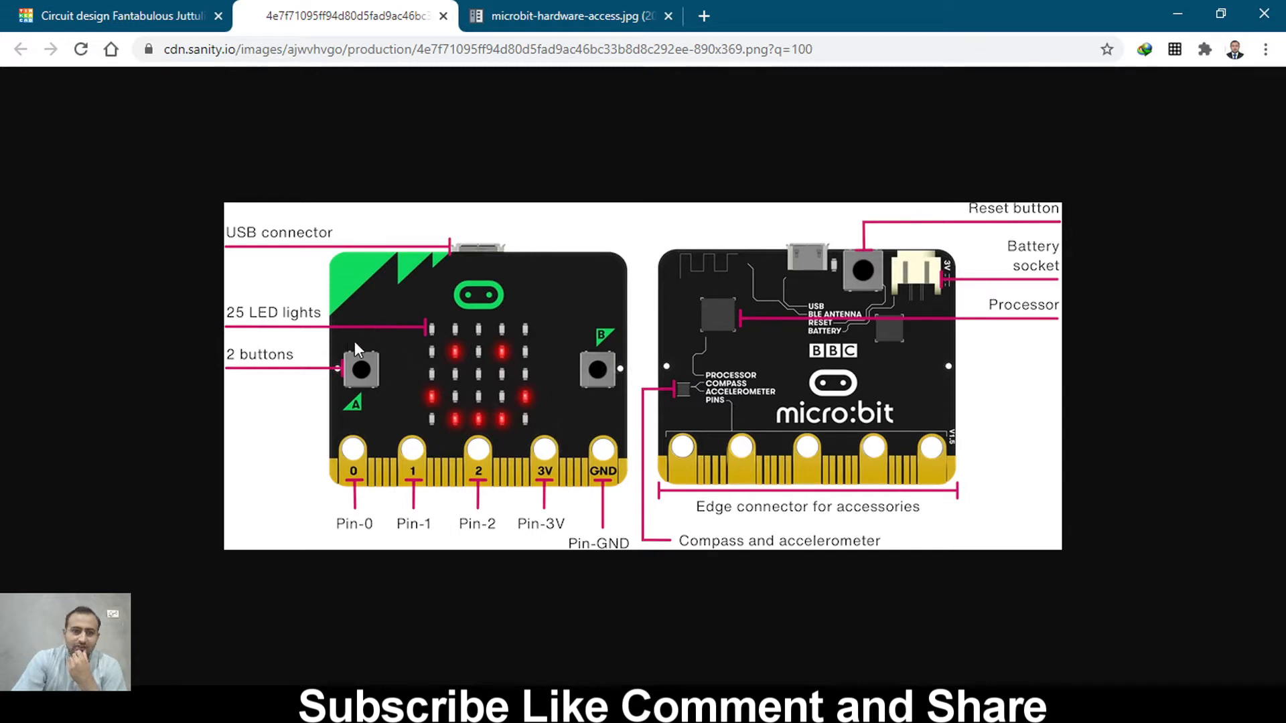
mouse_move(448, 348)
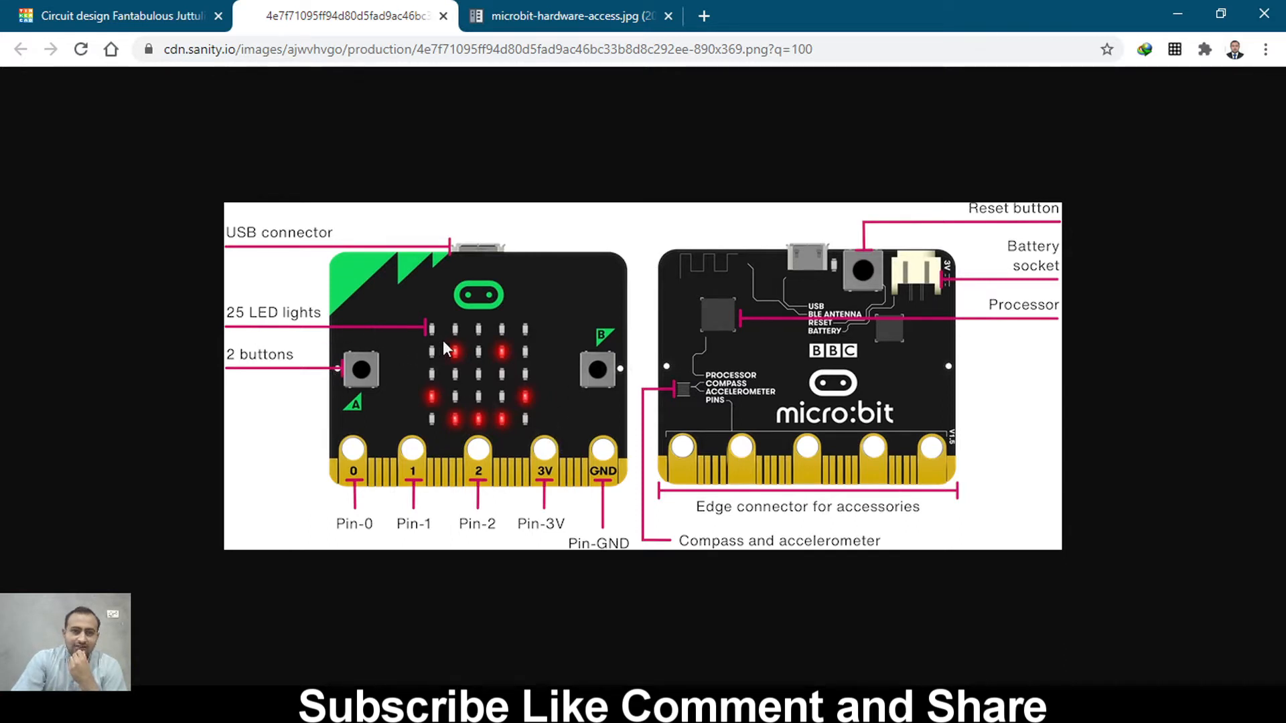
mouse_move(496, 368)
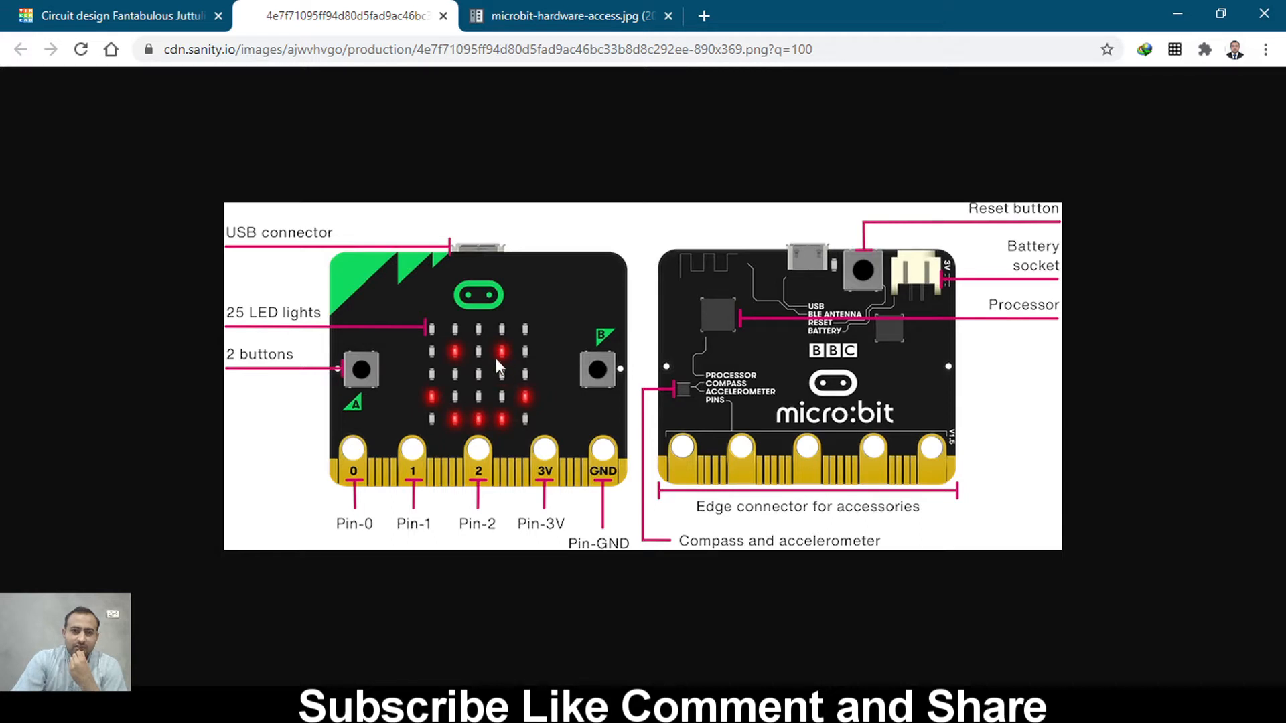
mouse_move(434, 500)
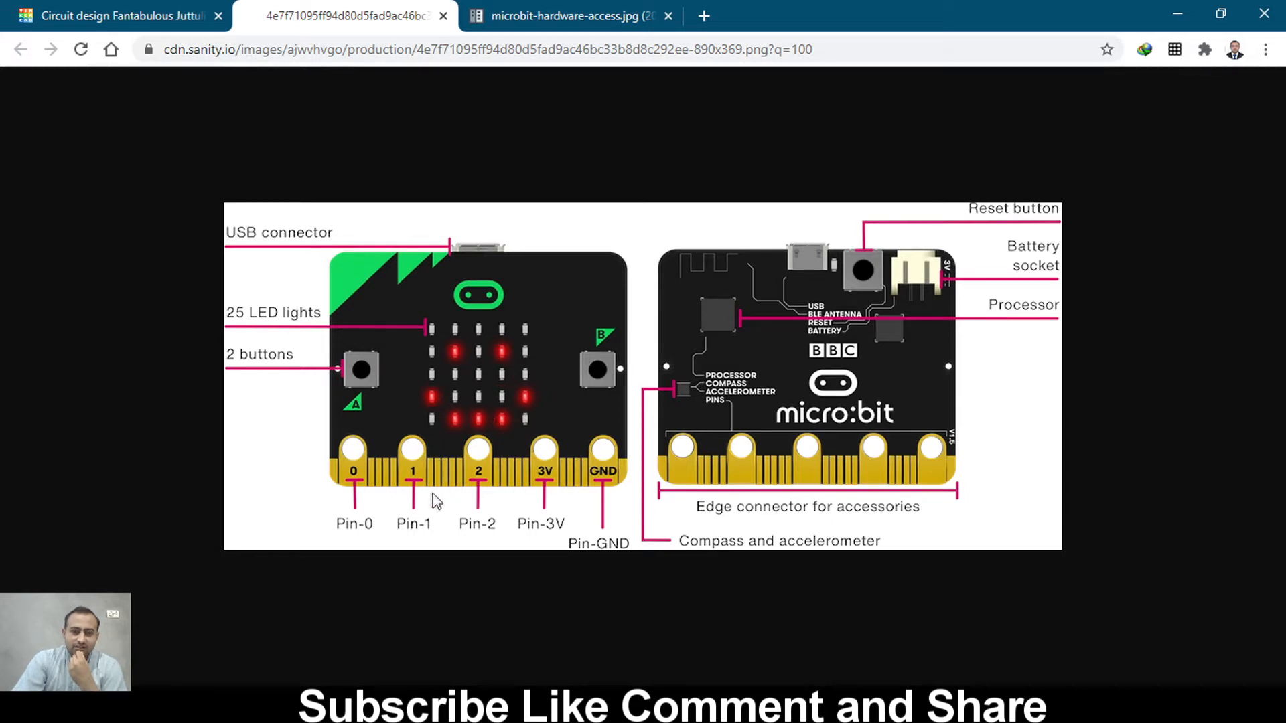
mouse_move(426, 490)
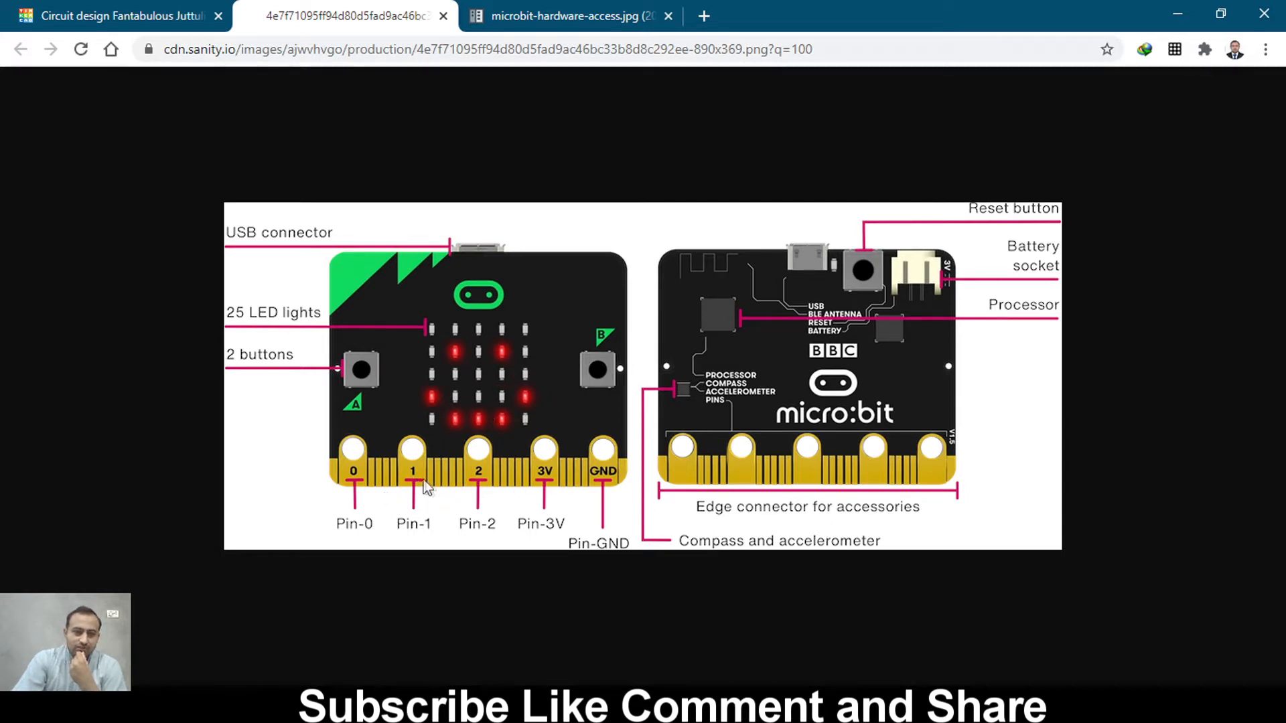
mouse_move(628, 512)
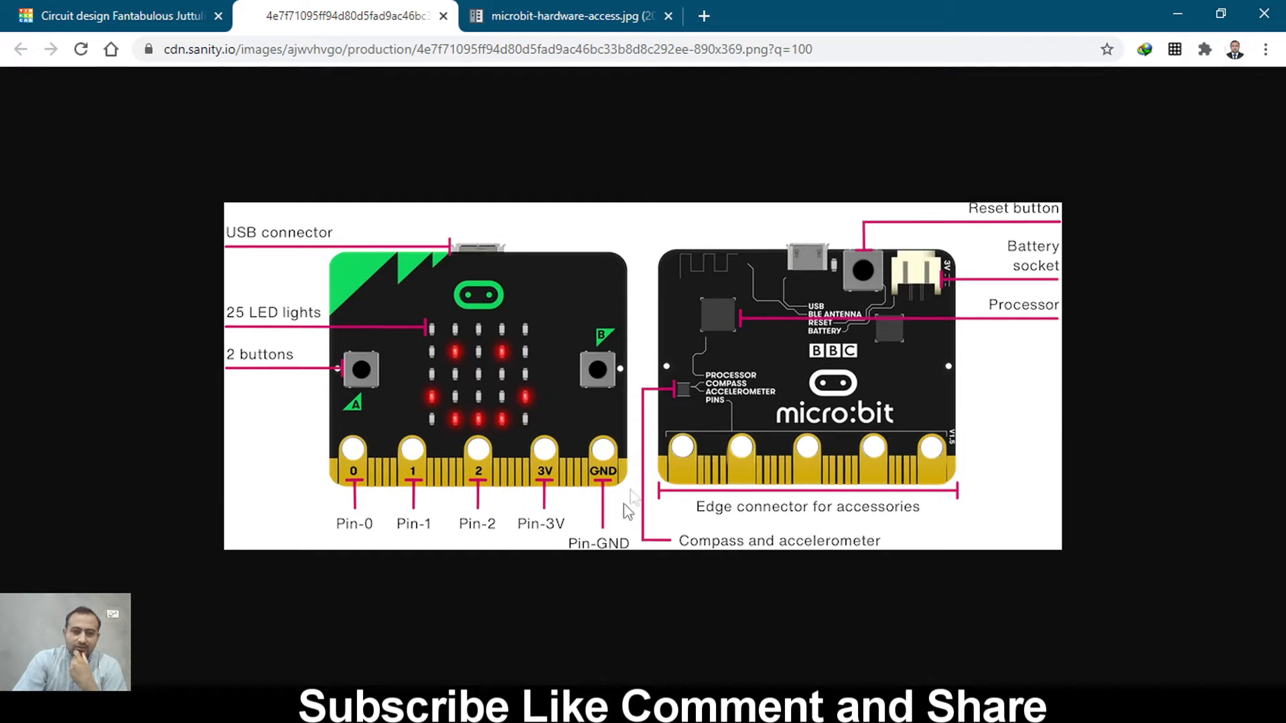
mouse_move(849, 551)
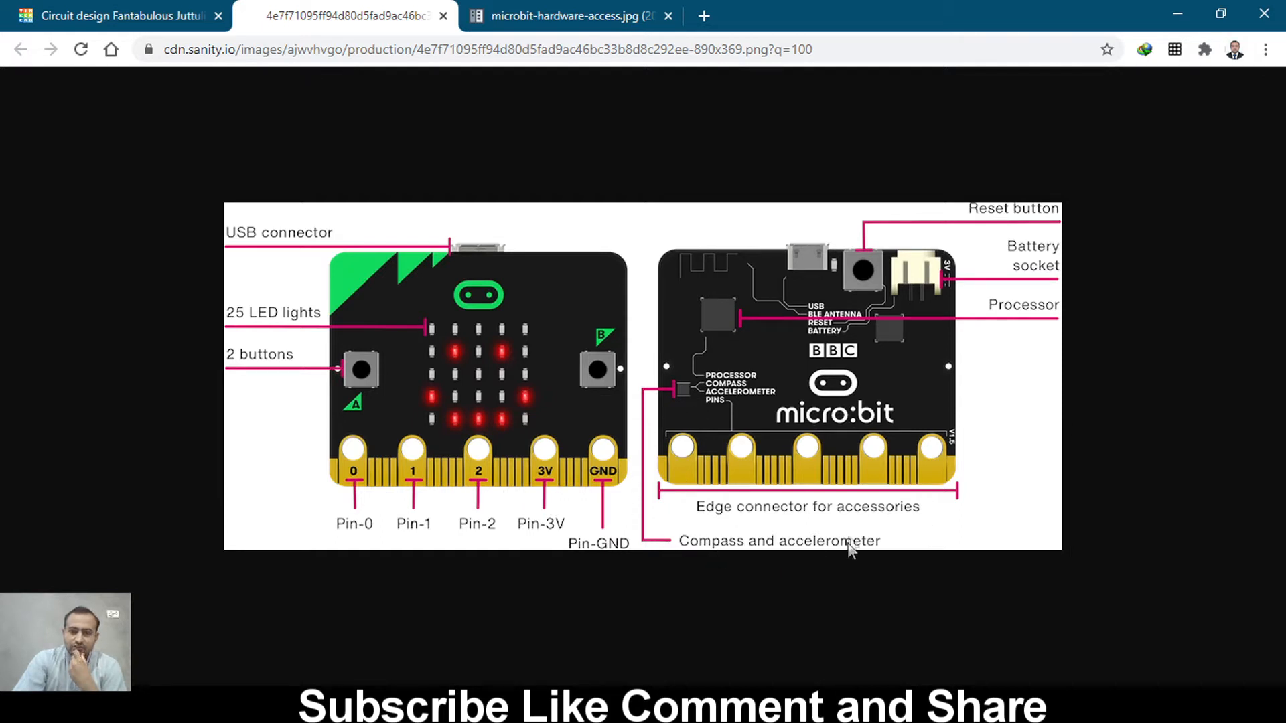
mouse_move(701, 442)
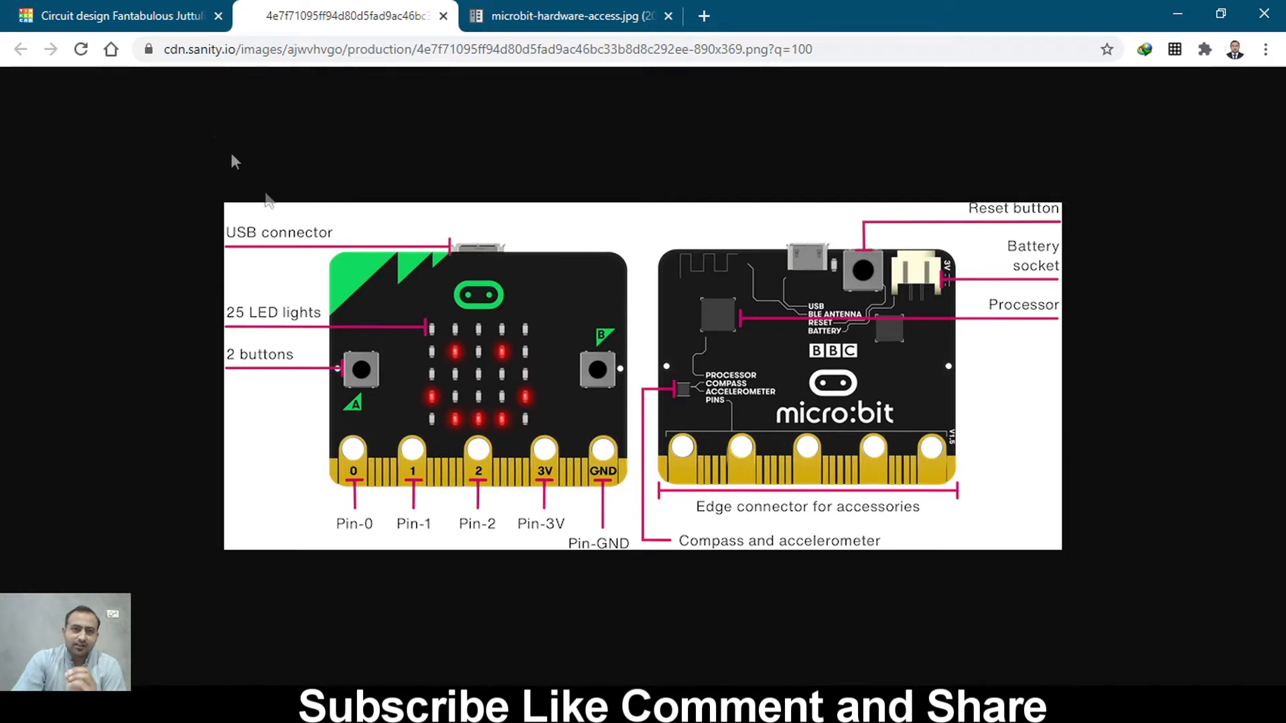
Step: Return to the 'Fantabulous Juttuli' Tinkercad circuit design with the red micro:bit
click(119, 15)
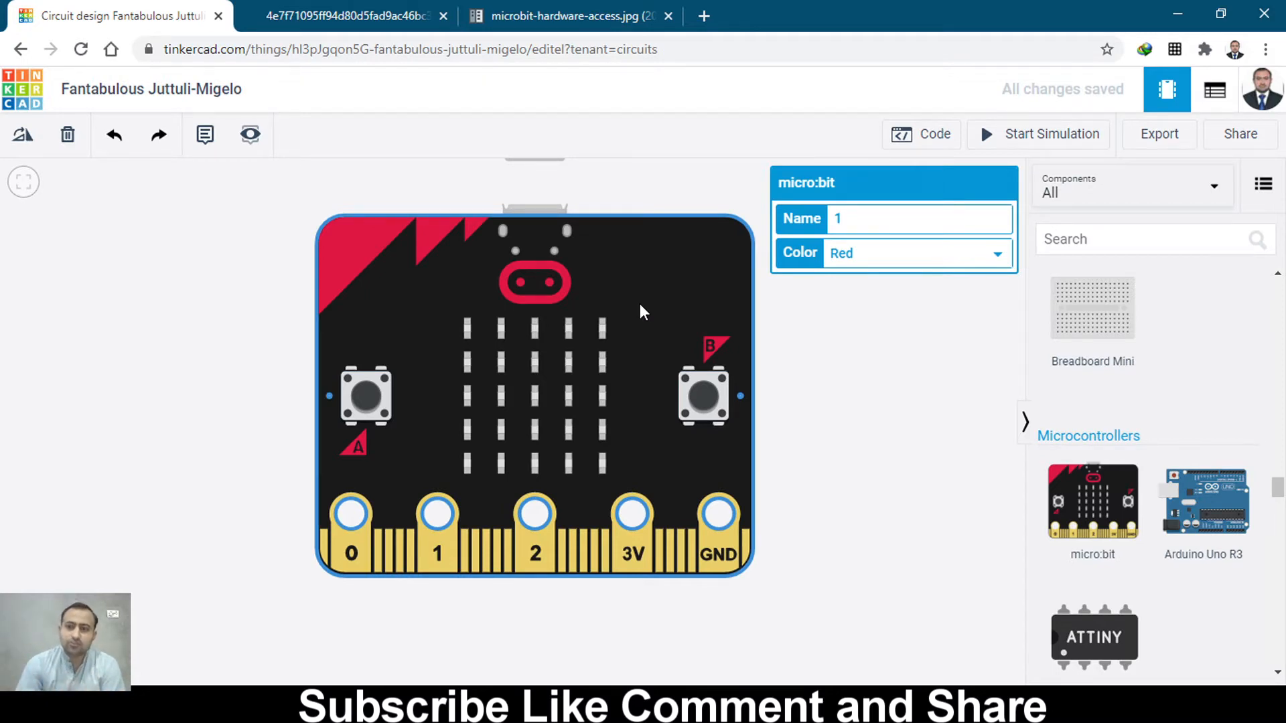
mouse_move(1020, 138)
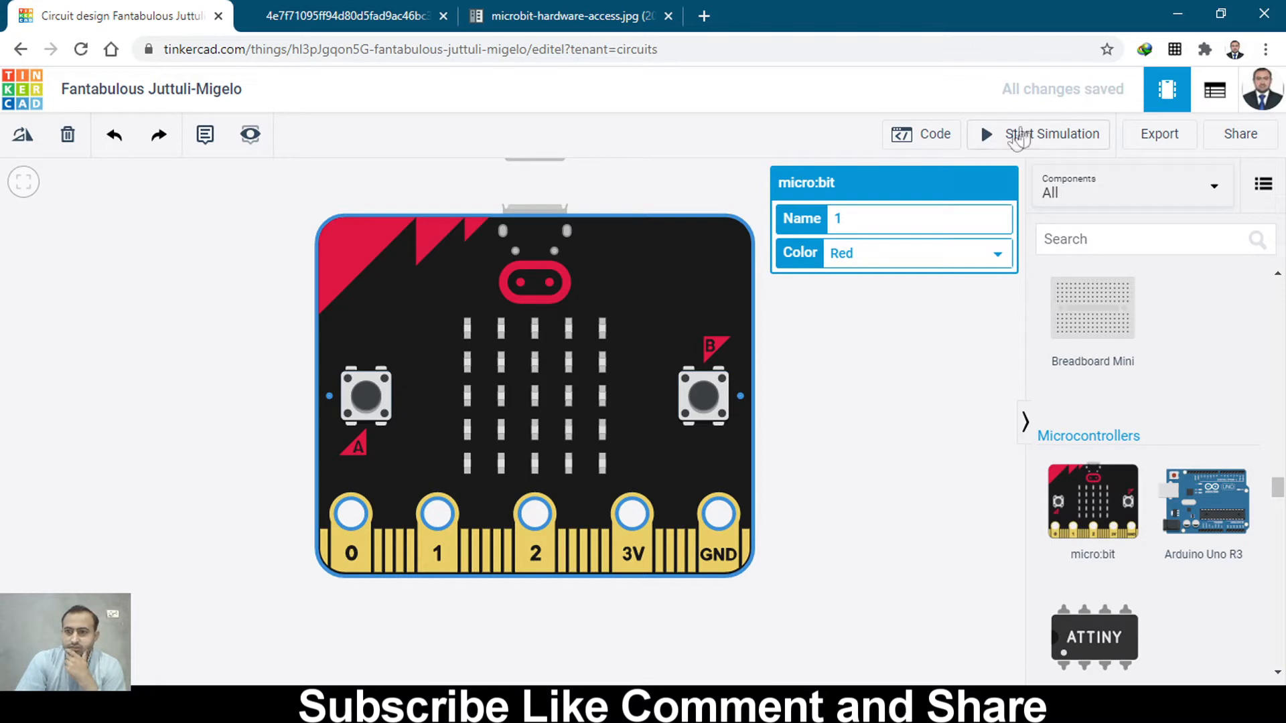
Step: Open the micro:bit's block code and start replacing 'Hello!' in show string with 'Wa'
click(920, 134)
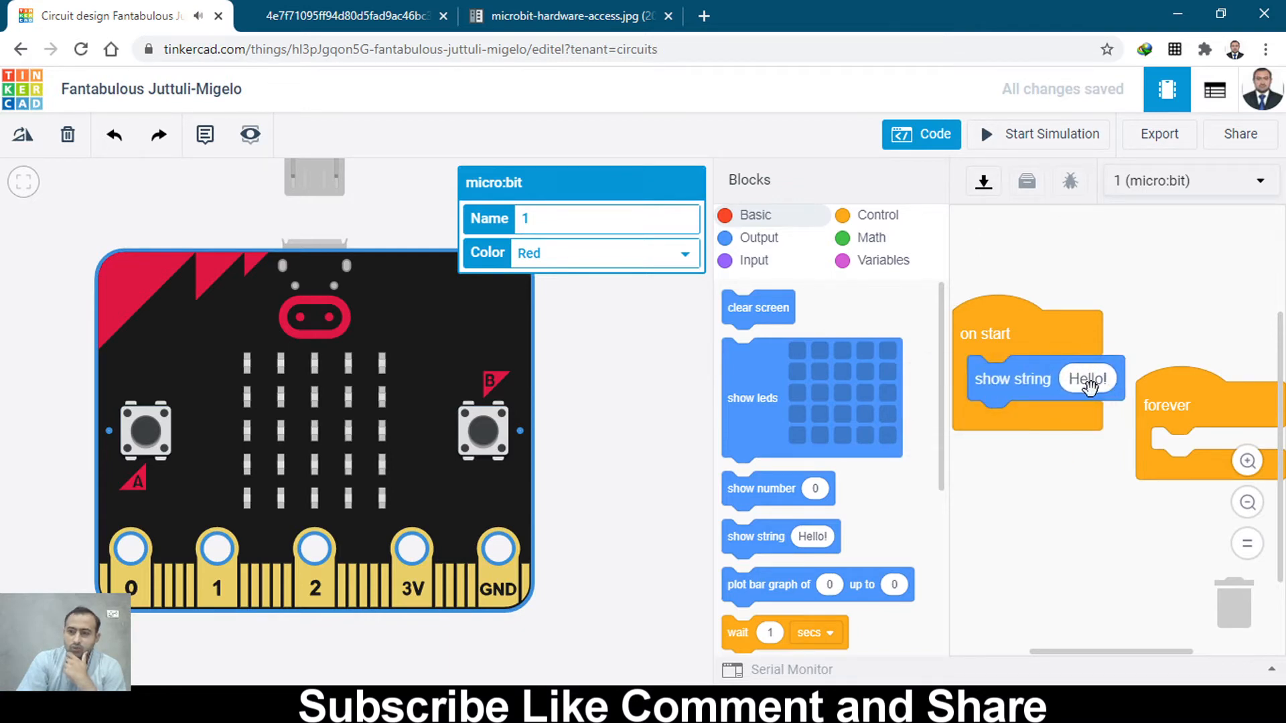
text(Waqas)
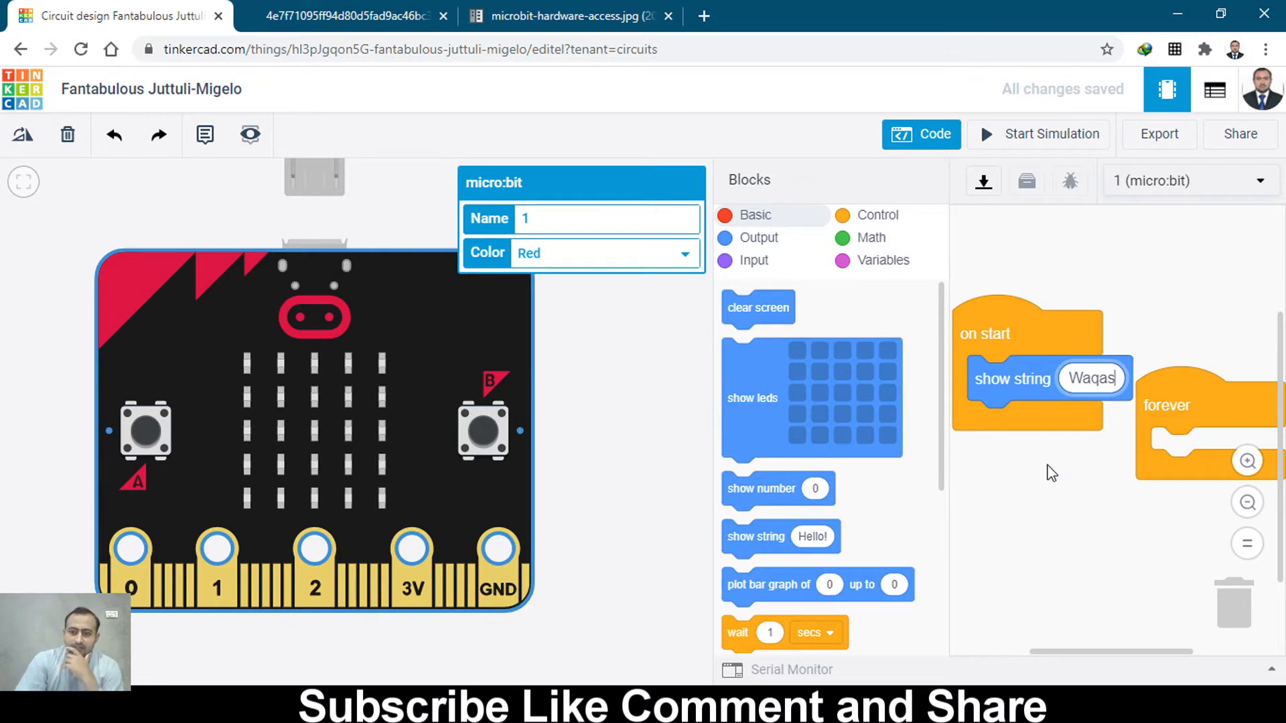
mouse_move(978, 496)
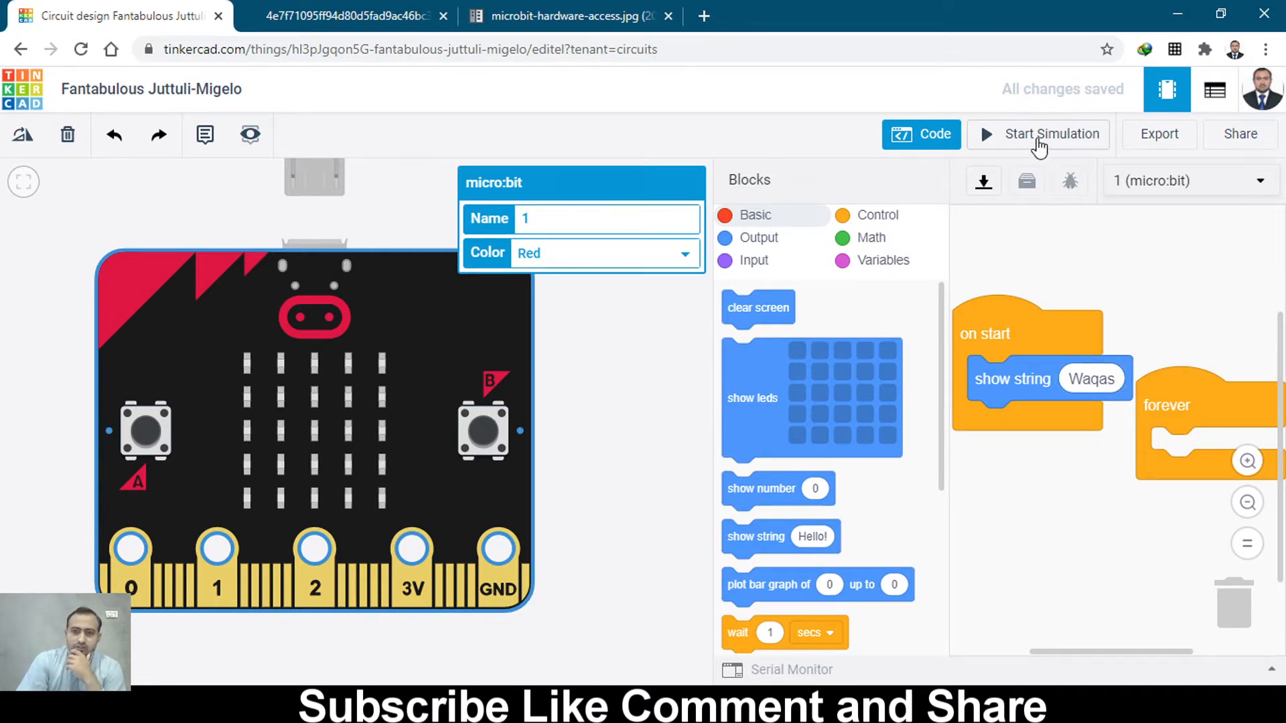
Step: Start the simulation of the show-string name program
click(1052, 134)
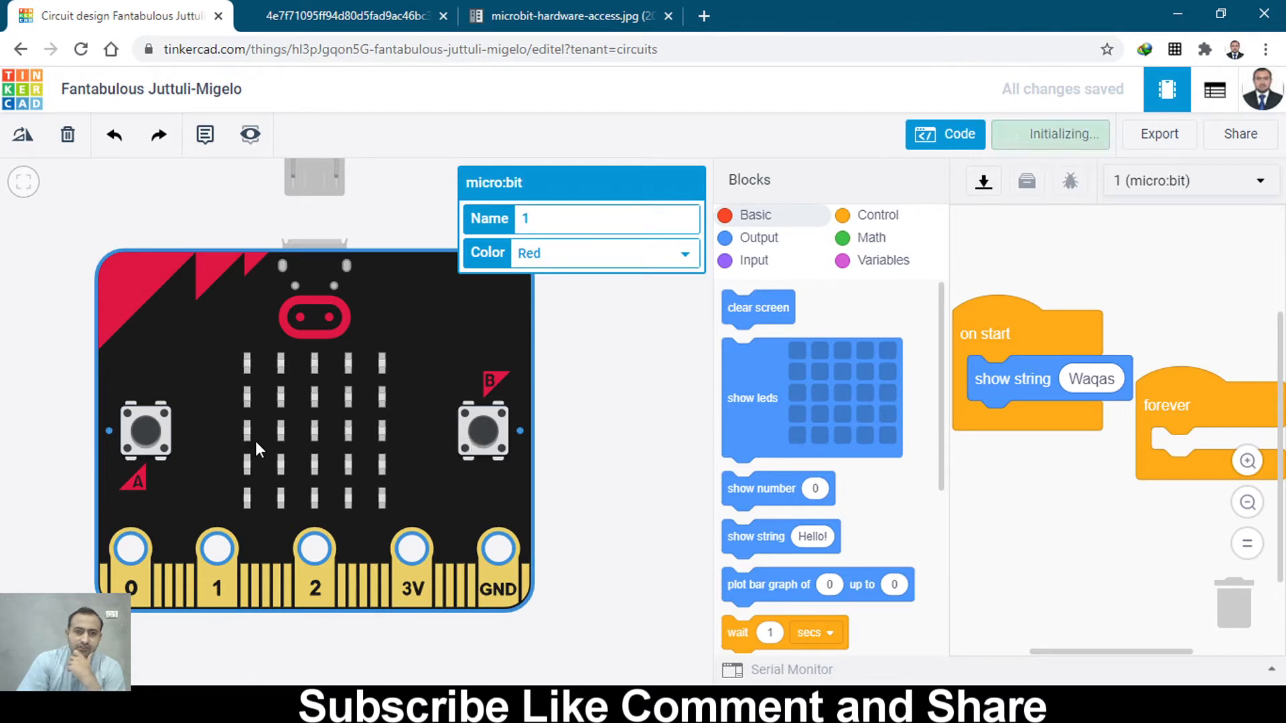
click(1048, 134)
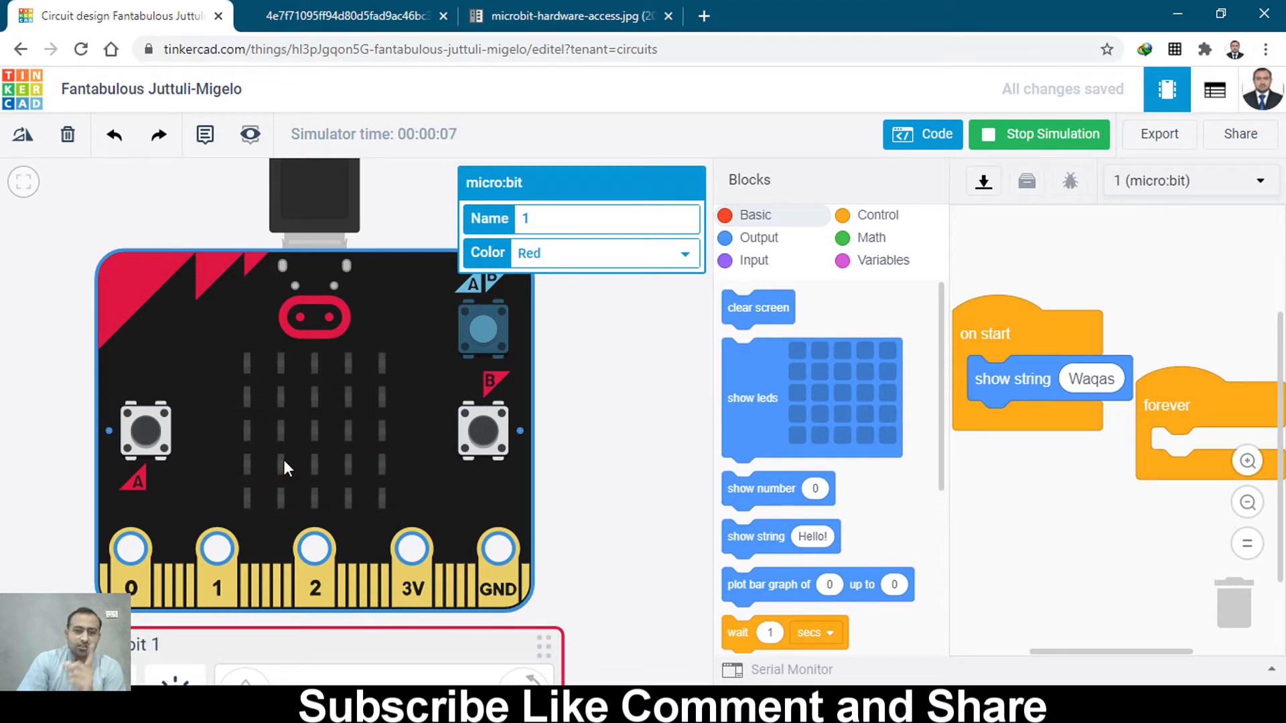
mouse_move(611, 498)
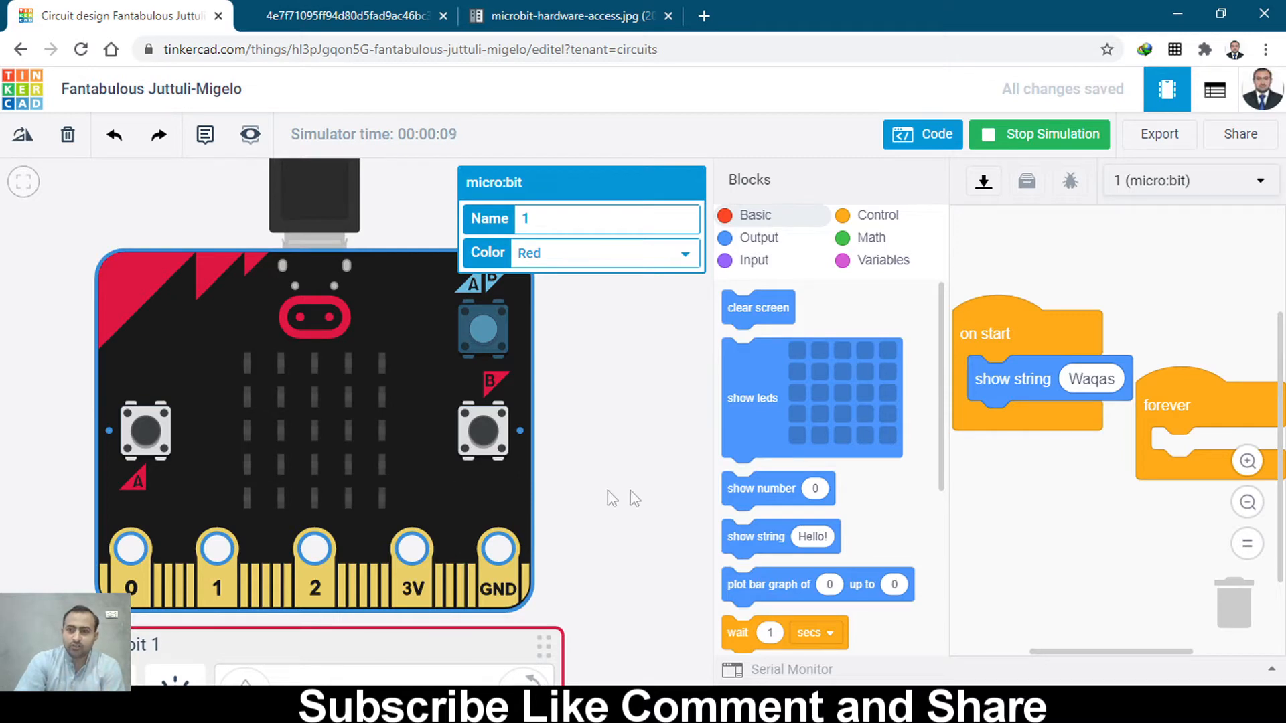
mouse_move(1046, 394)
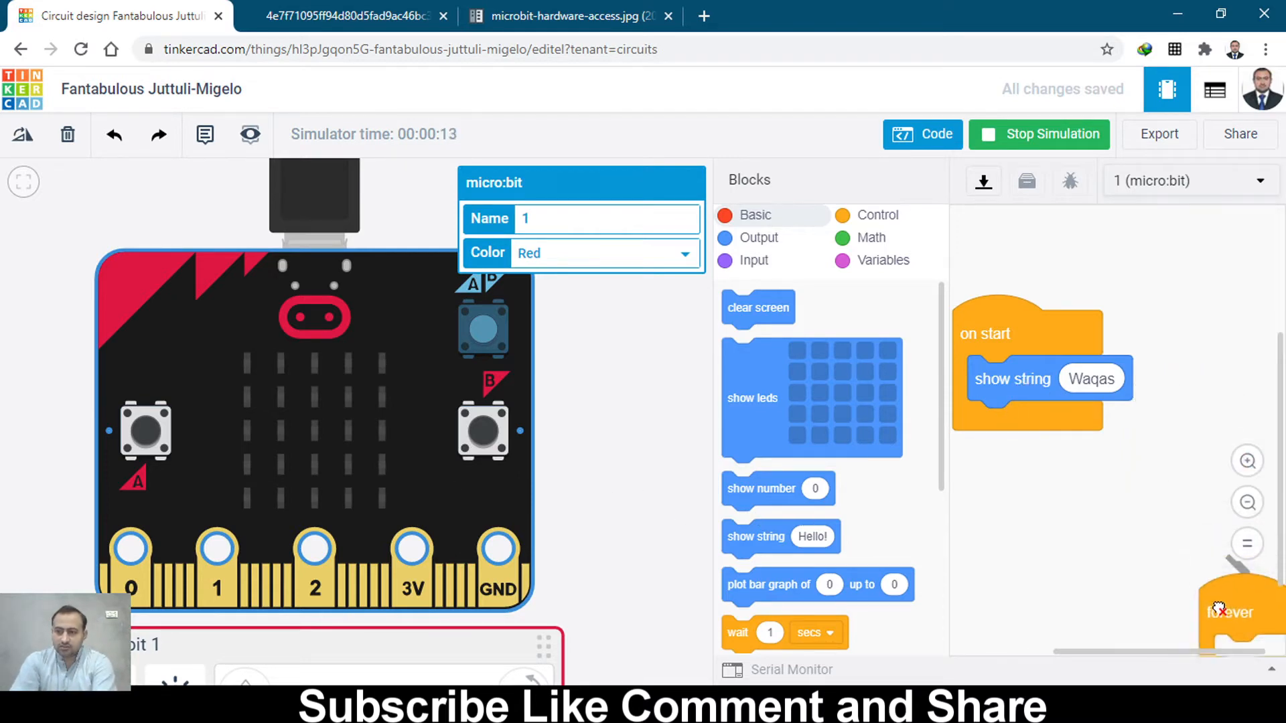
Step: Stop the simulation and browse from Basic to the Control blocks to find the repeat loop
click(1038, 134)
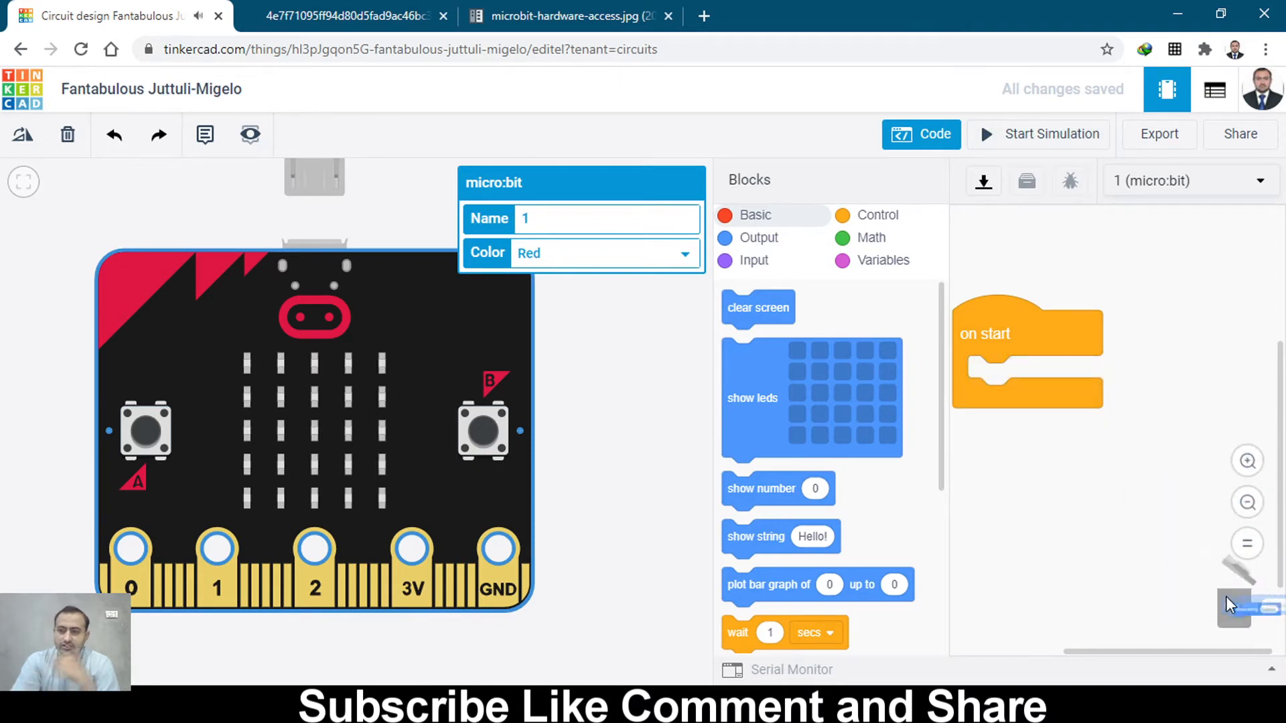
scroll(down, 3)
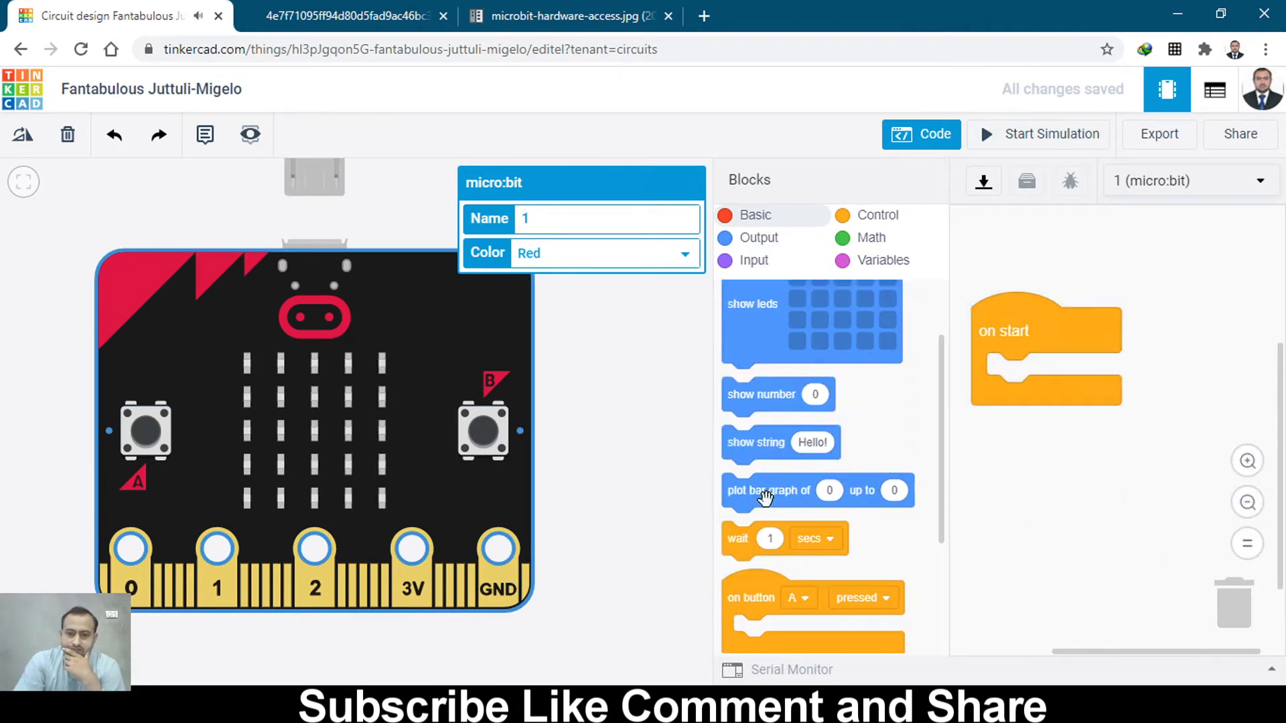
scroll(down, 3)
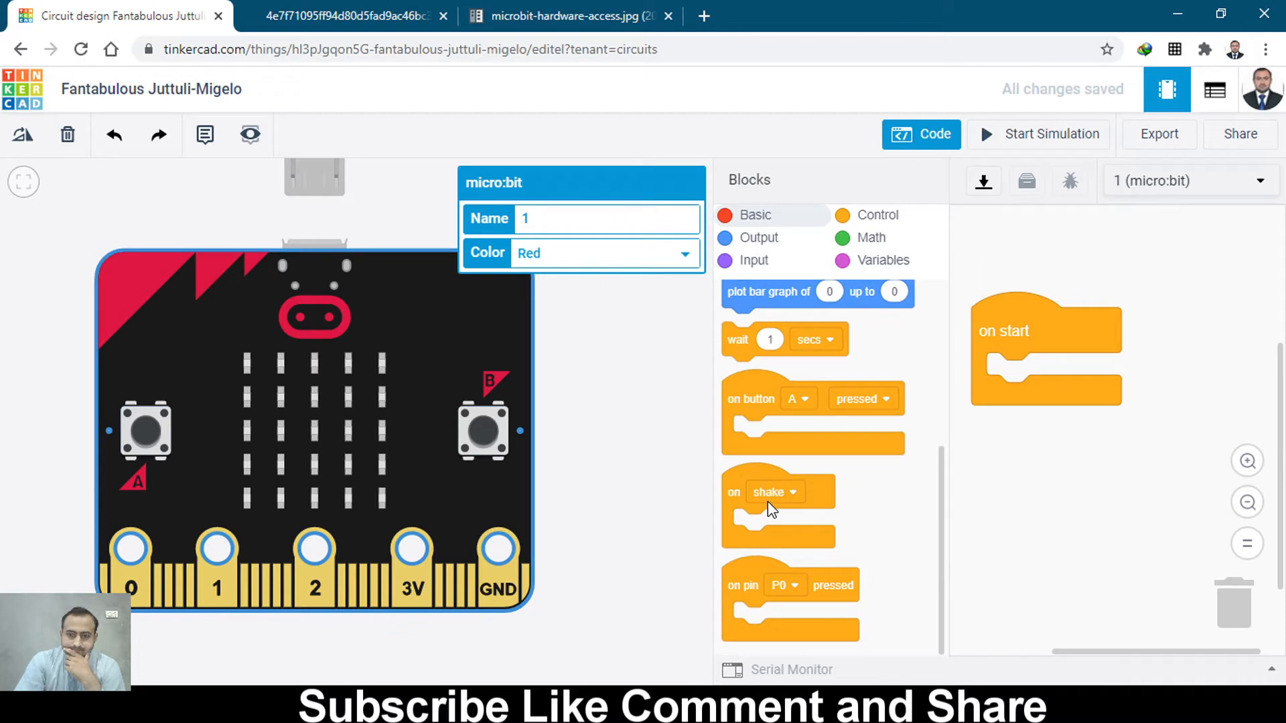
scroll(up, 3)
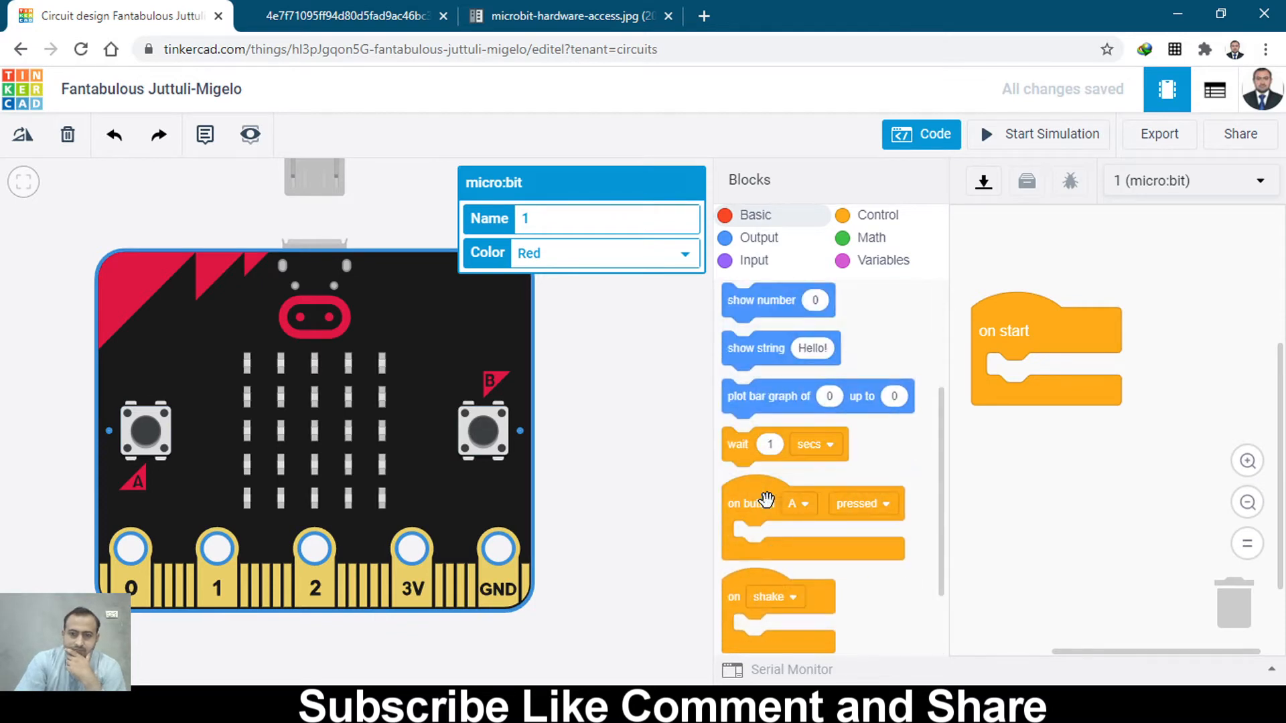
scroll(down, 3)
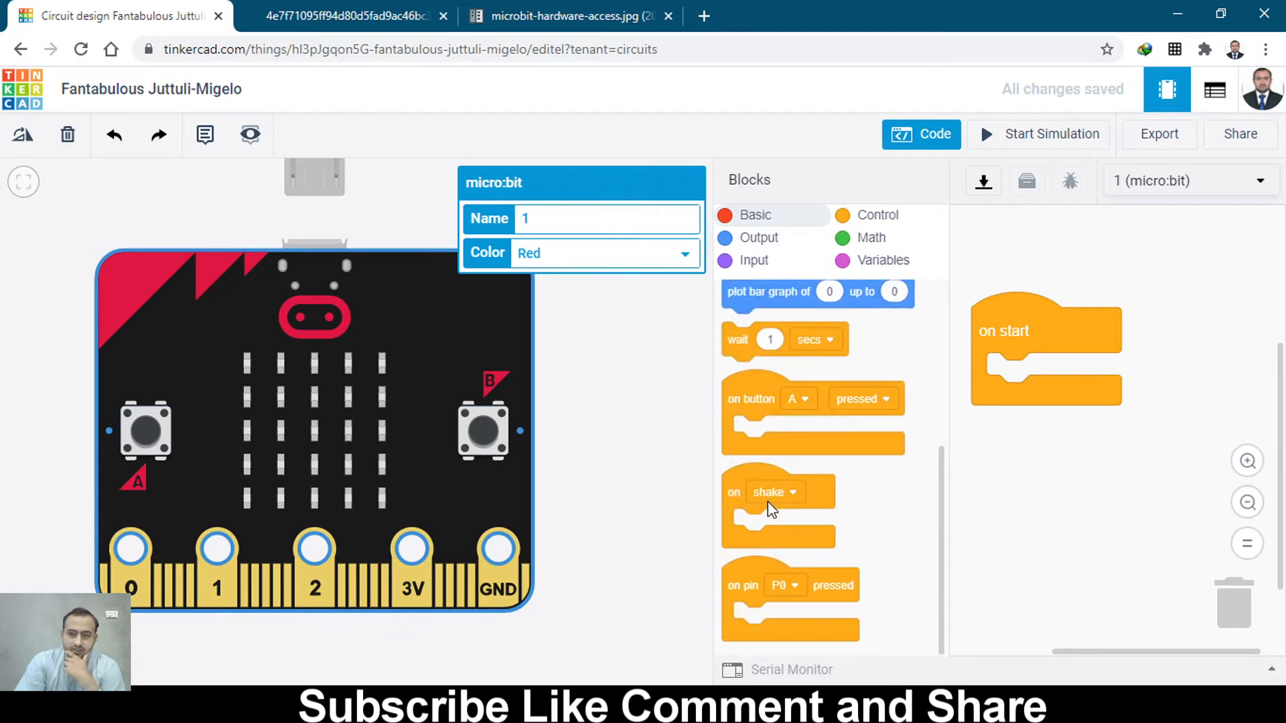
click(752, 215)
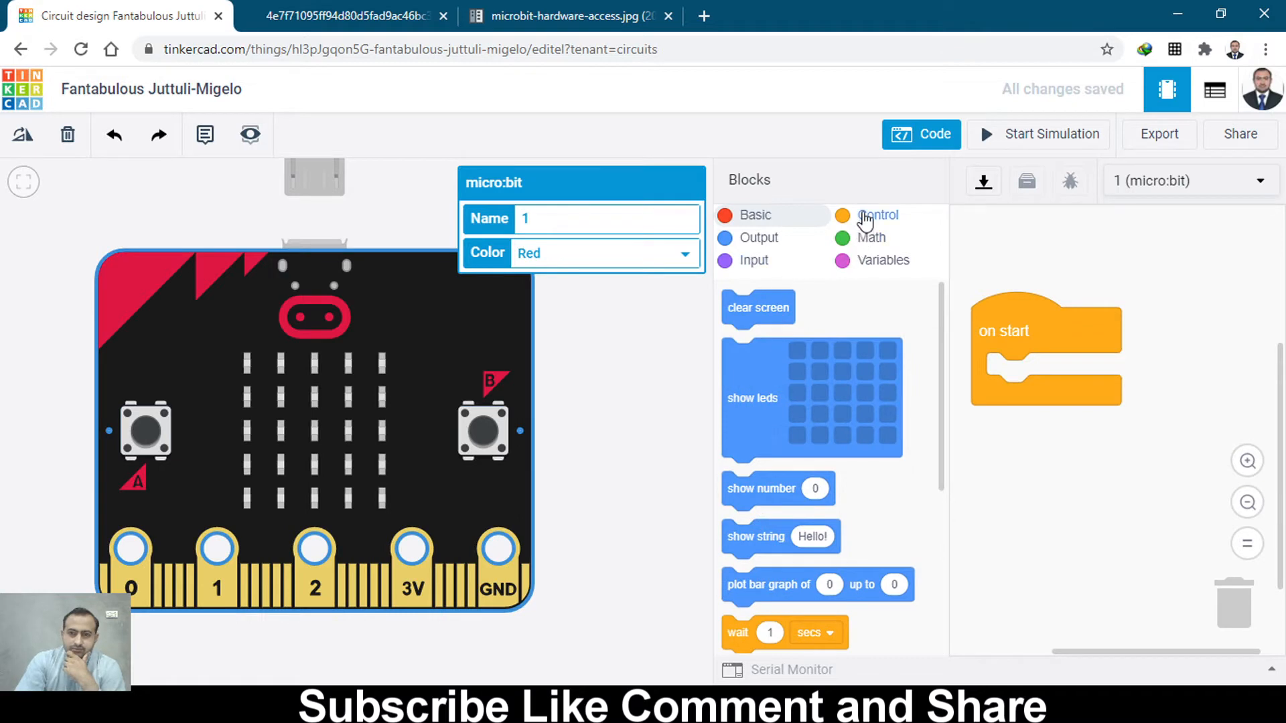
click(877, 215)
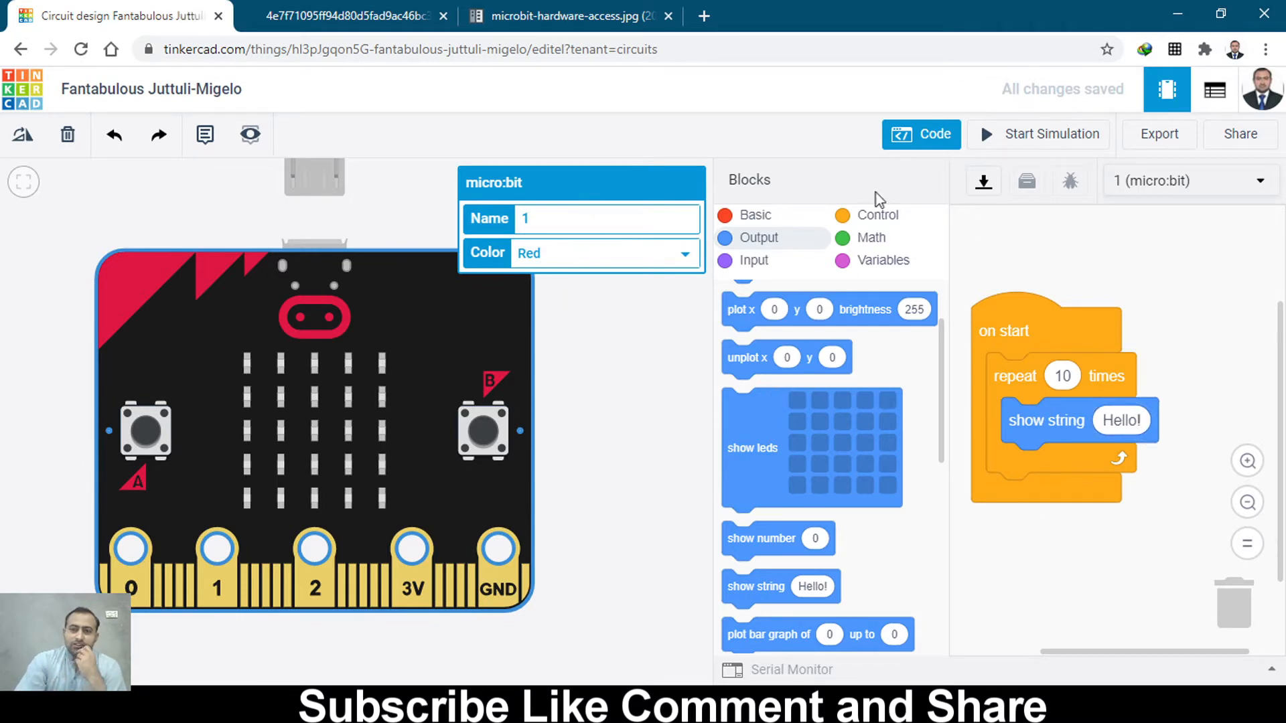
mouse_move(920, 165)
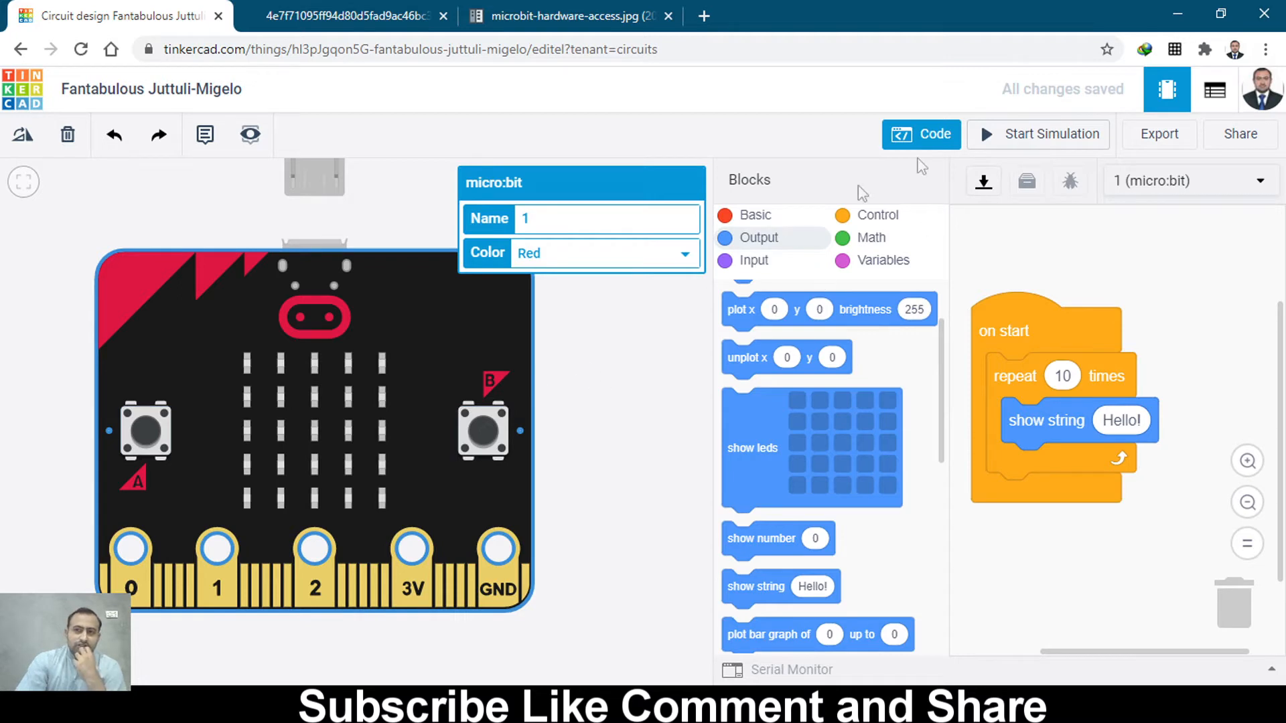
Step: Start the simulation, then switch the board colour to yellow, blue, yellow and back to red
click(1038, 134)
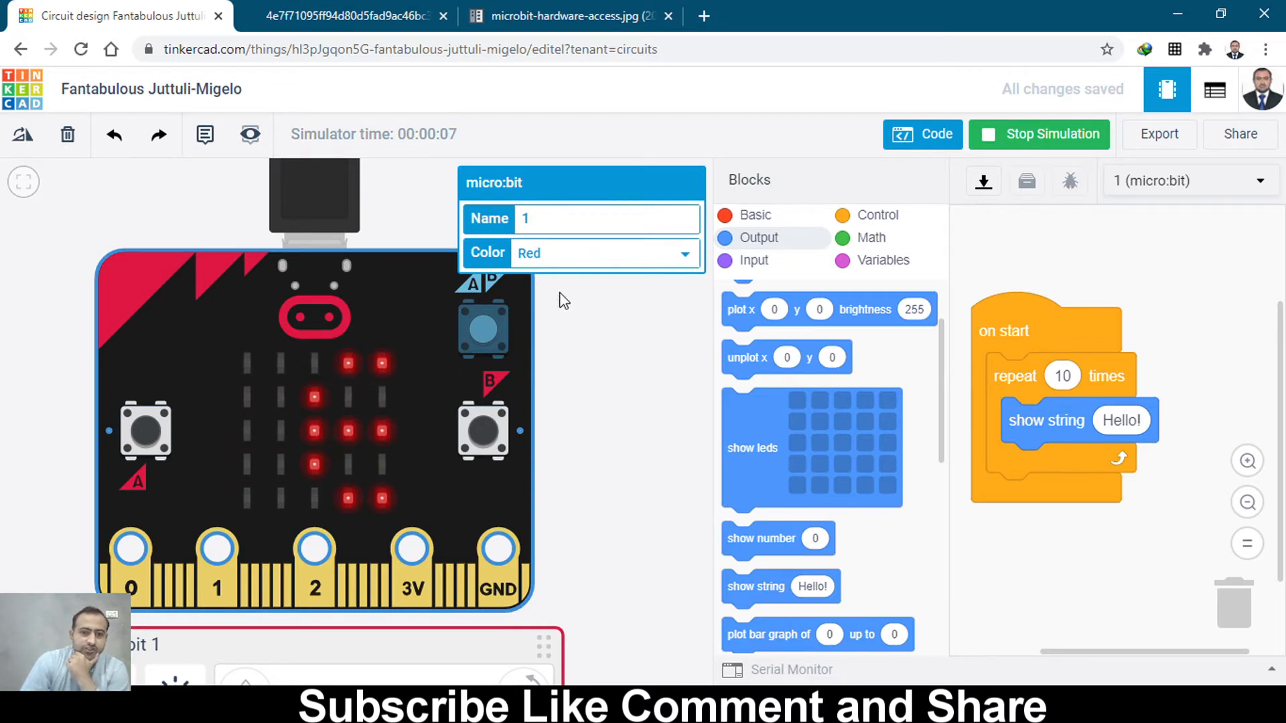
click(603, 252)
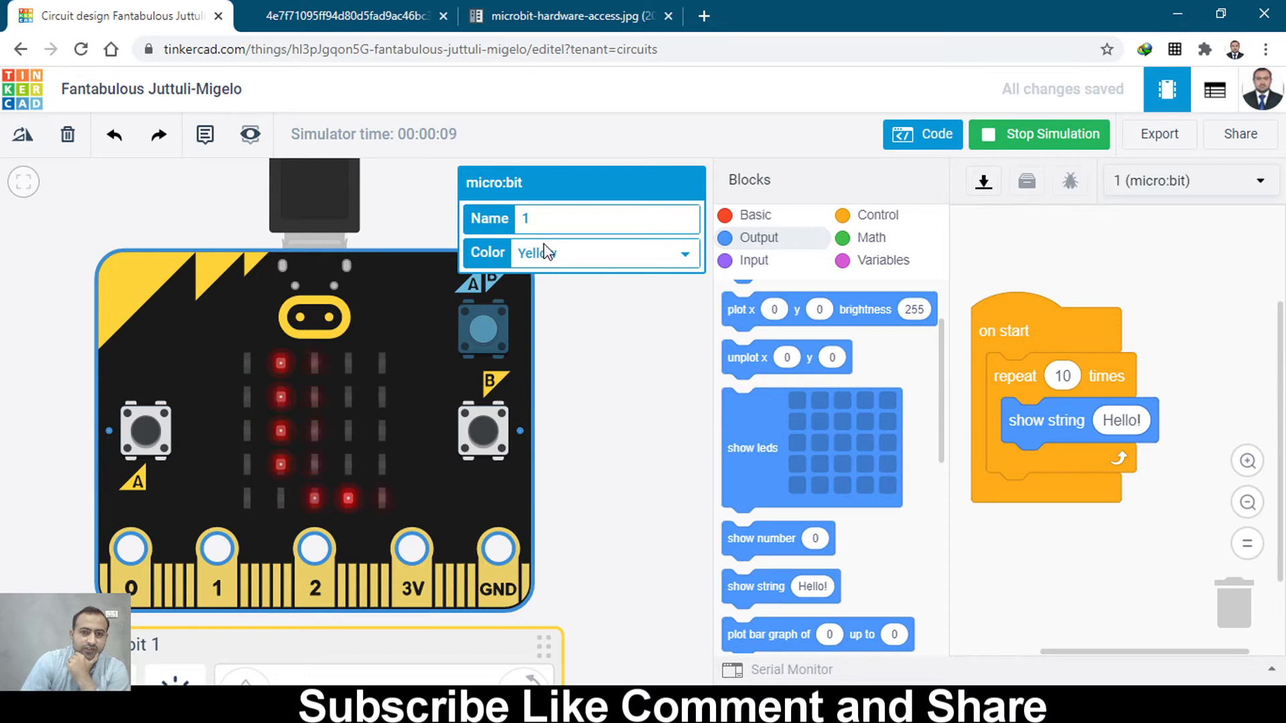
click(603, 252)
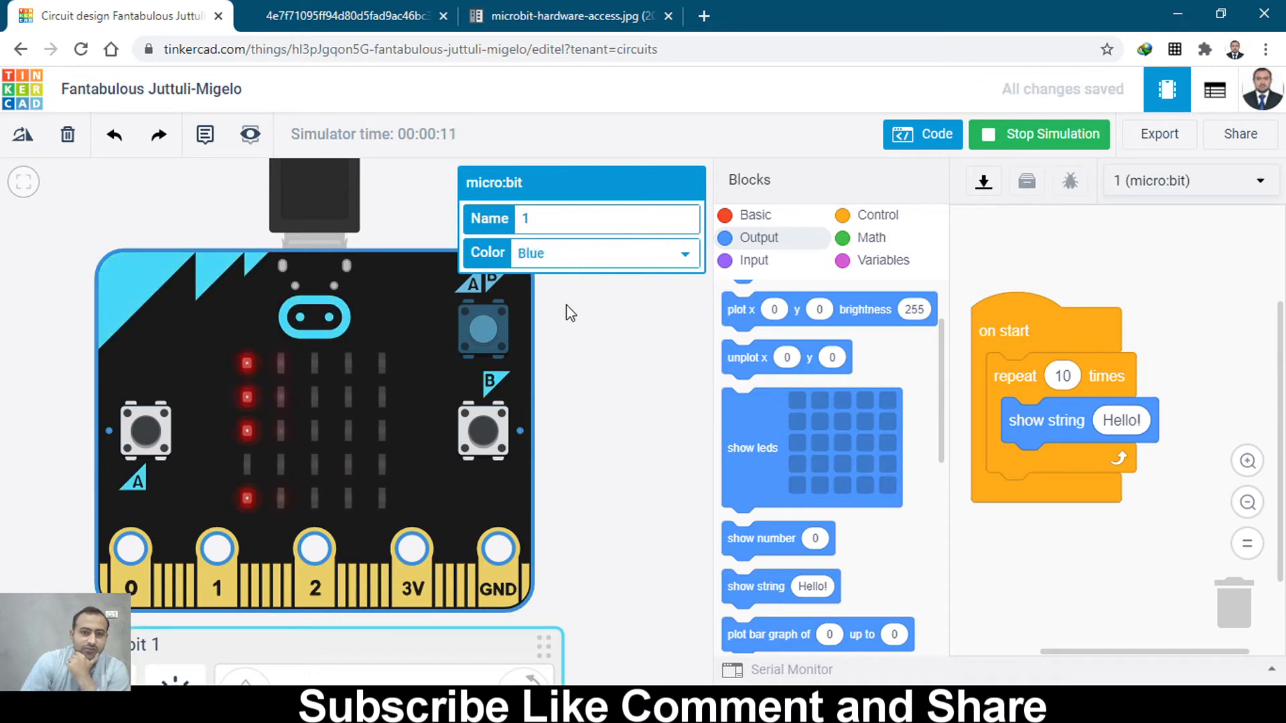
click(580, 253)
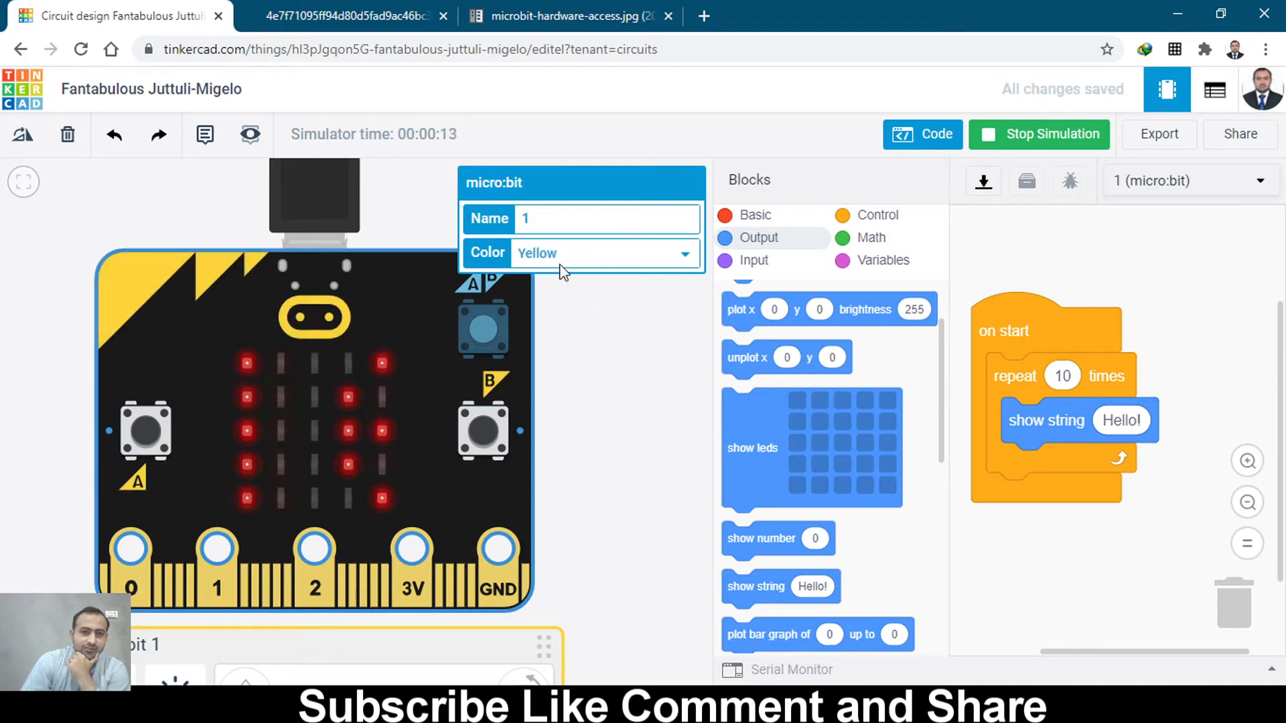
click(582, 253)
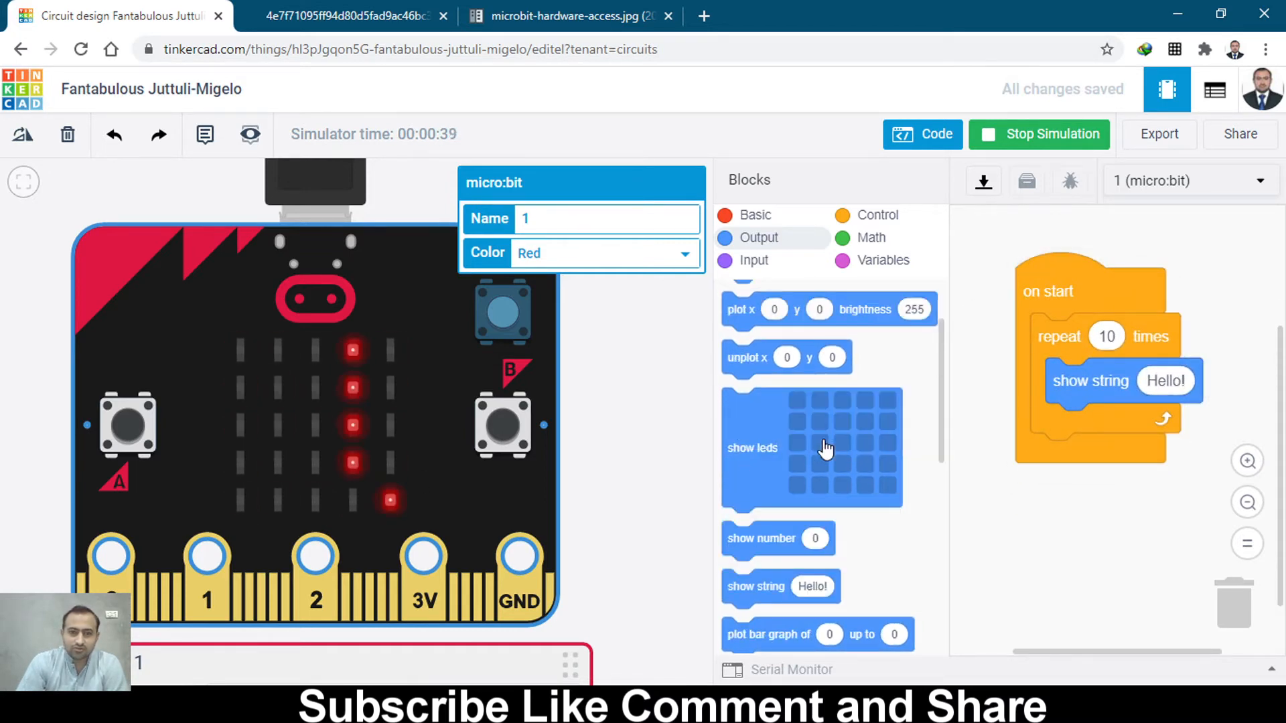
mouse_move(696, 481)
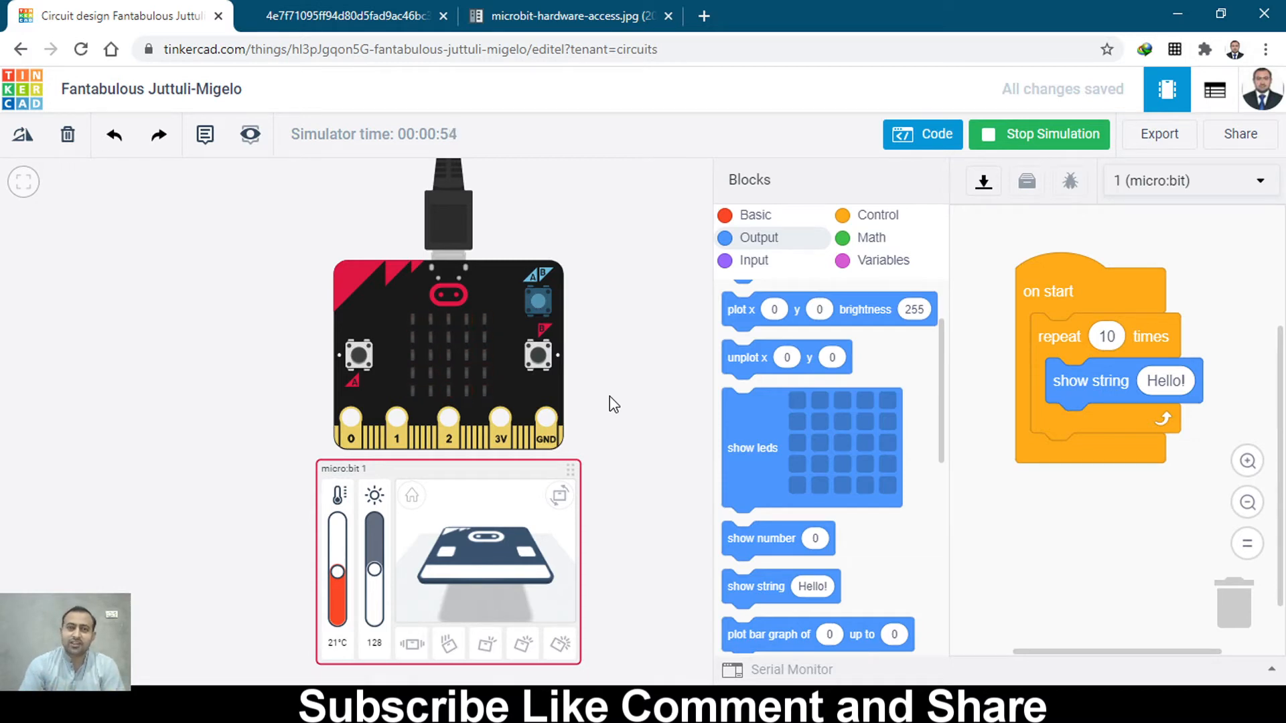
mouse_move(639, 448)
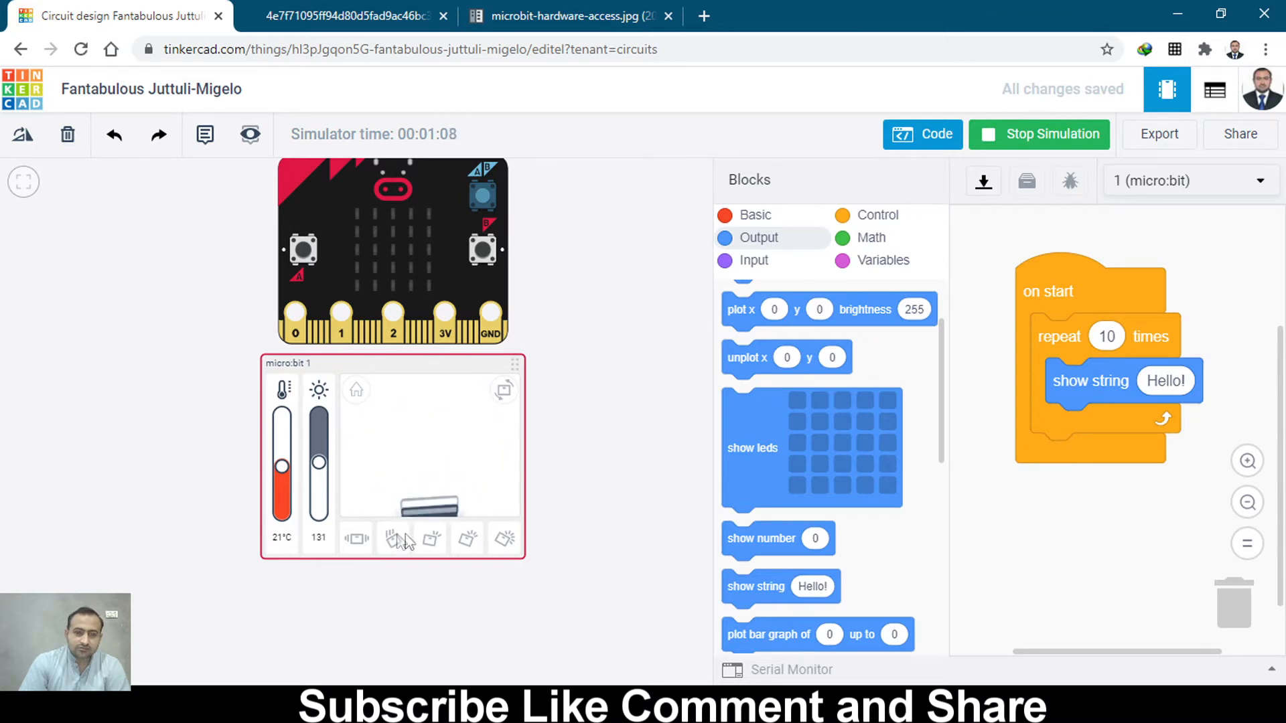
Step: Try a gesture on the simulated micro:bit, stop the simulation and clear the workspace
click(467, 538)
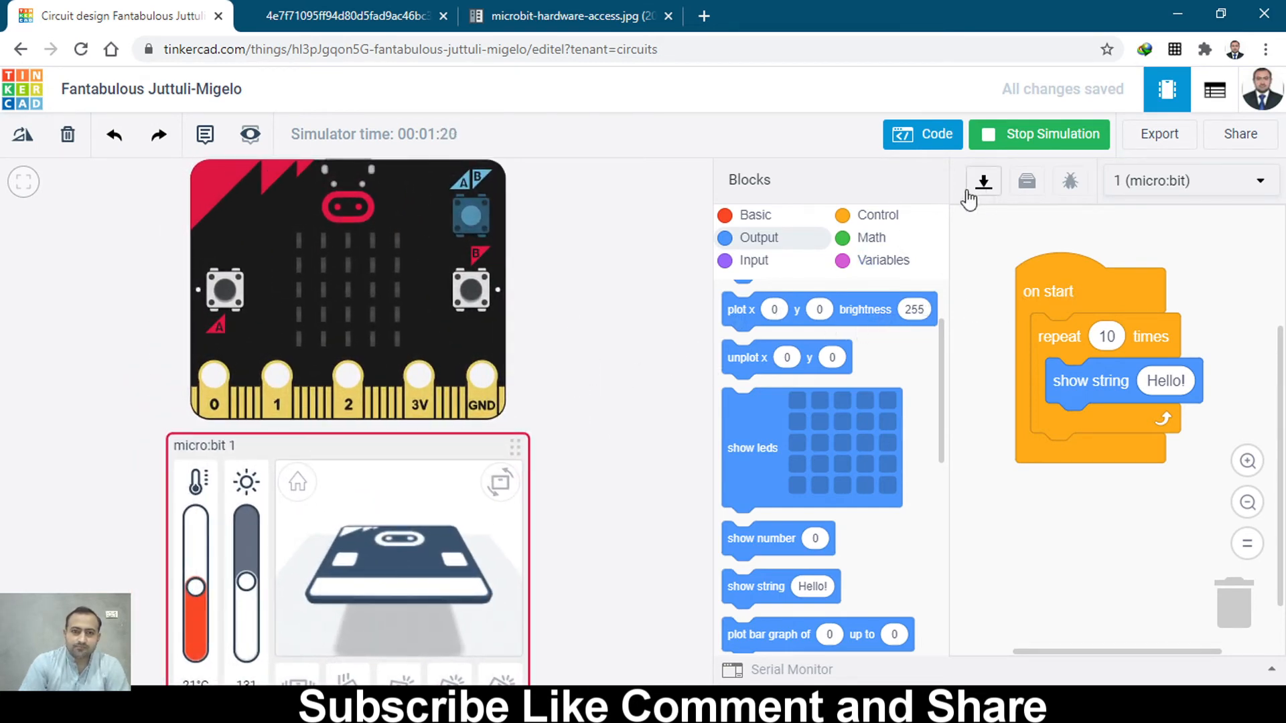
click(1038, 134)
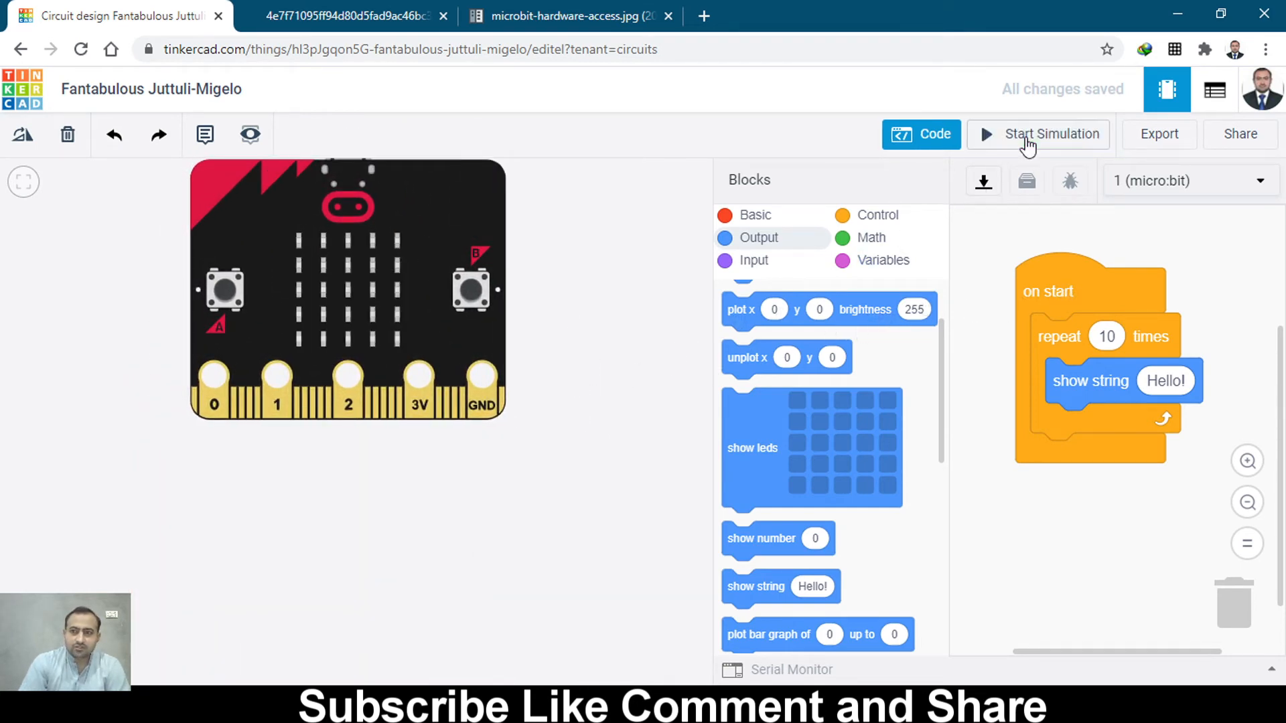
mouse_move(1080, 297)
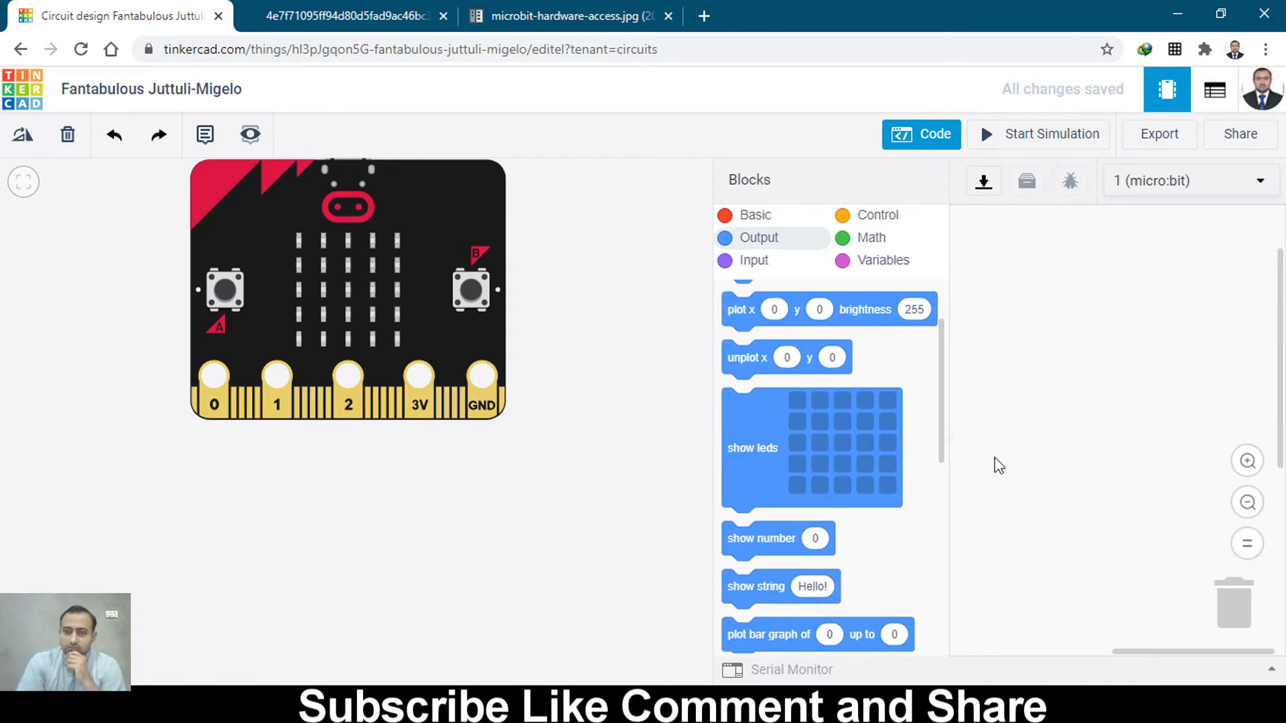
scroll(up, 3)
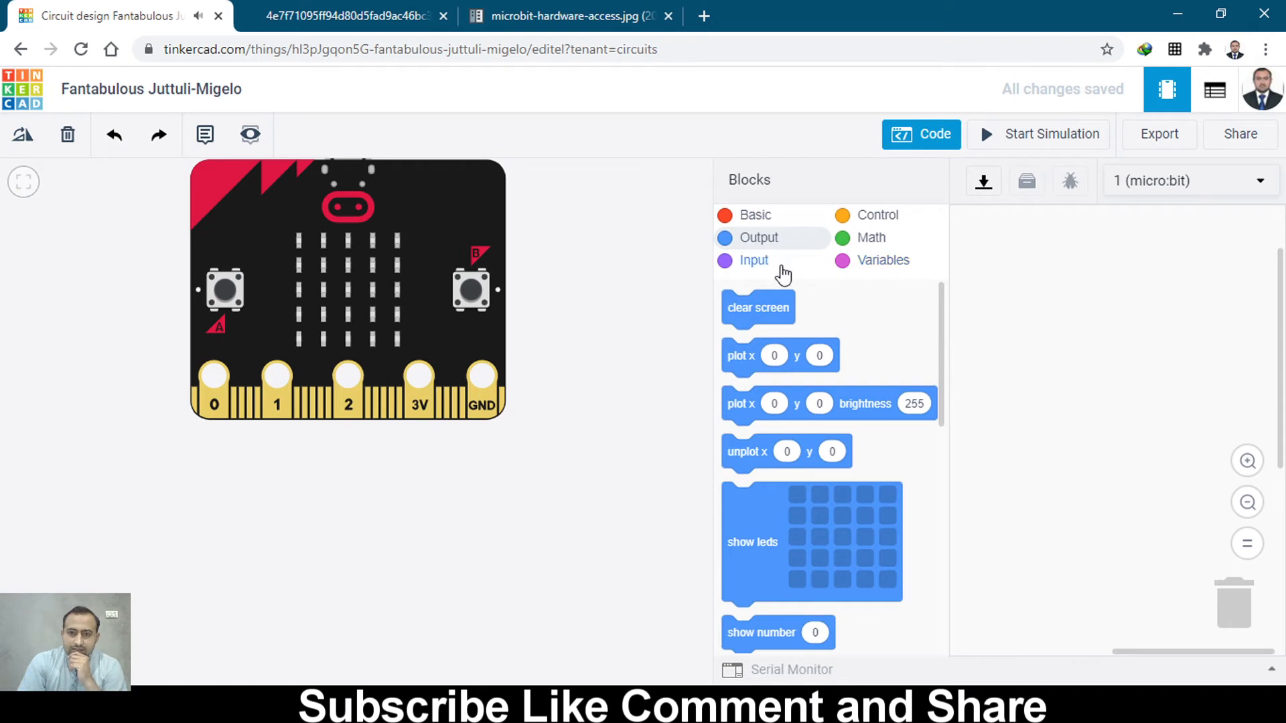
Step: Place an on shake event with a show string block inside it
click(753, 260)
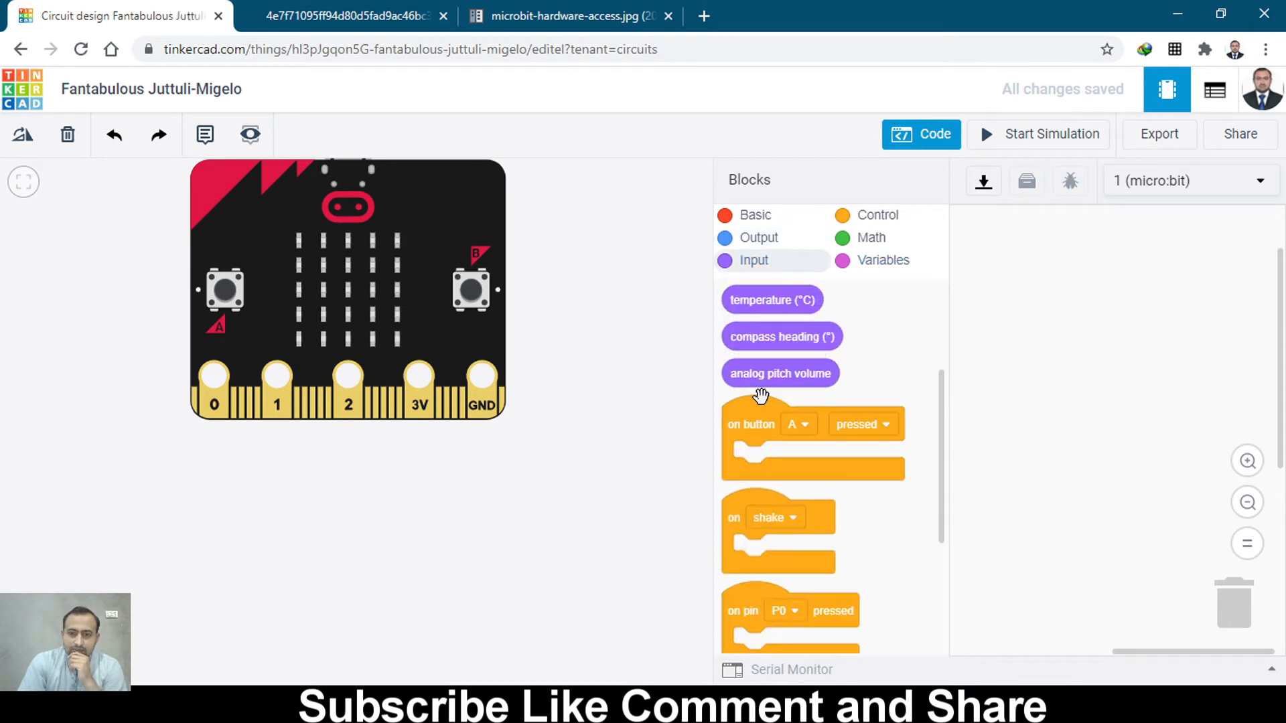
mouse_move(738, 512)
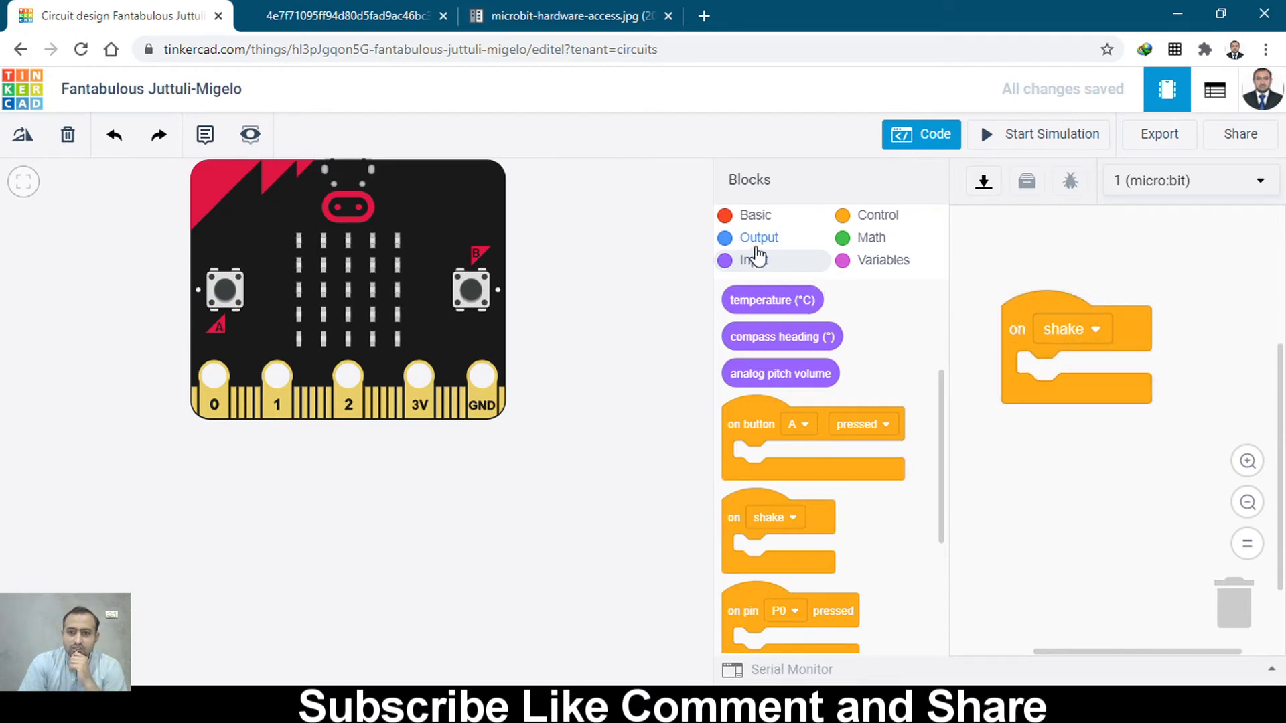
mouse_move(778, 285)
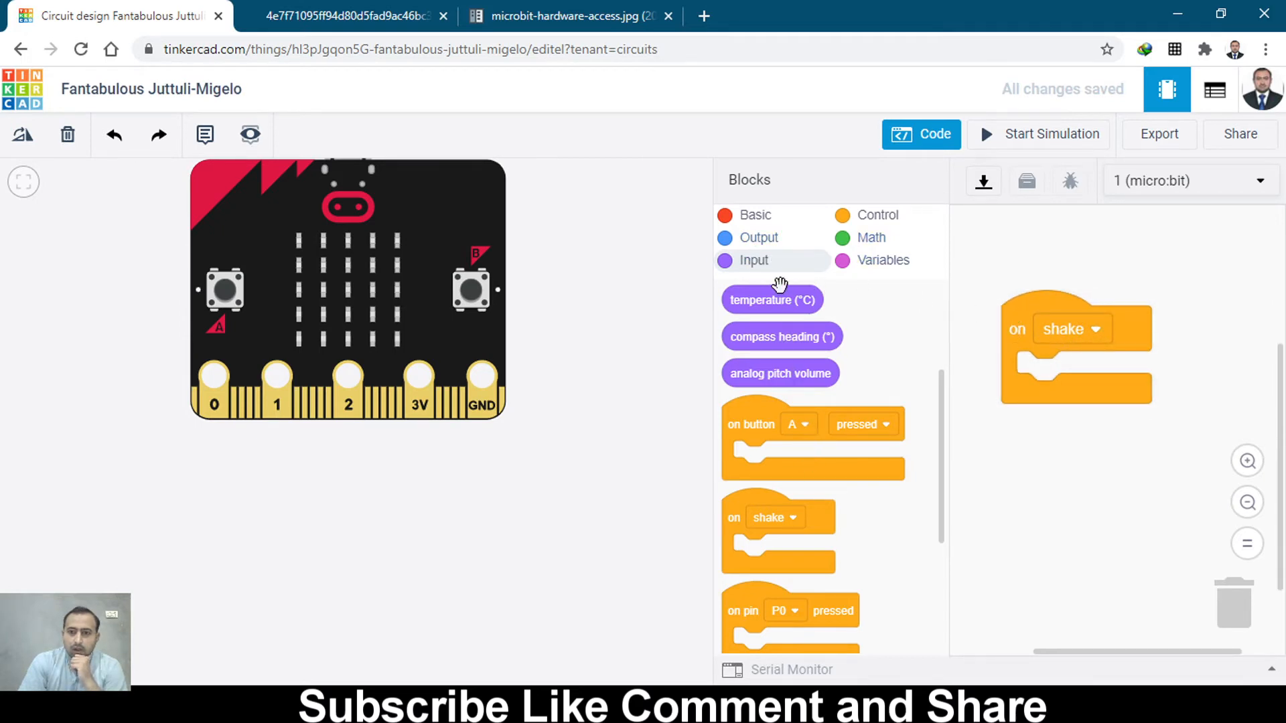
mouse_move(868, 260)
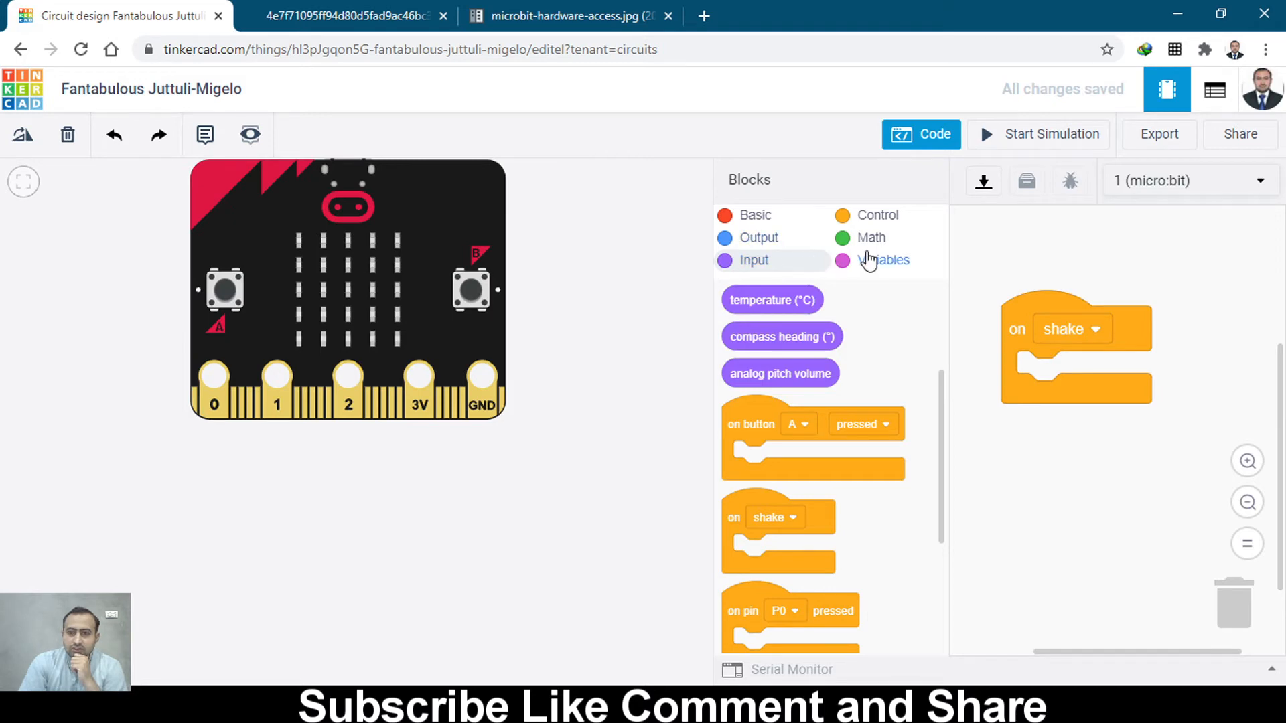
click(877, 215)
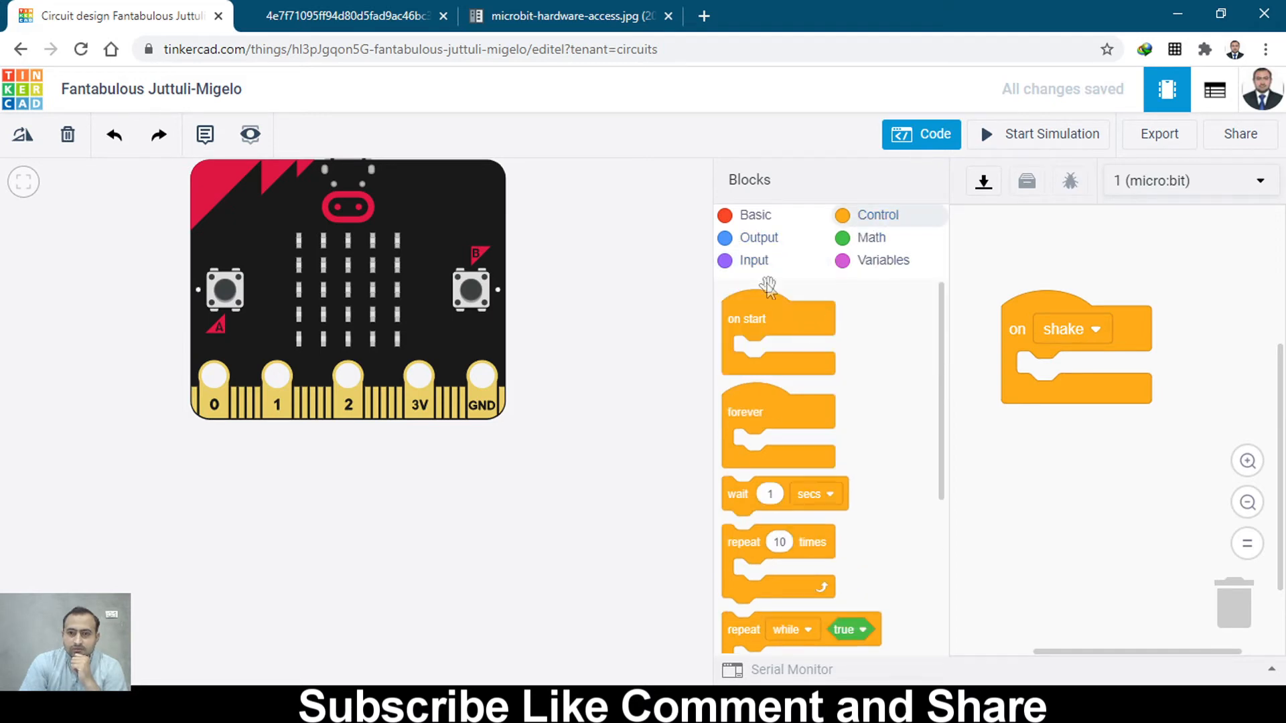
click(759, 237)
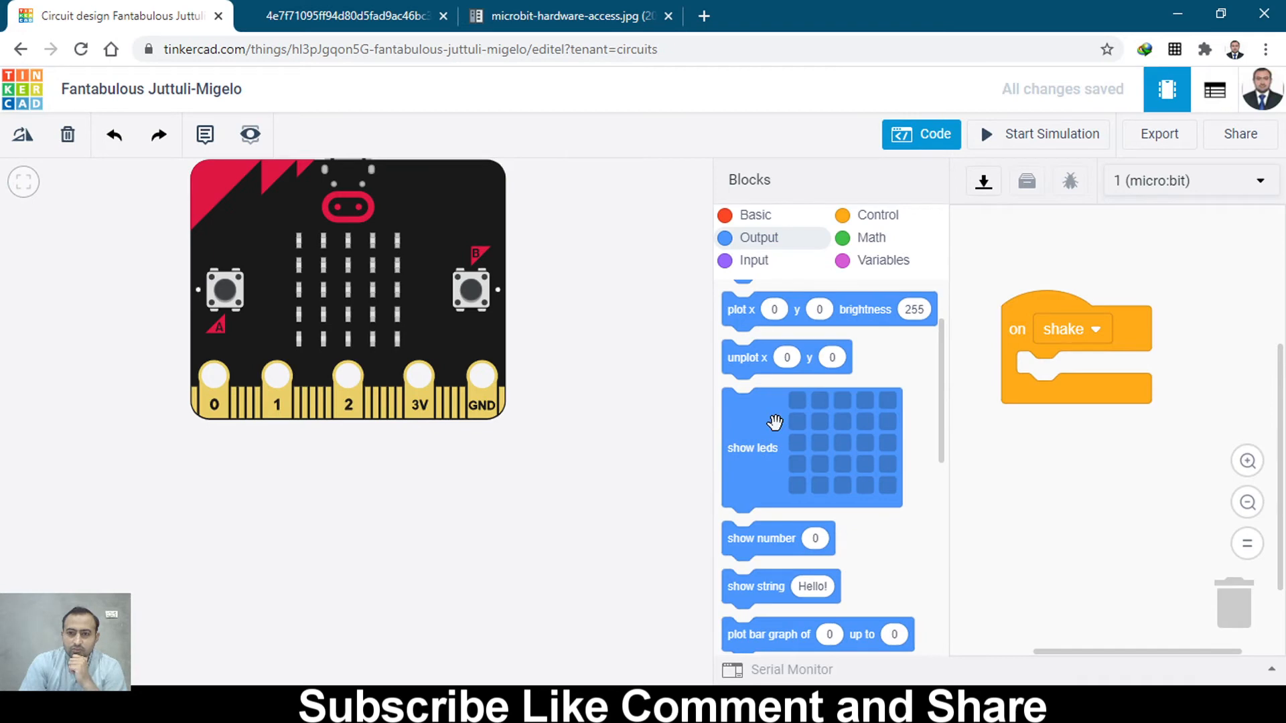
scroll(down, 3)
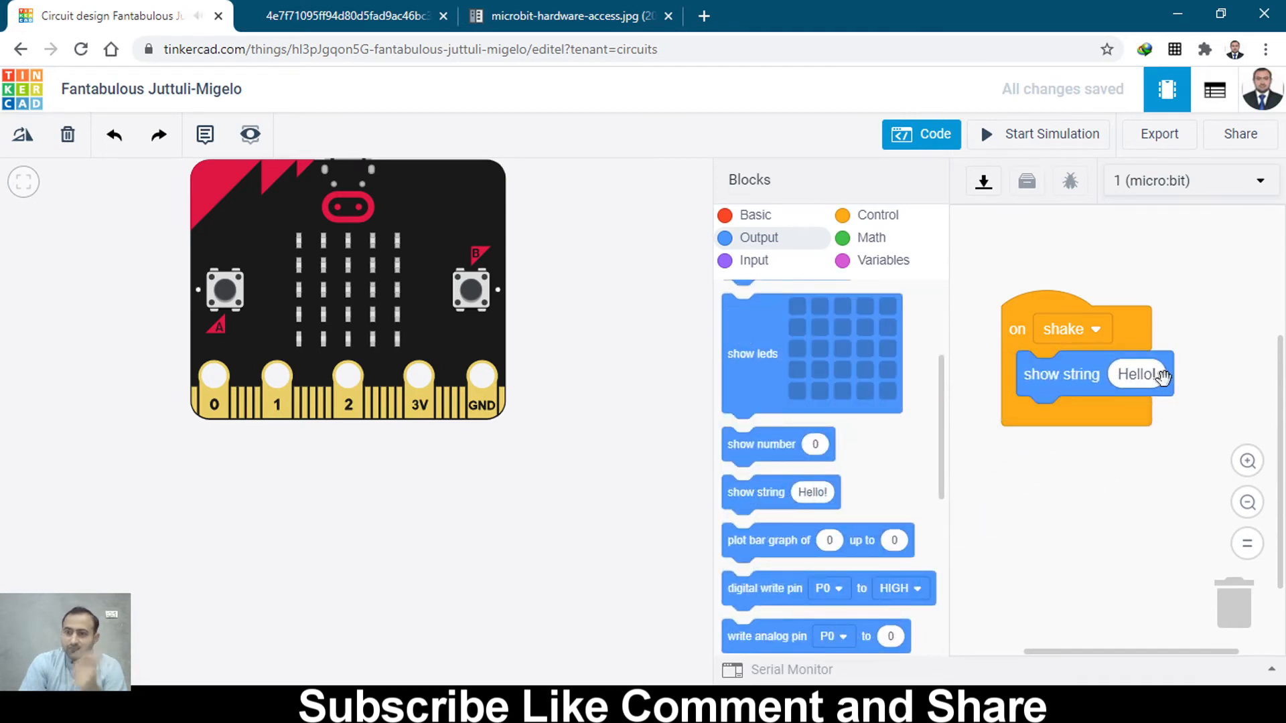
Step: Replace the Hello! greeting with the name 'Waqa' in the show string block
text(Waqas Fa)
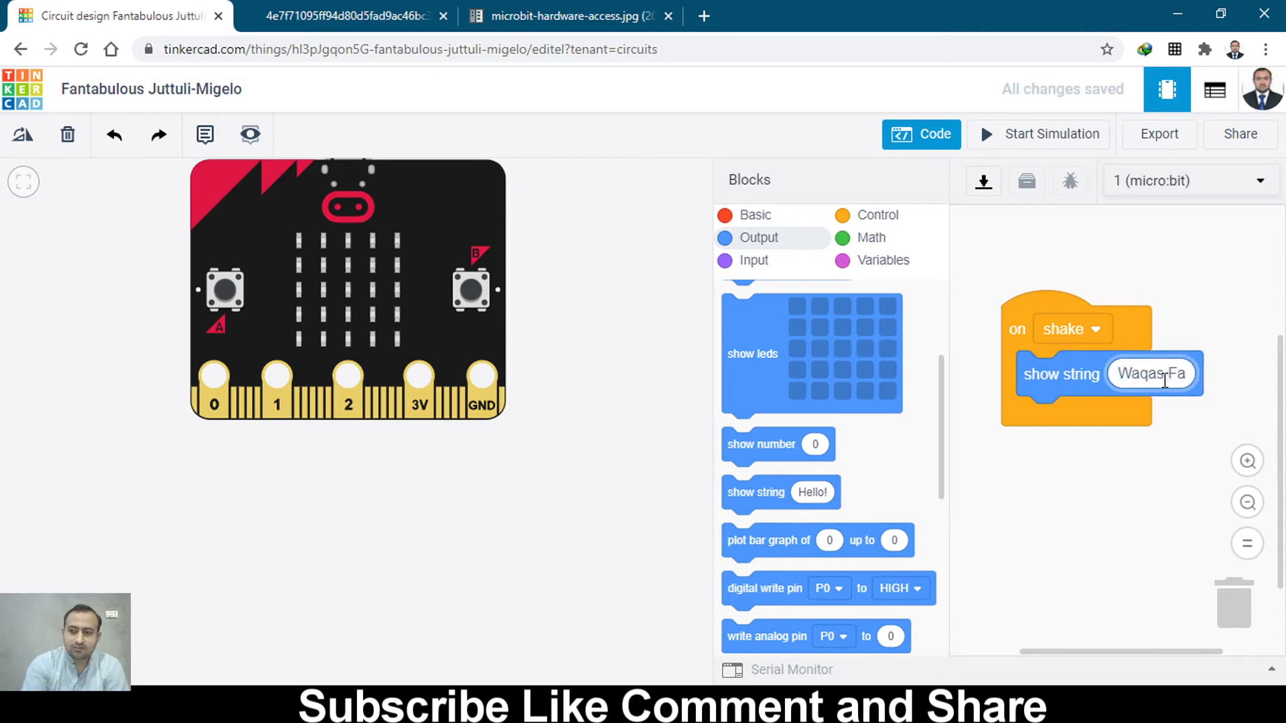
key(Backspace)
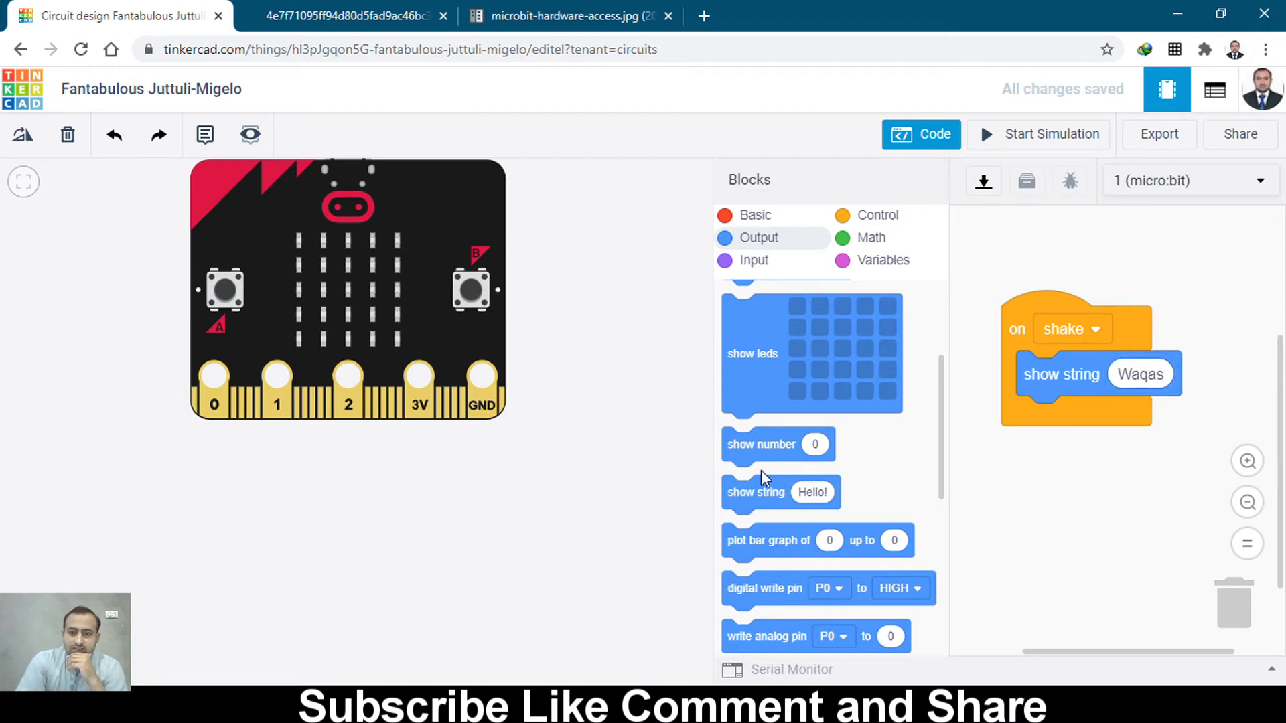
scroll(up, 3)
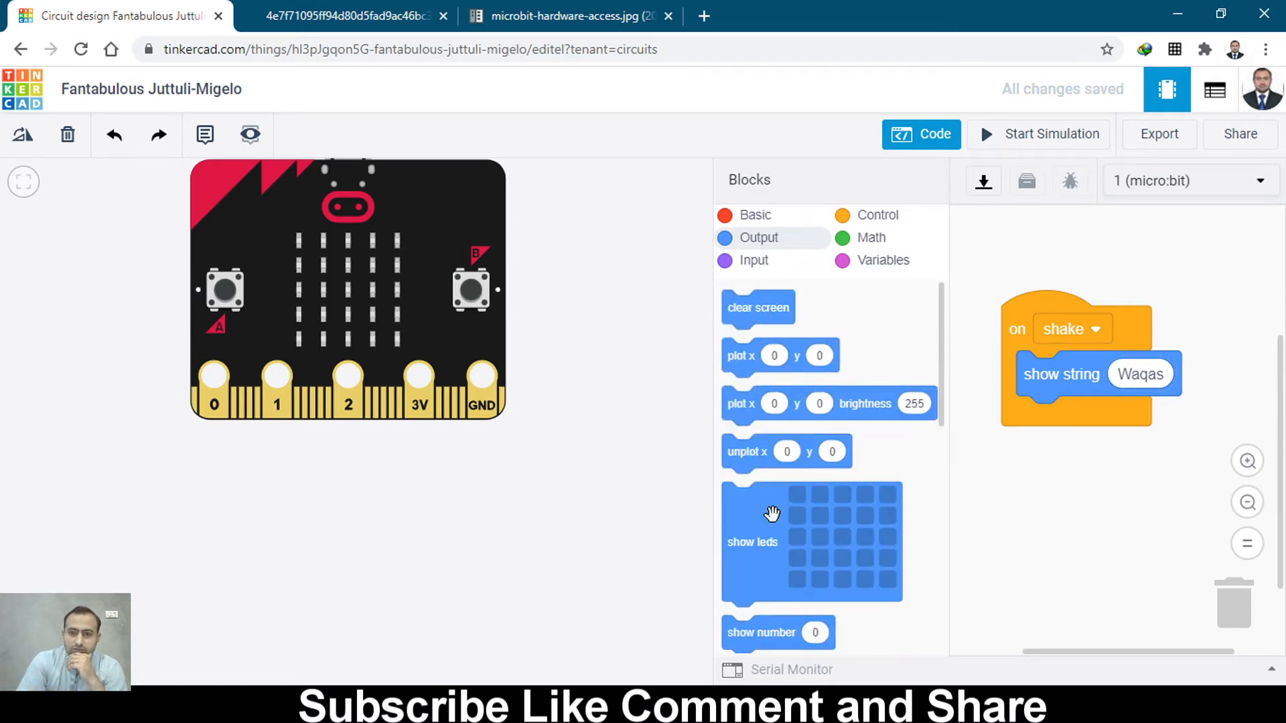
Step: Add a show leds block after the name, draw a heart pattern, and start the simulation
click(876, 215)
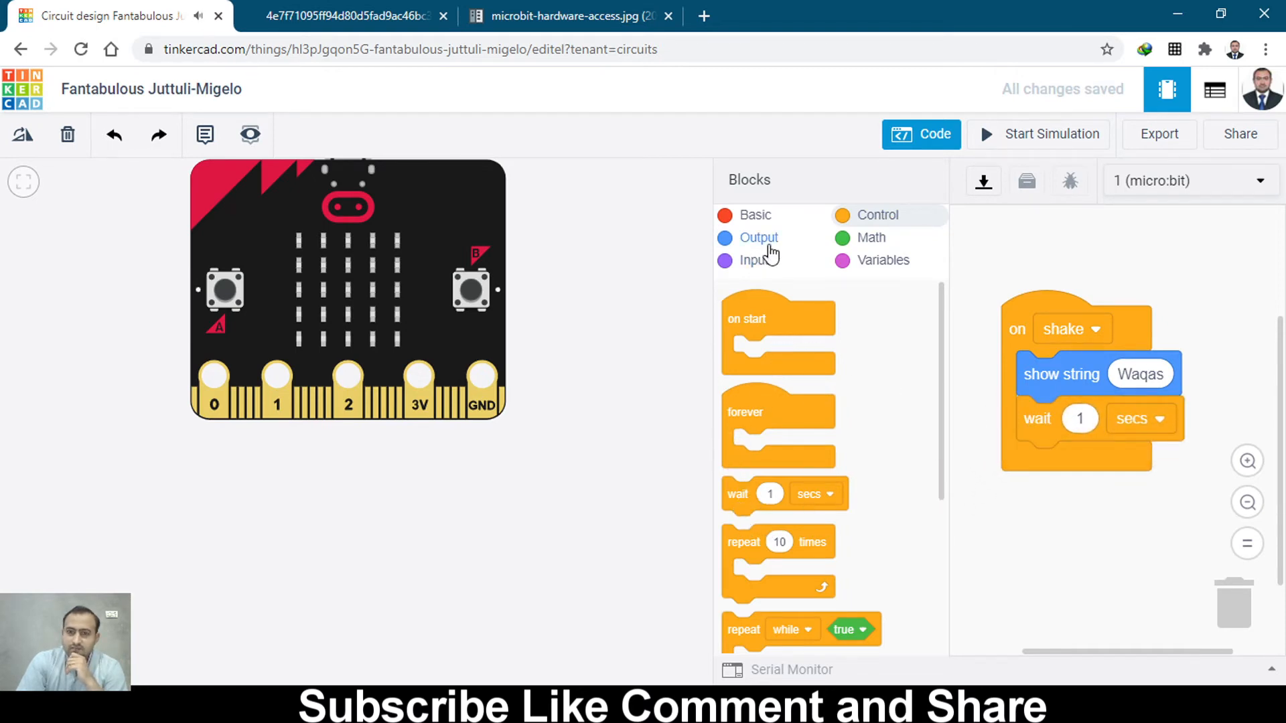
click(758, 238)
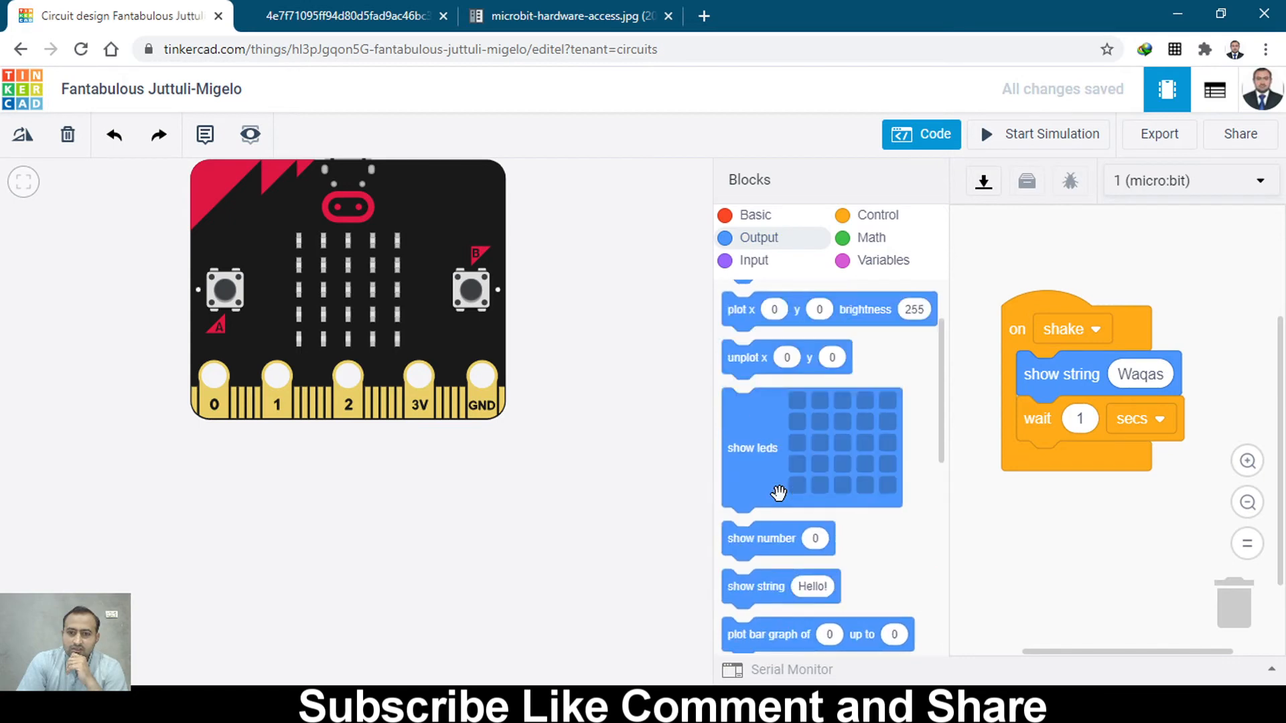
mouse_move(391, 250)
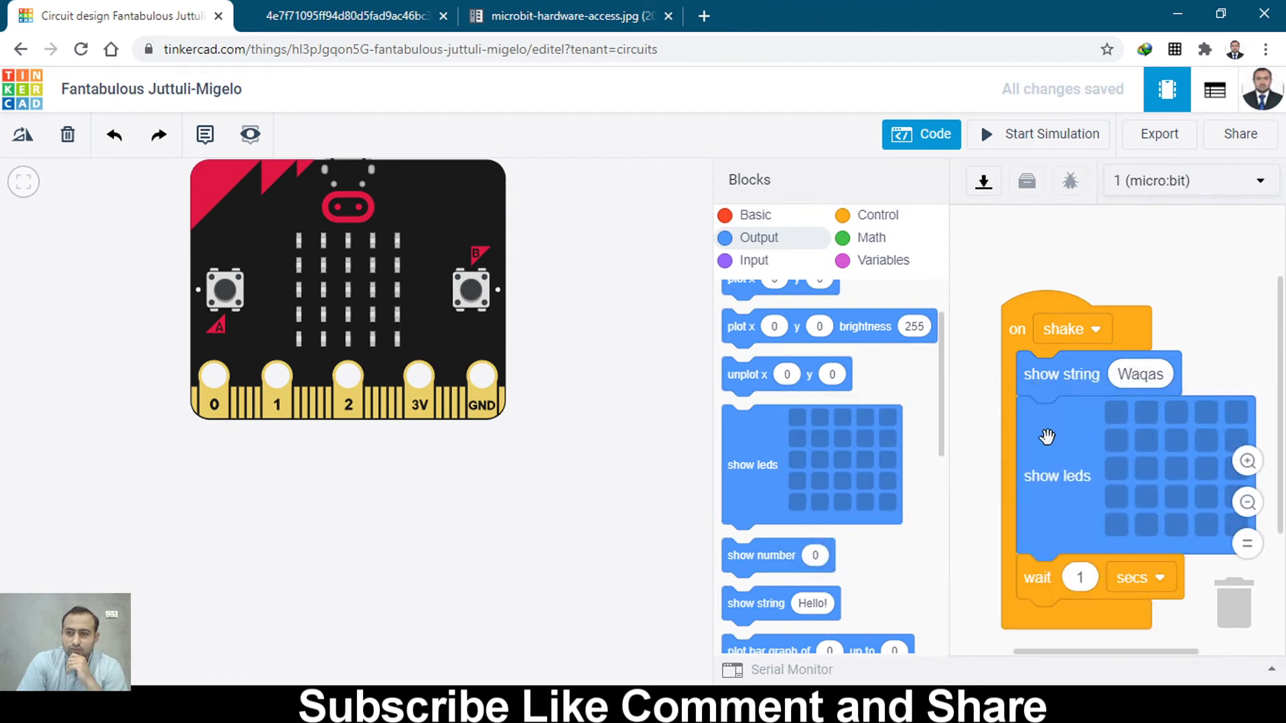
mouse_move(1172, 423)
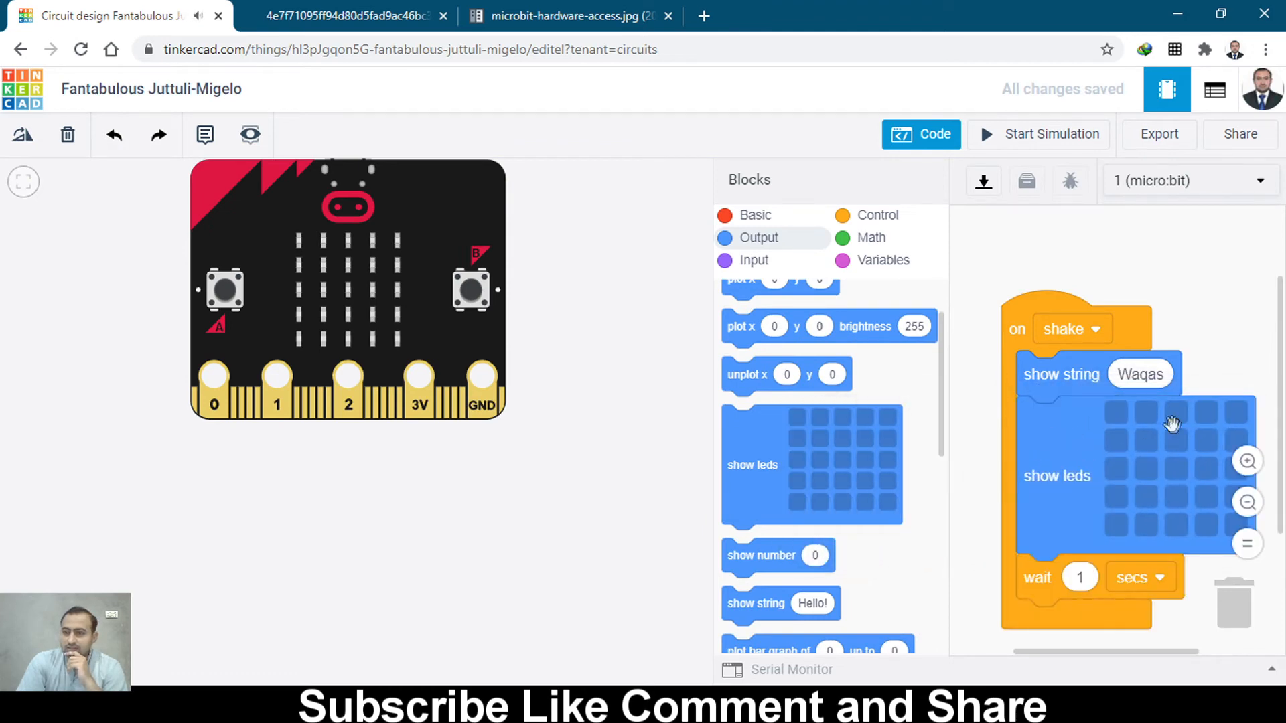
click(1146, 413)
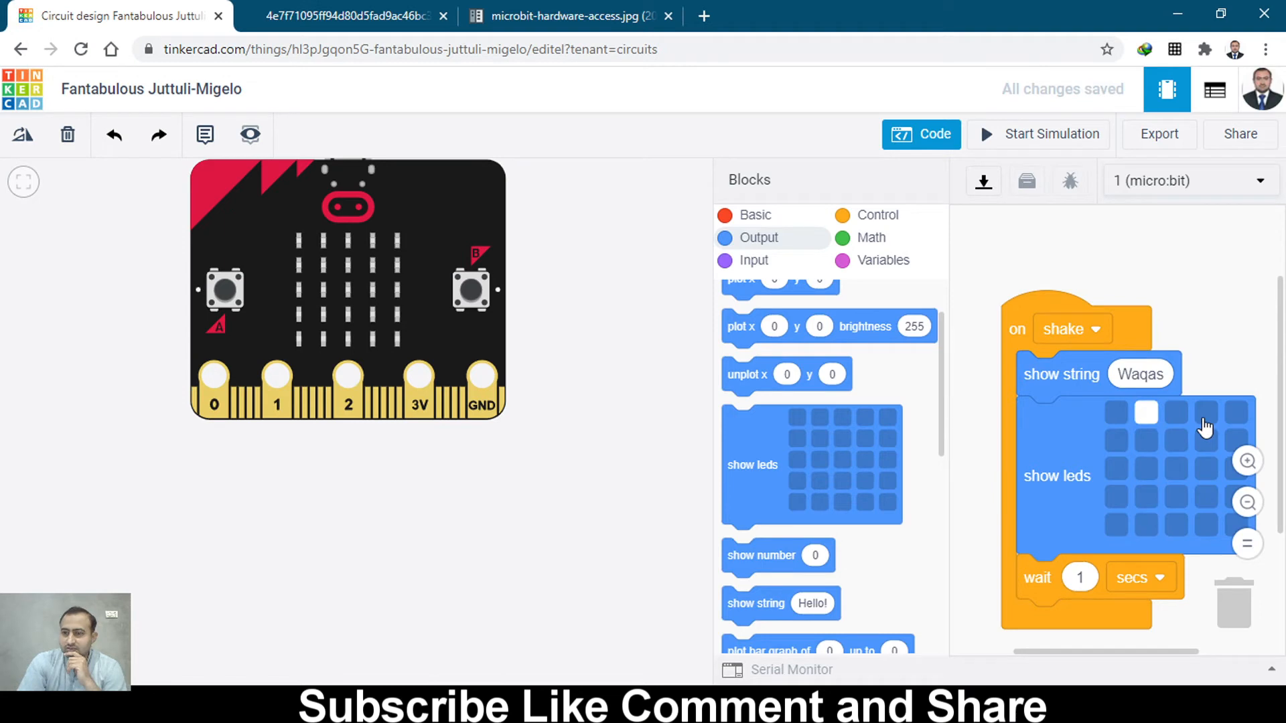
click(1116, 440)
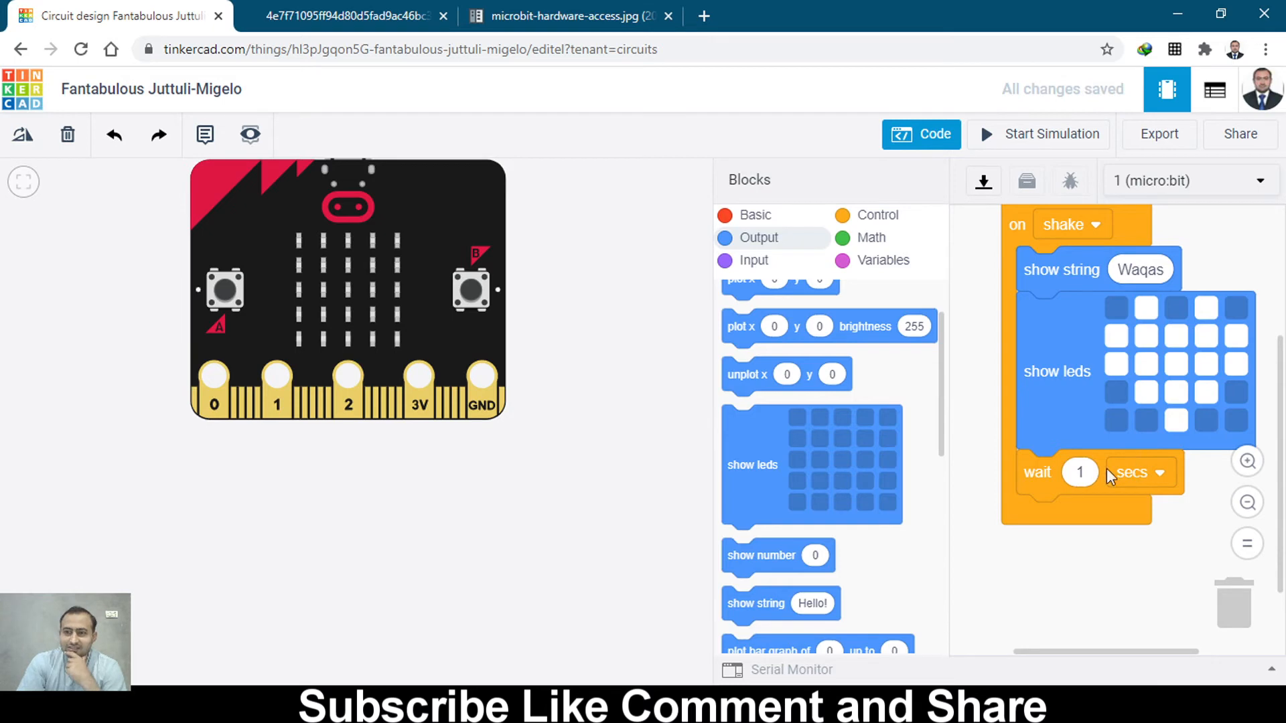
mouse_move(1091, 492)
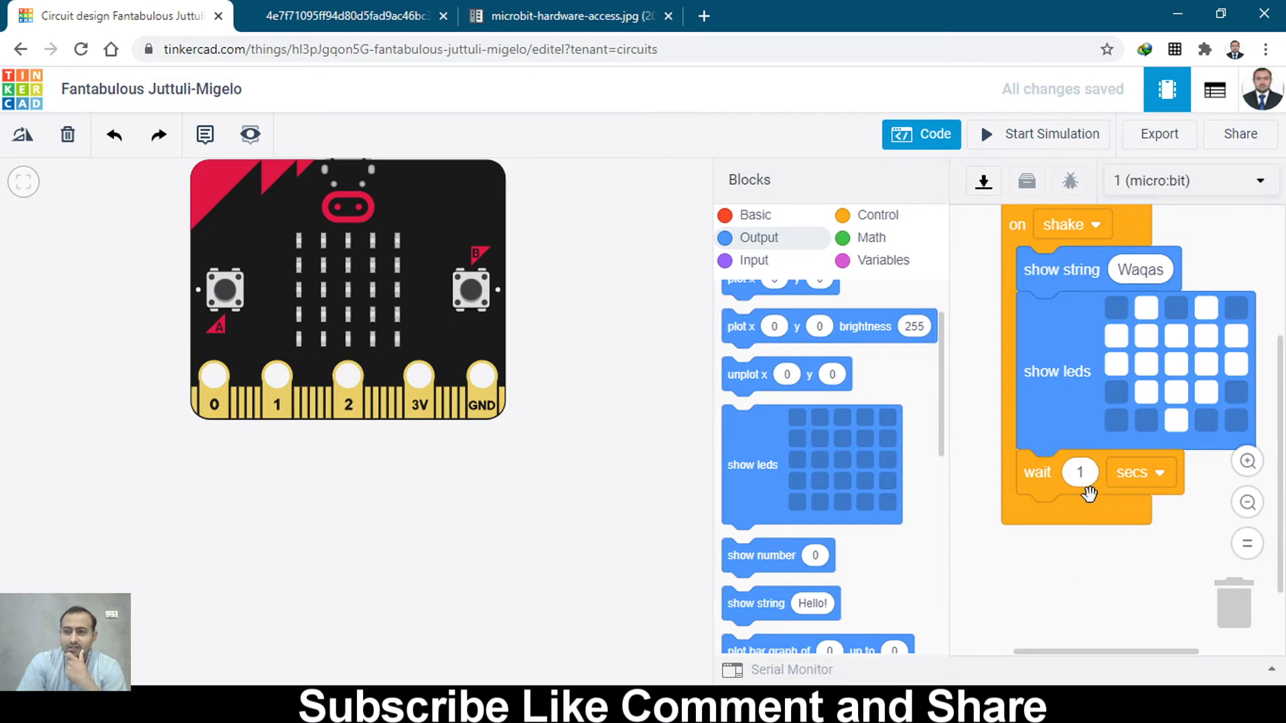
mouse_move(1097, 520)
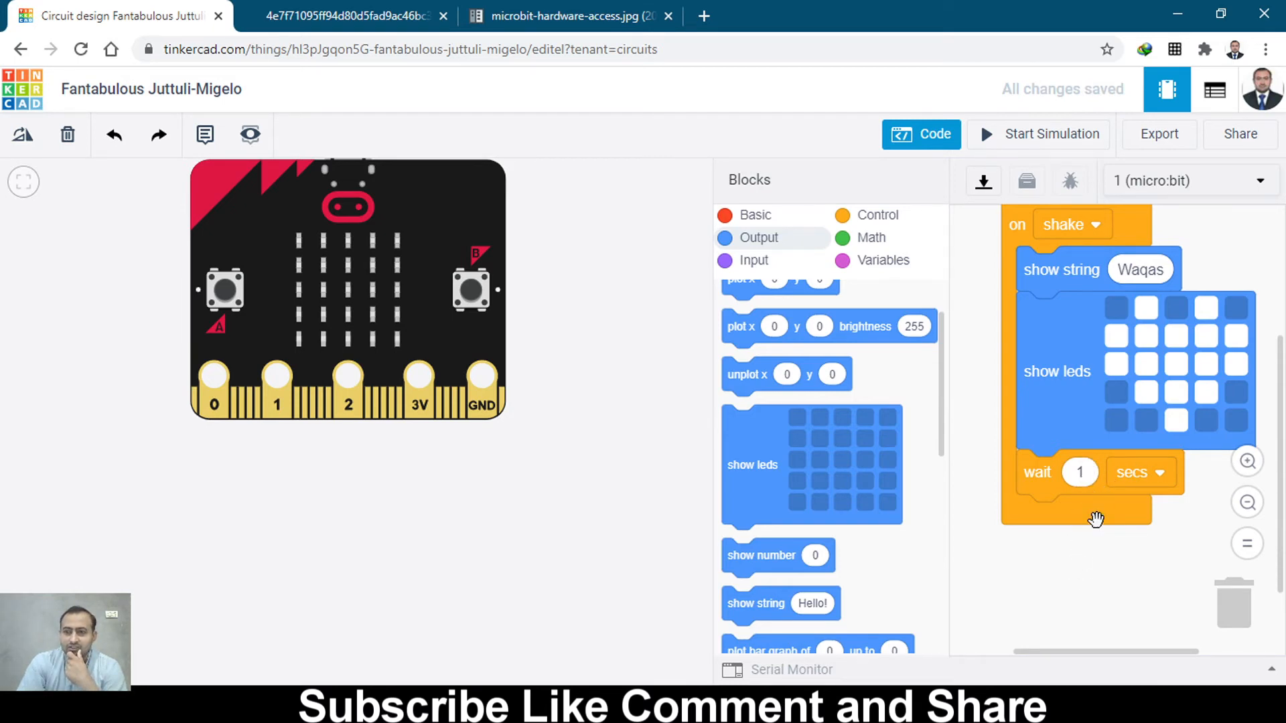
mouse_move(1062, 531)
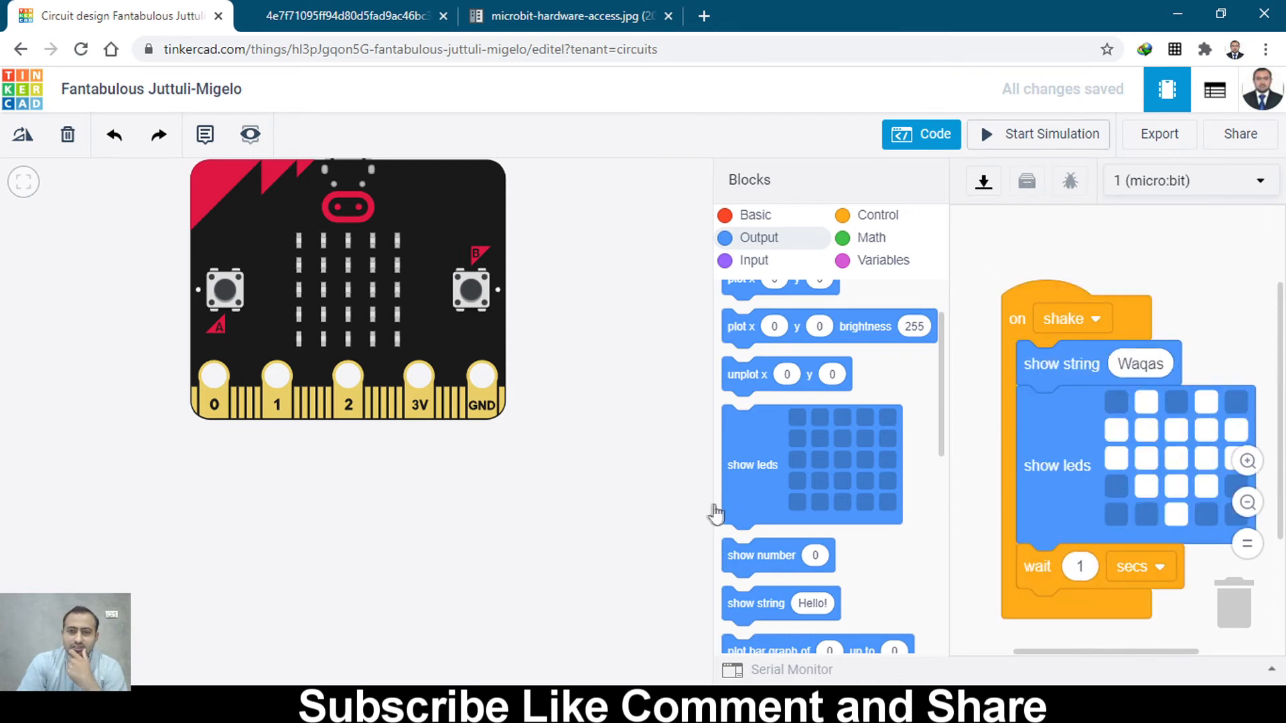
click(1037, 133)
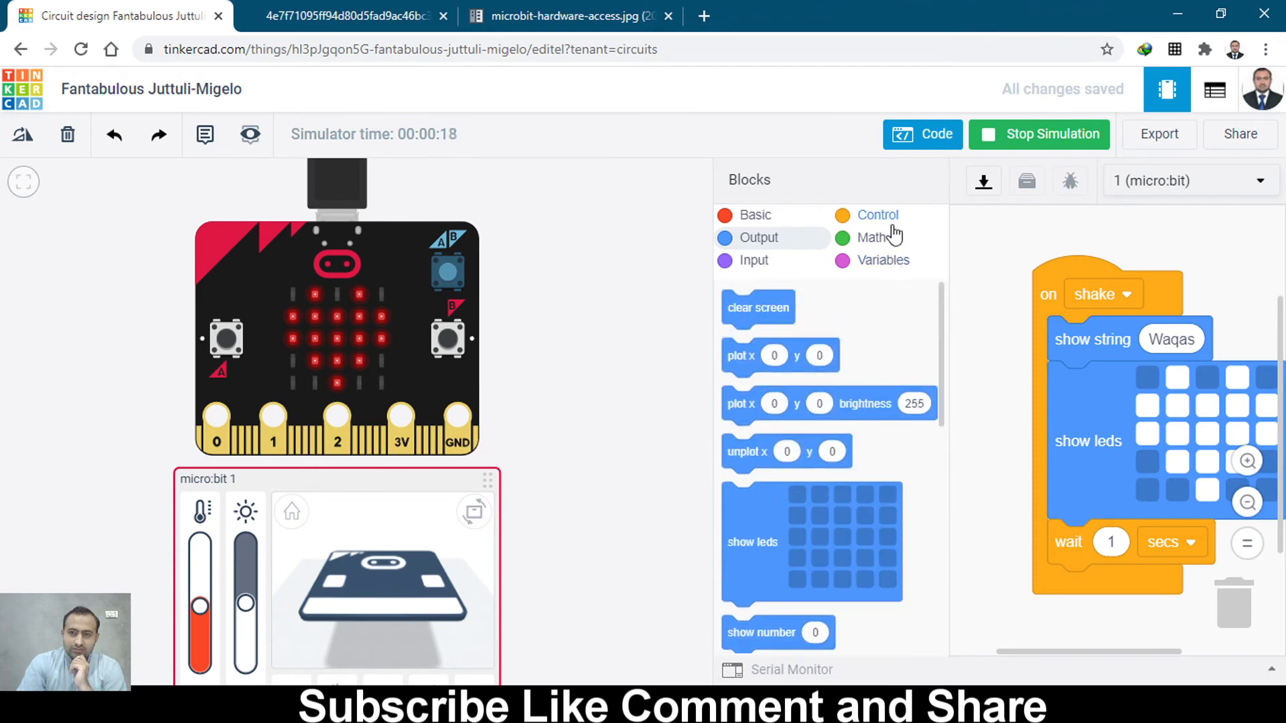
Step: Wrap the name, heart and wait blocks in a repeat 10 times loop
click(877, 215)
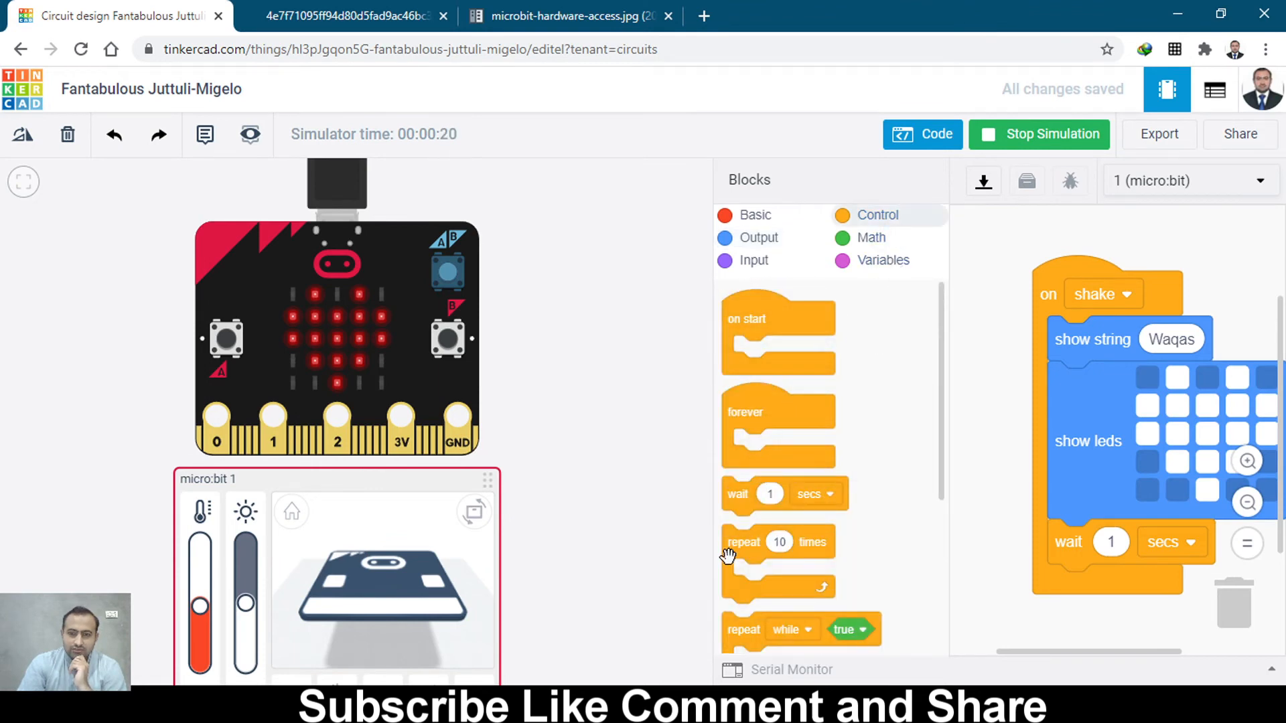
click(1039, 134)
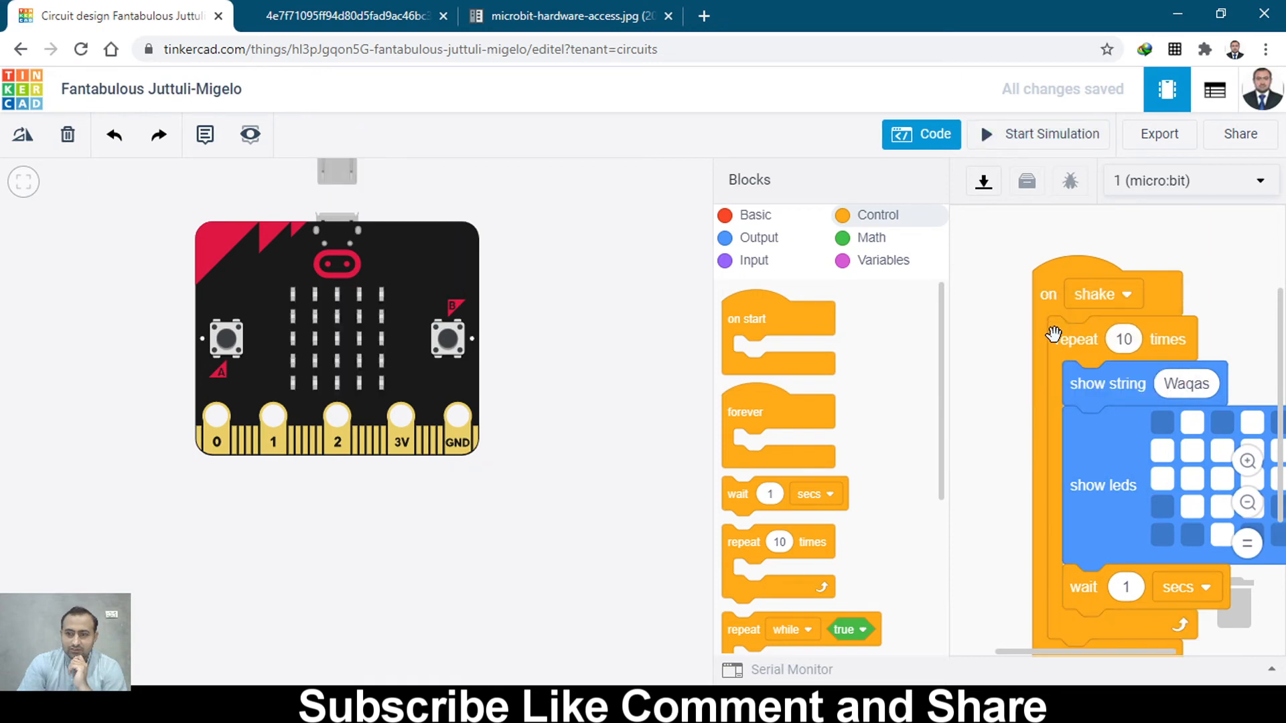
mouse_move(1127, 359)
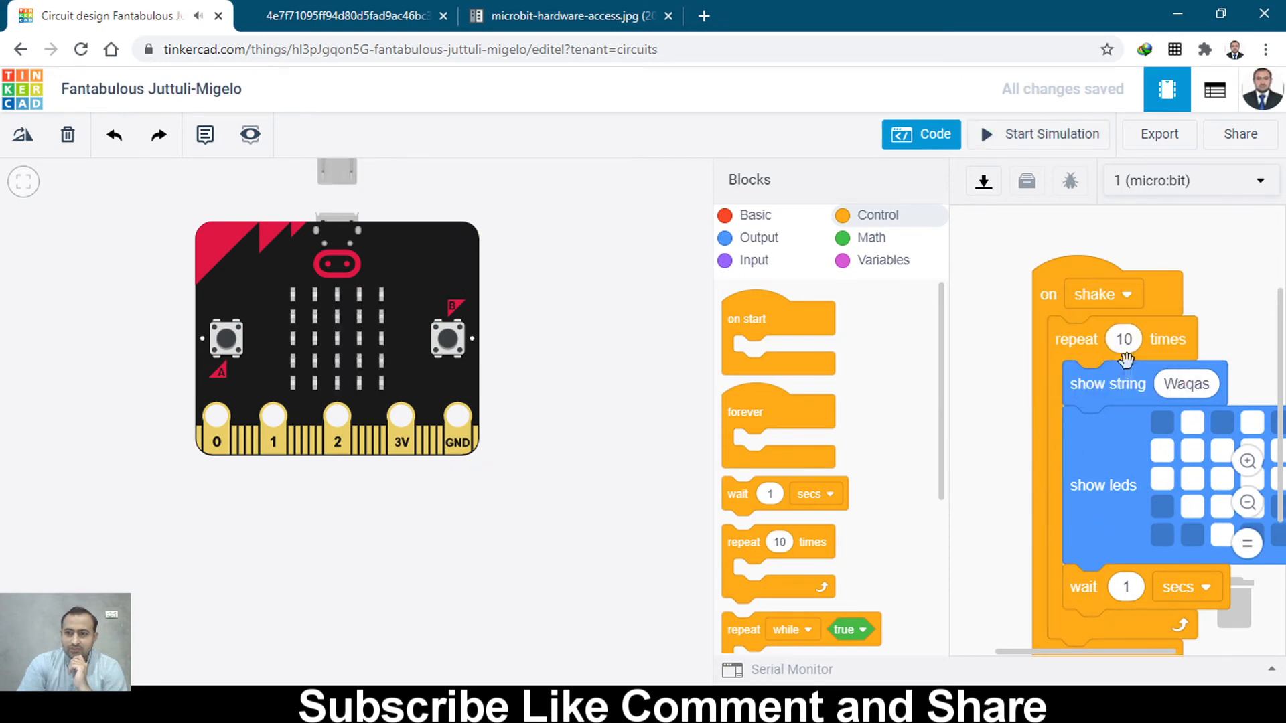
mouse_move(1066, 138)
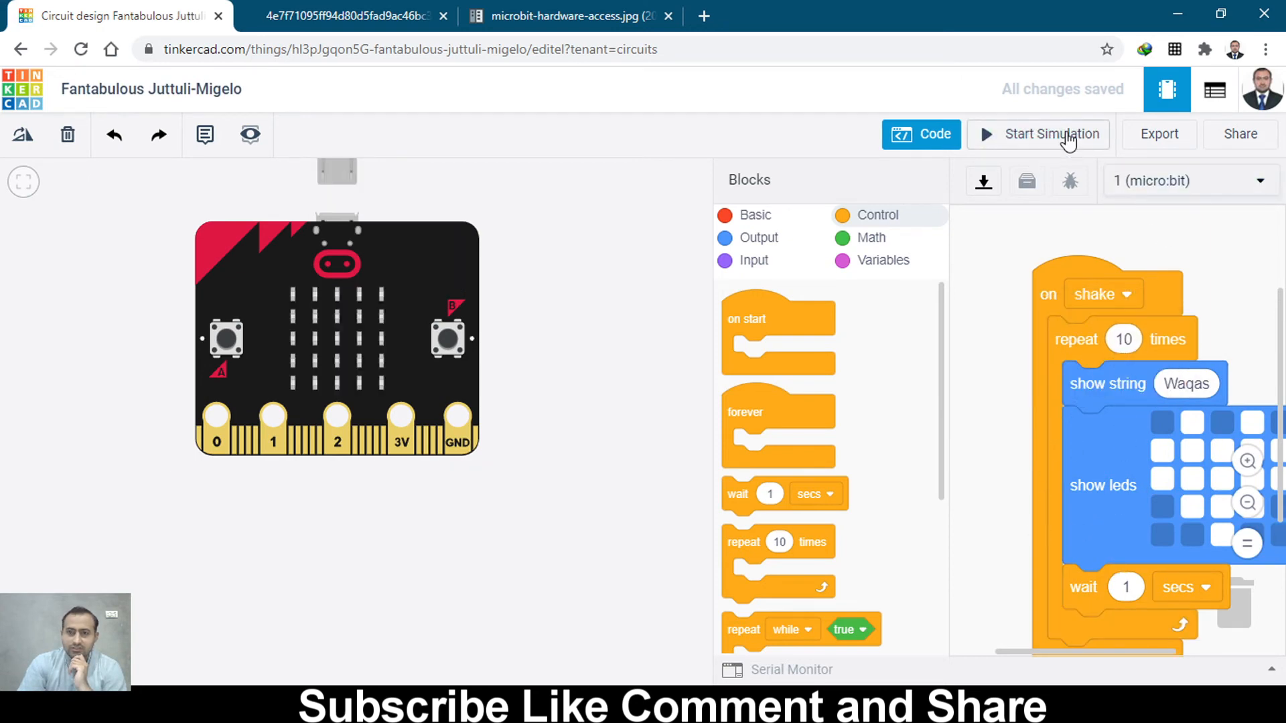
Step: Start the simulation with the repeat-10 shake program
click(1037, 134)
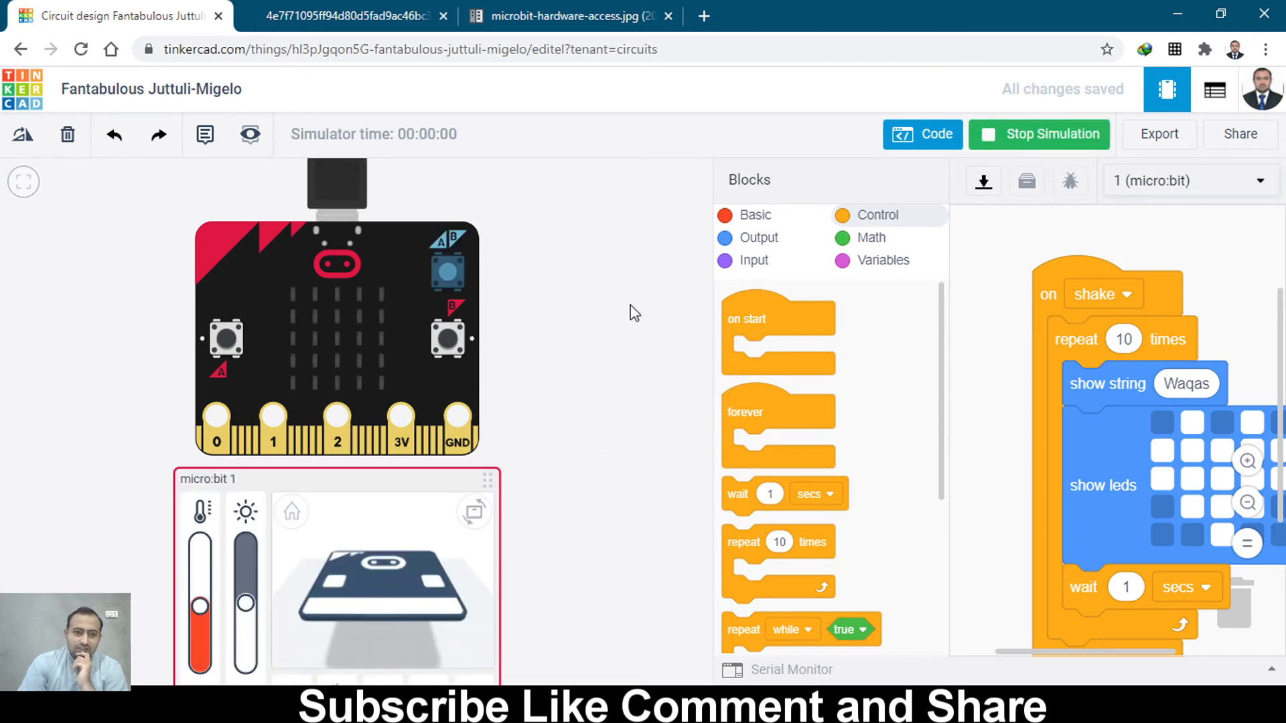
mouse_move(300, 578)
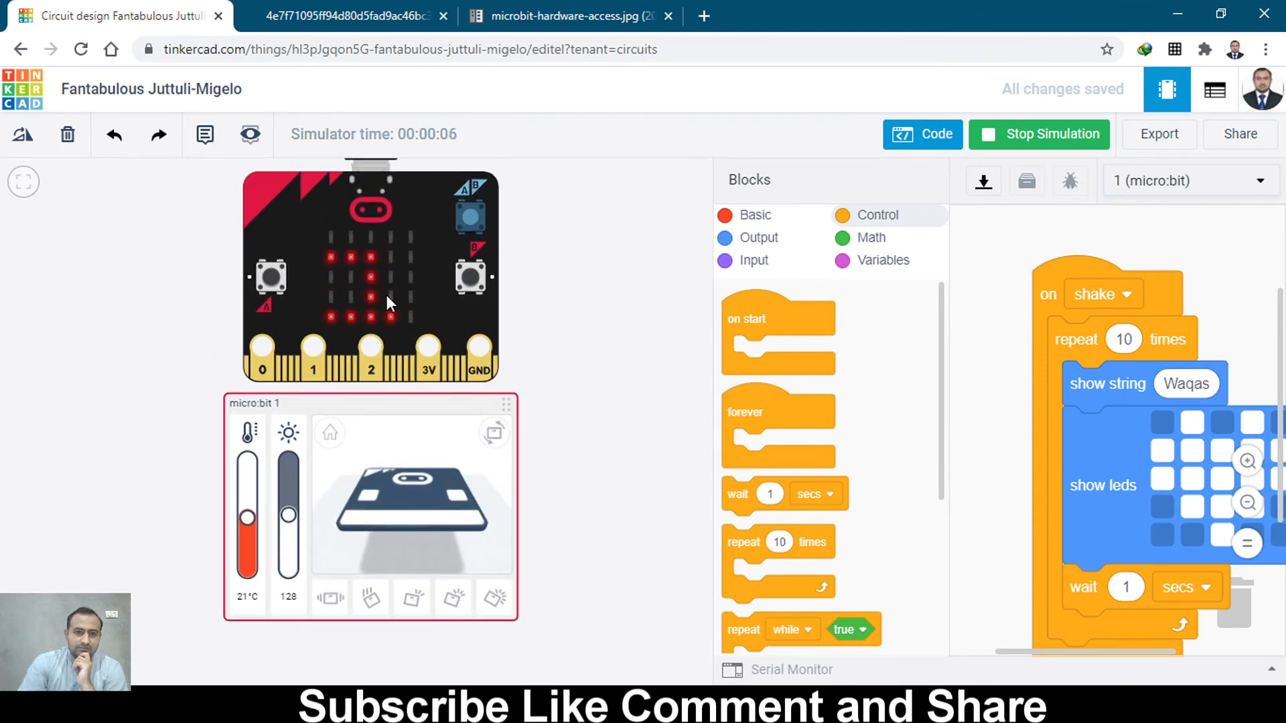
mouse_move(573, 371)
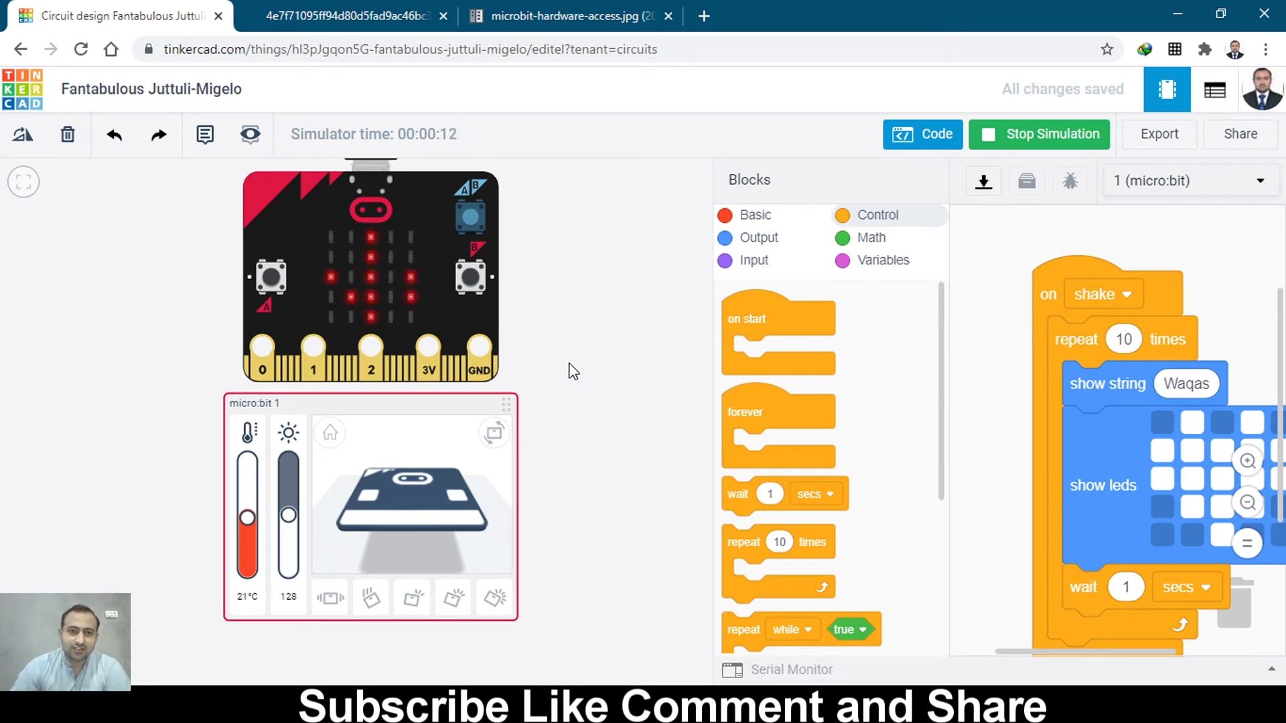
mouse_move(564, 199)
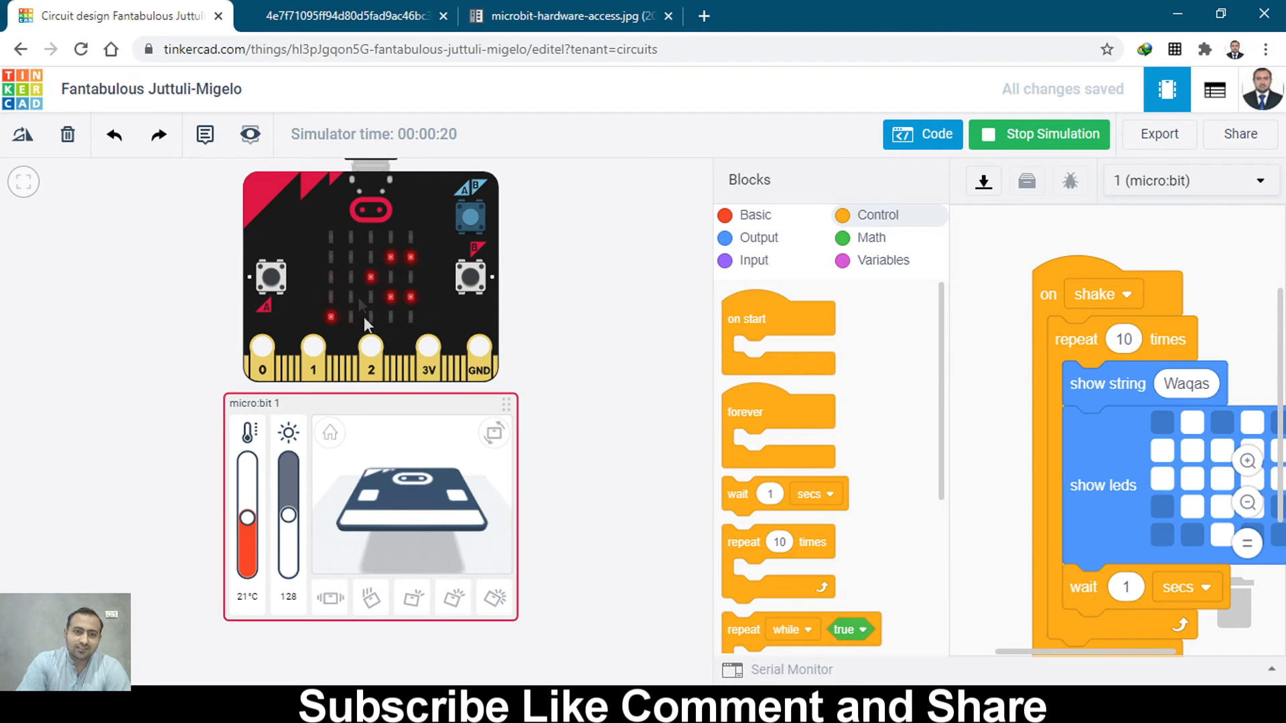
mouse_move(435, 343)
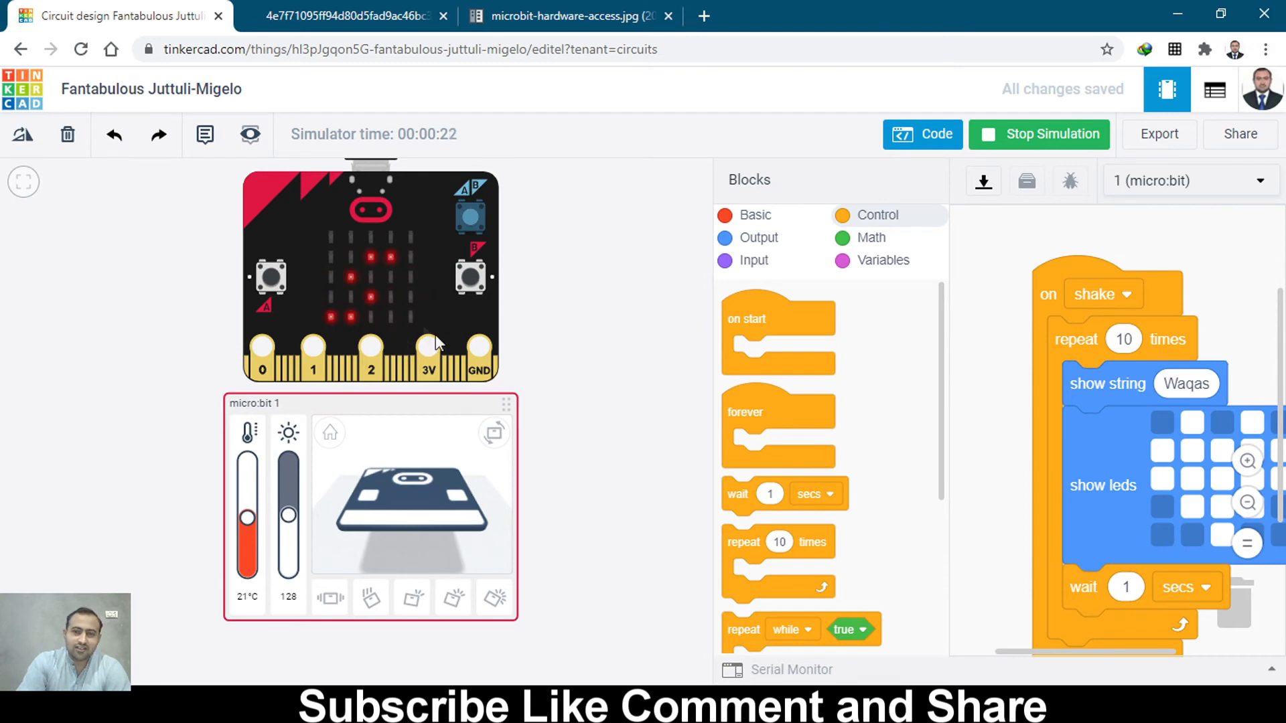
Step: Insert wait 1 secs after the name and wait 2 secs after the heart, testing in simulation
click(1038, 134)
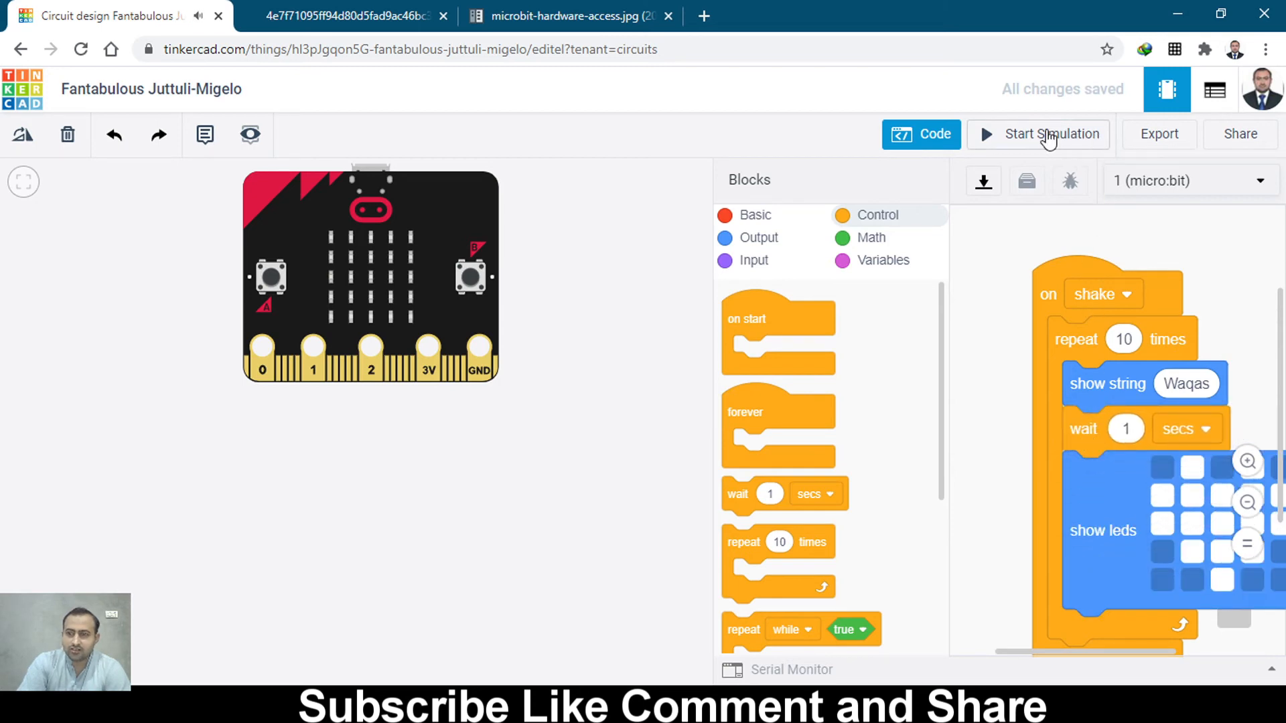
mouse_move(407, 482)
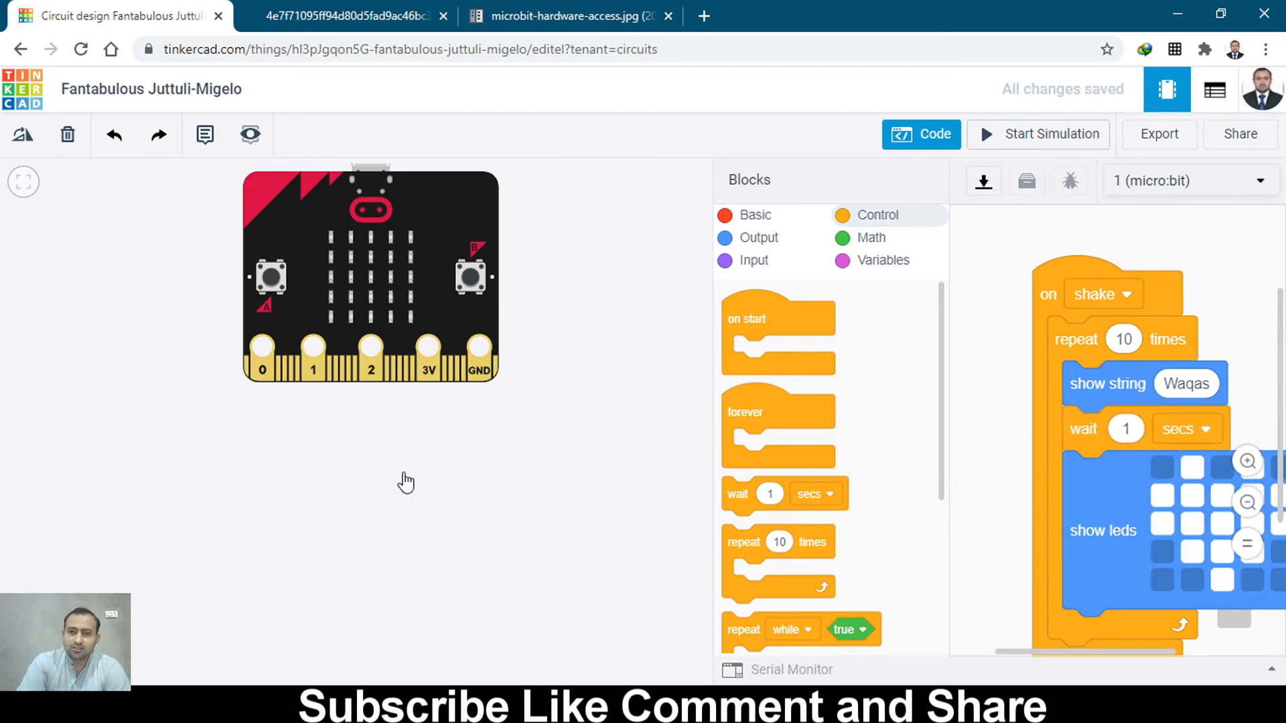
click(1037, 134)
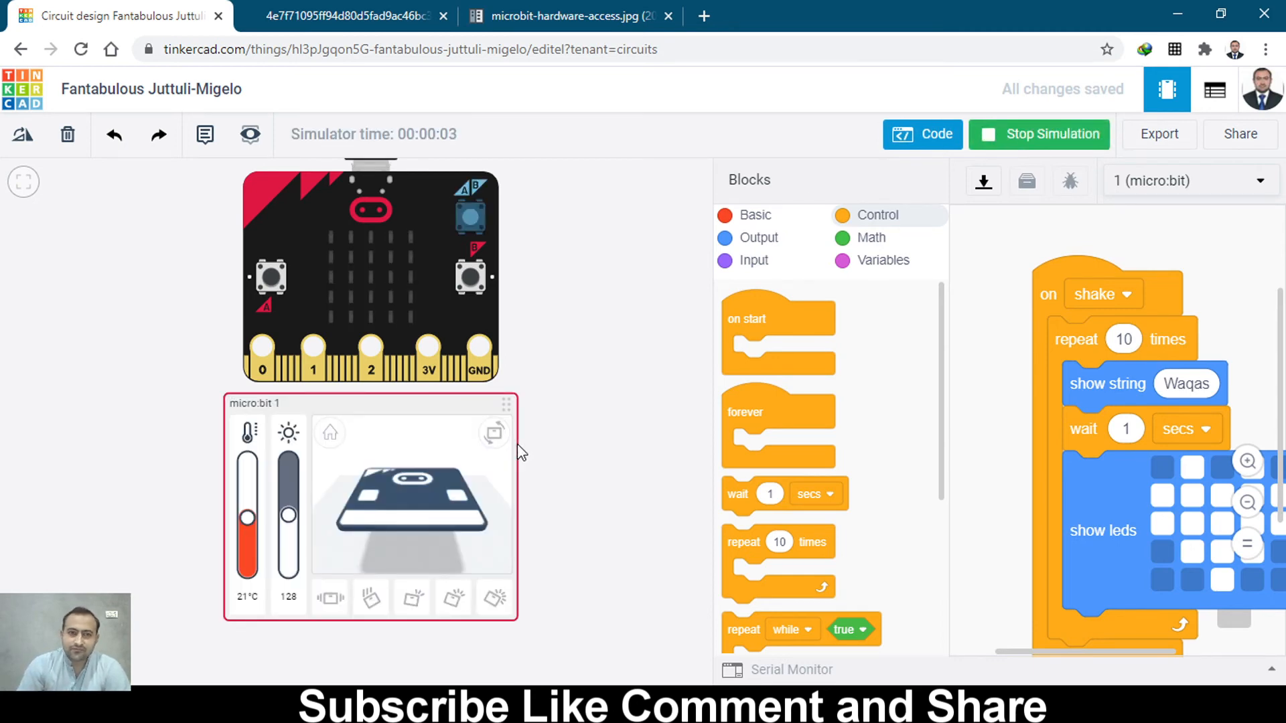
mouse_move(152, 564)
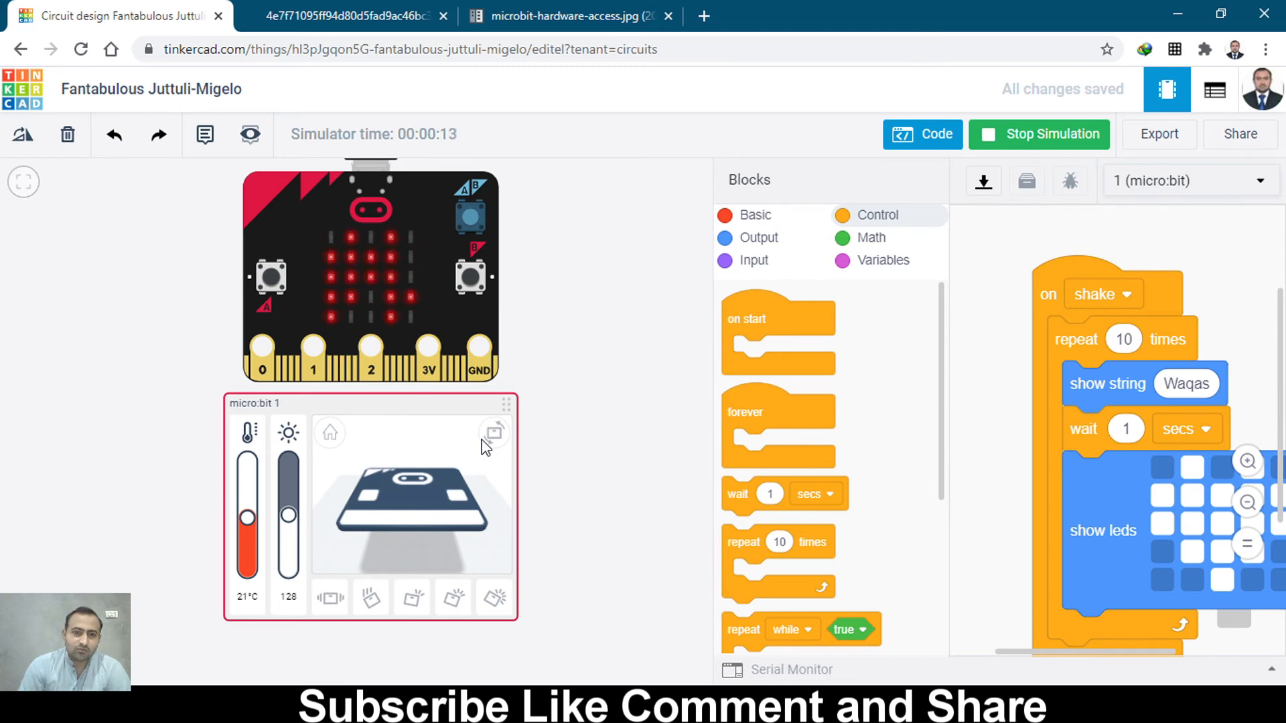
mouse_move(461, 448)
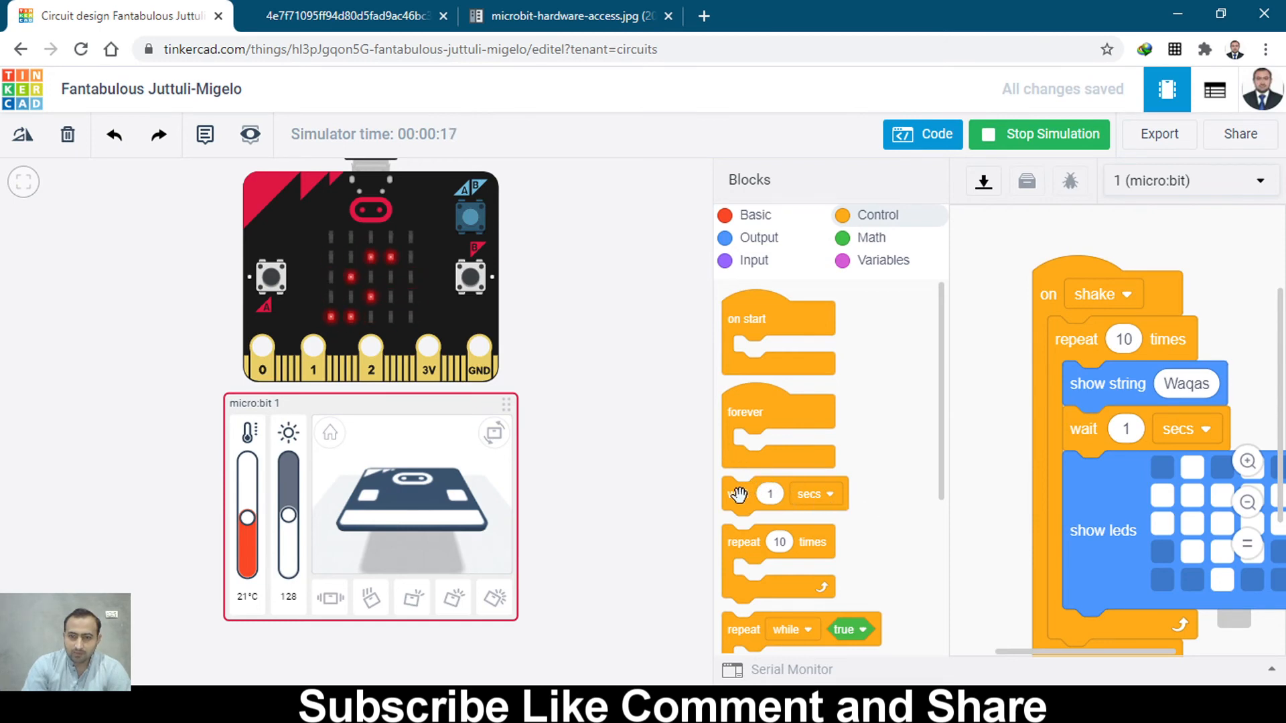
click(1038, 134)
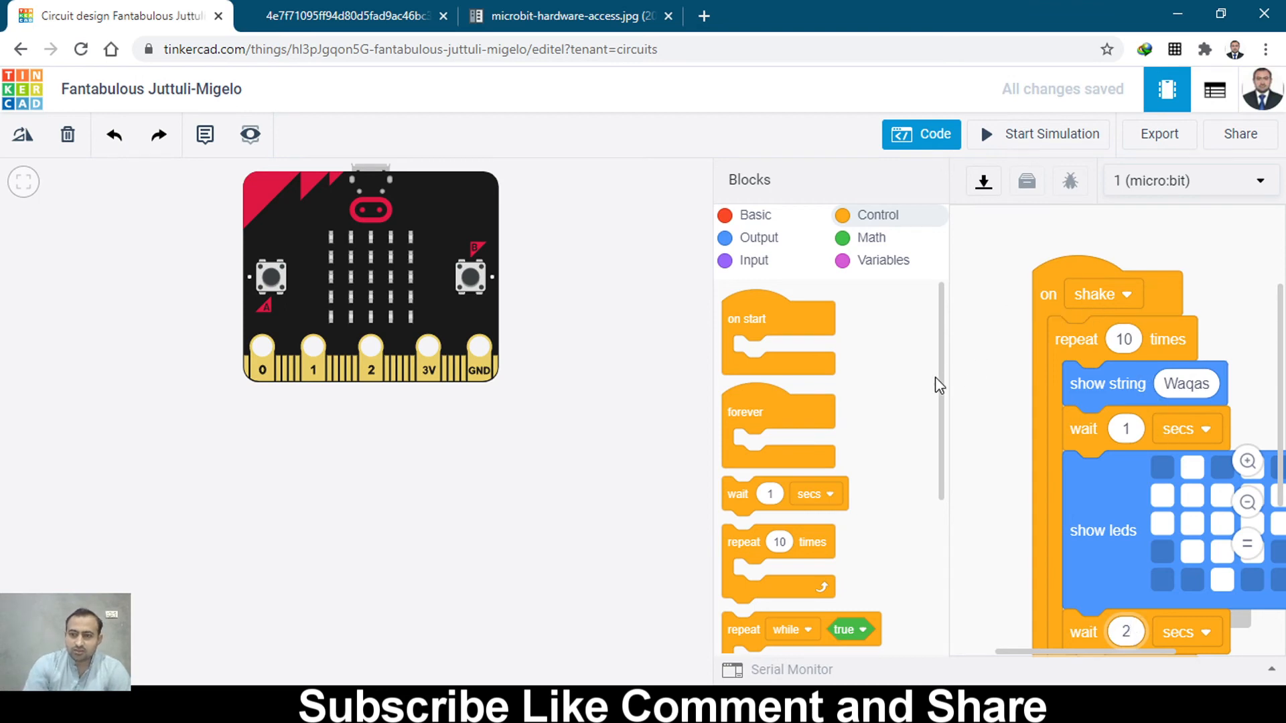
mouse_move(1051, 143)
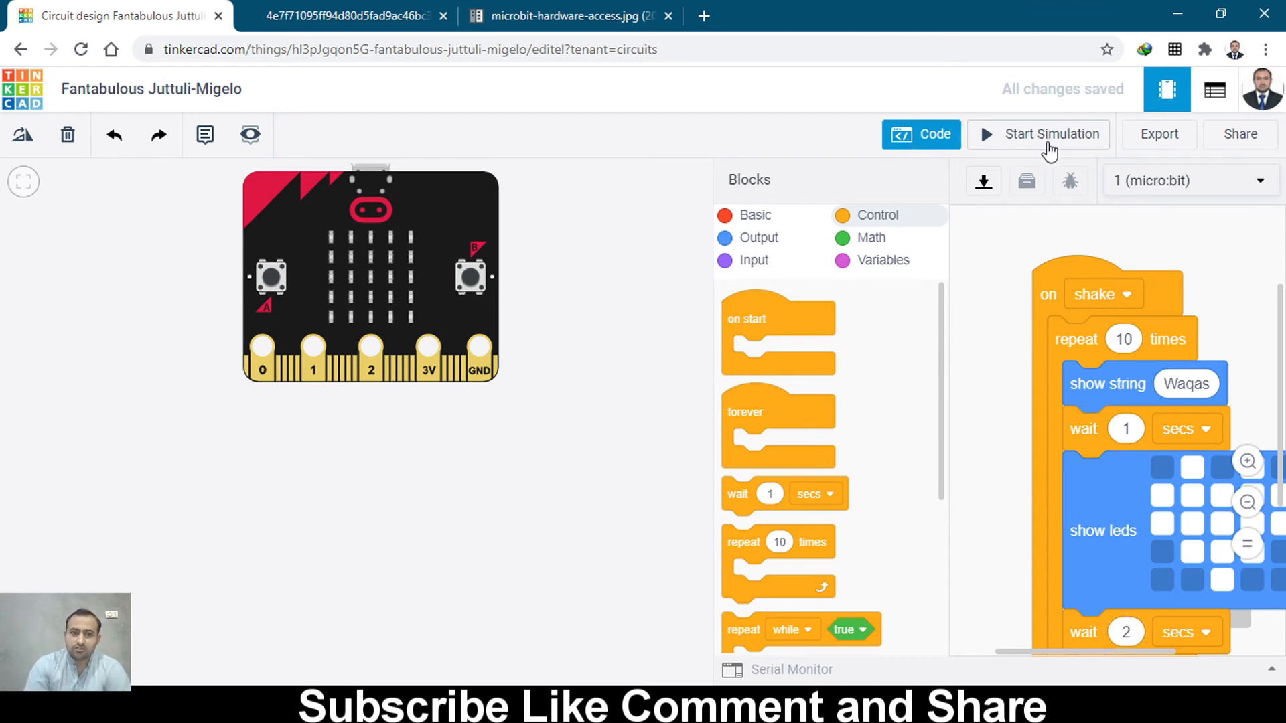
Step: Move one wait to the loop start, set both waits to 1 second, and run the final simulation
click(1051, 134)
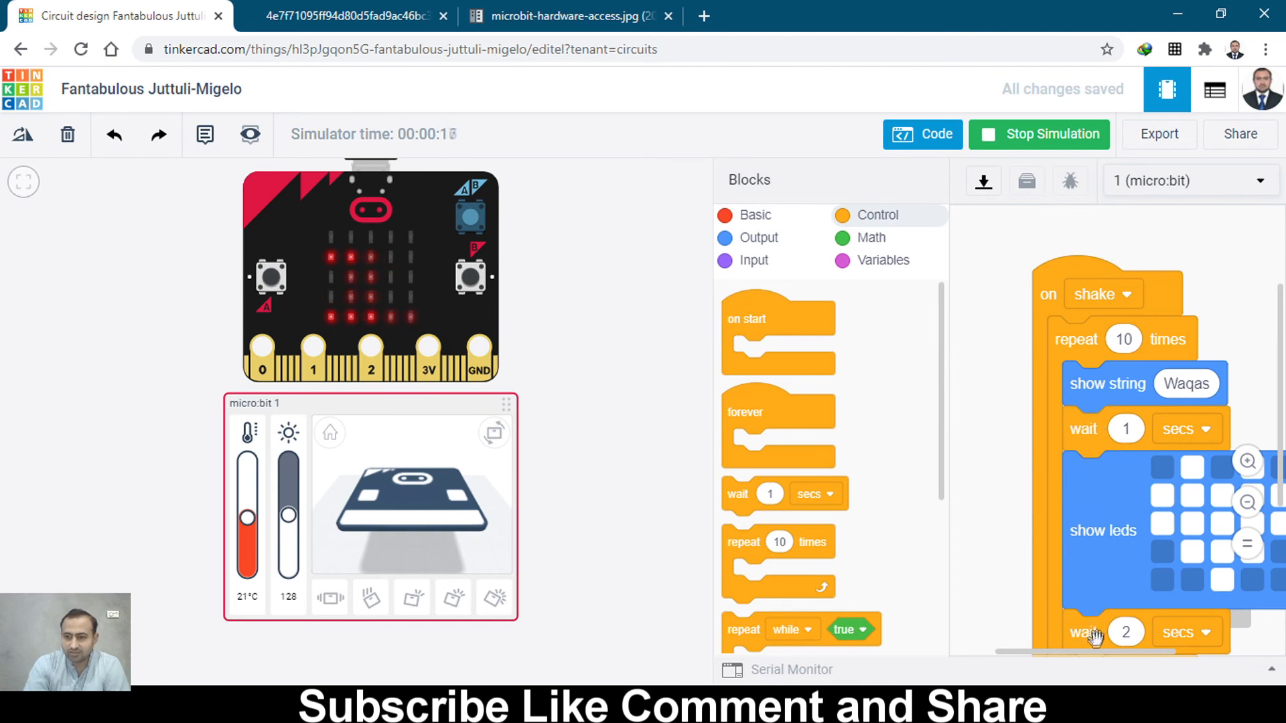
click(1038, 134)
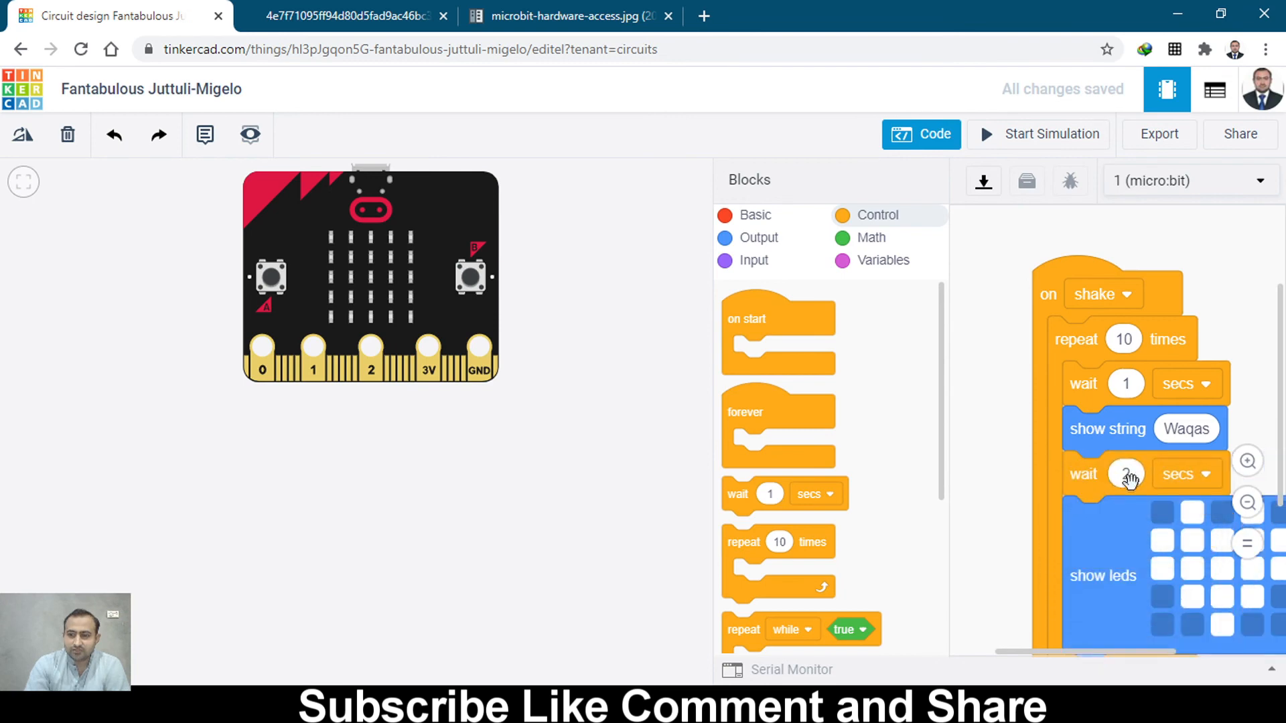
mouse_move(1071, 448)
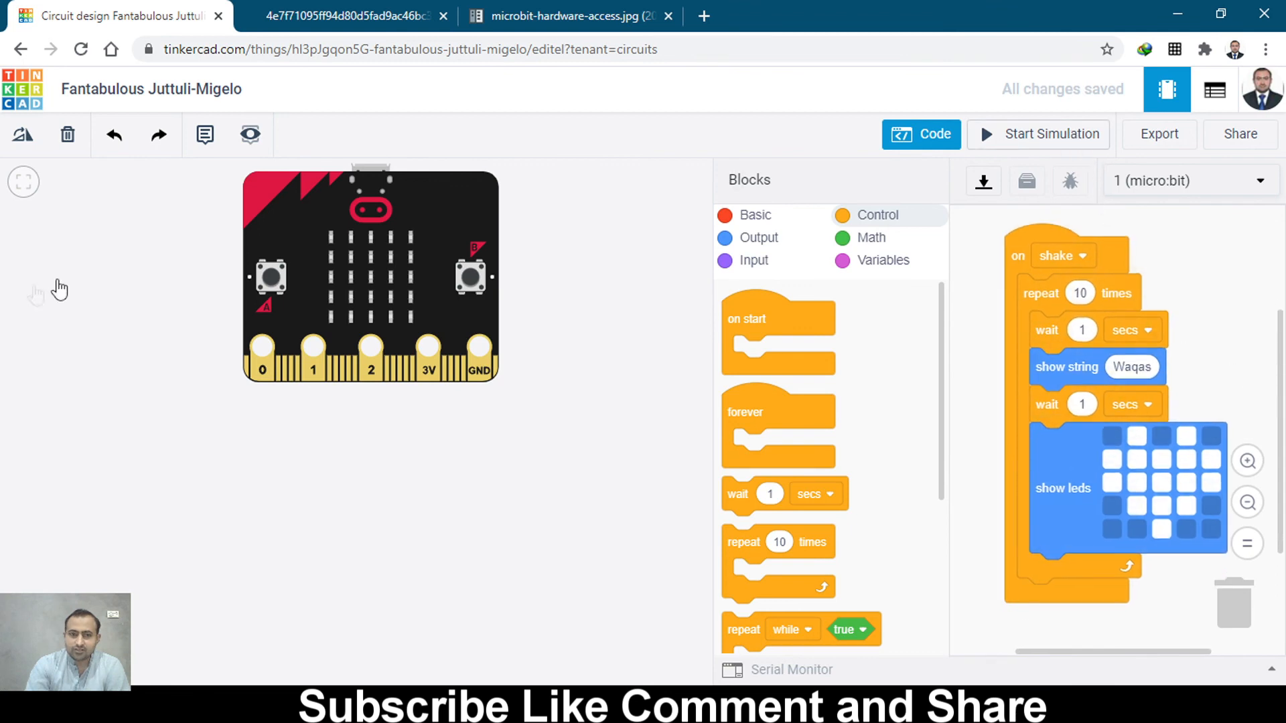
click(1038, 133)
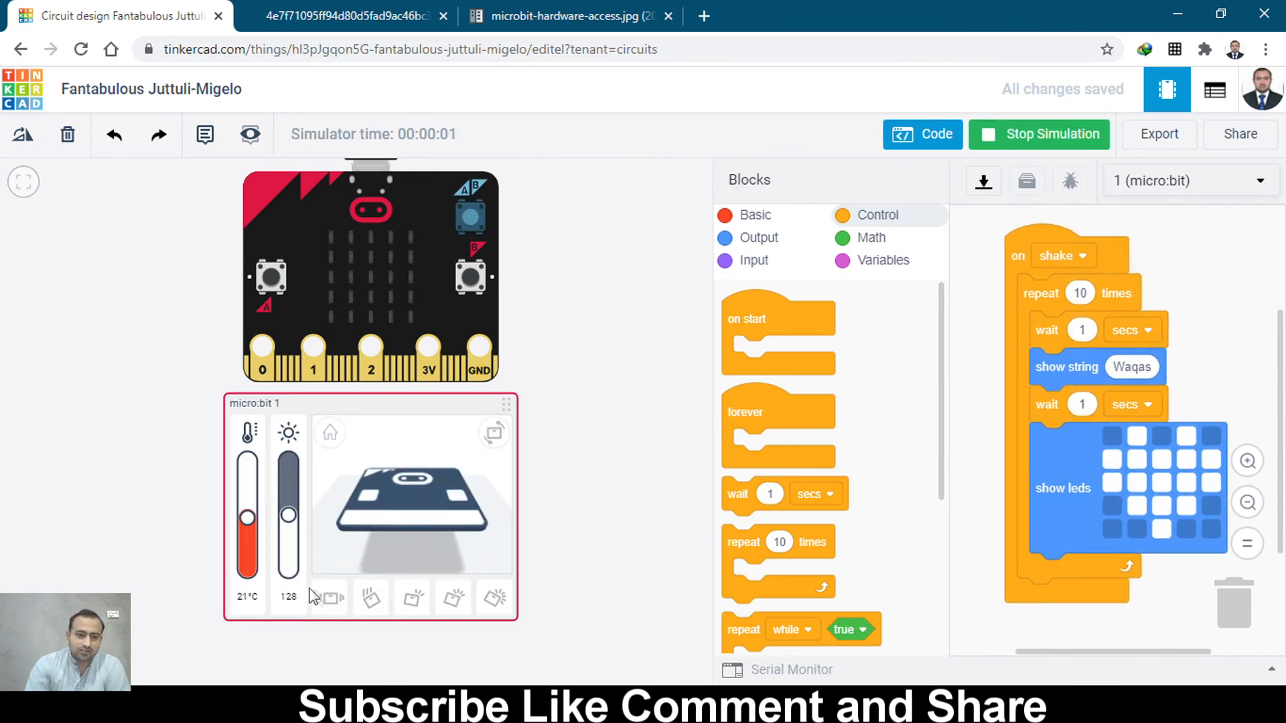